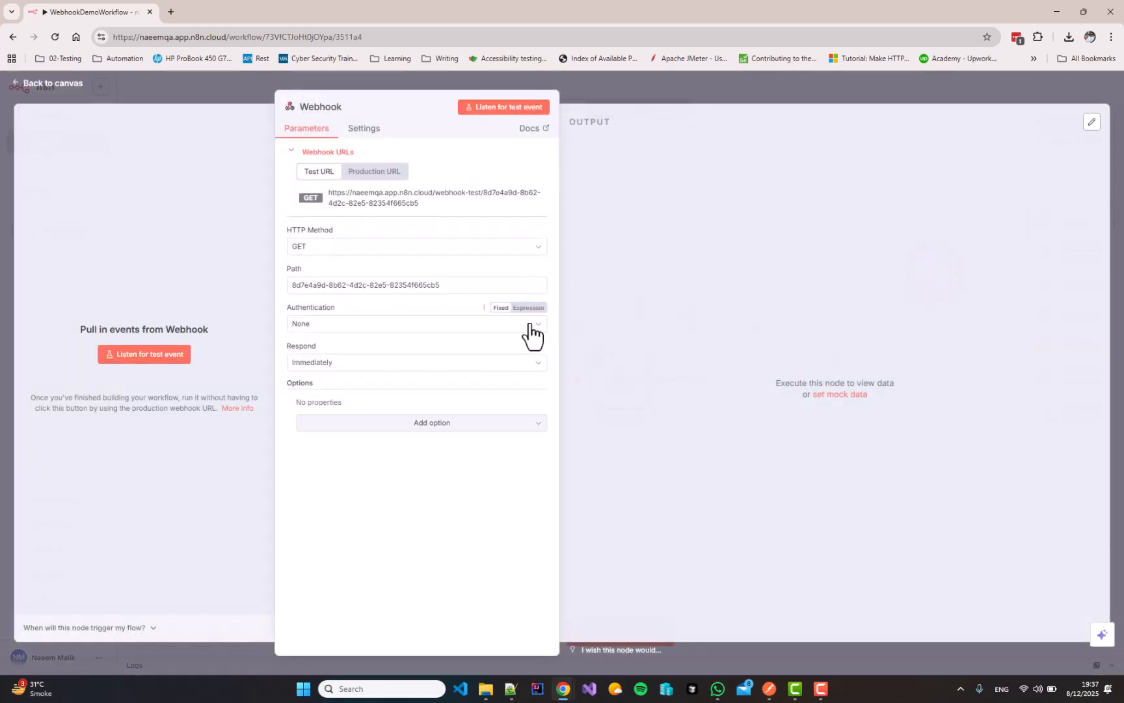
mouse_move(309, 255)
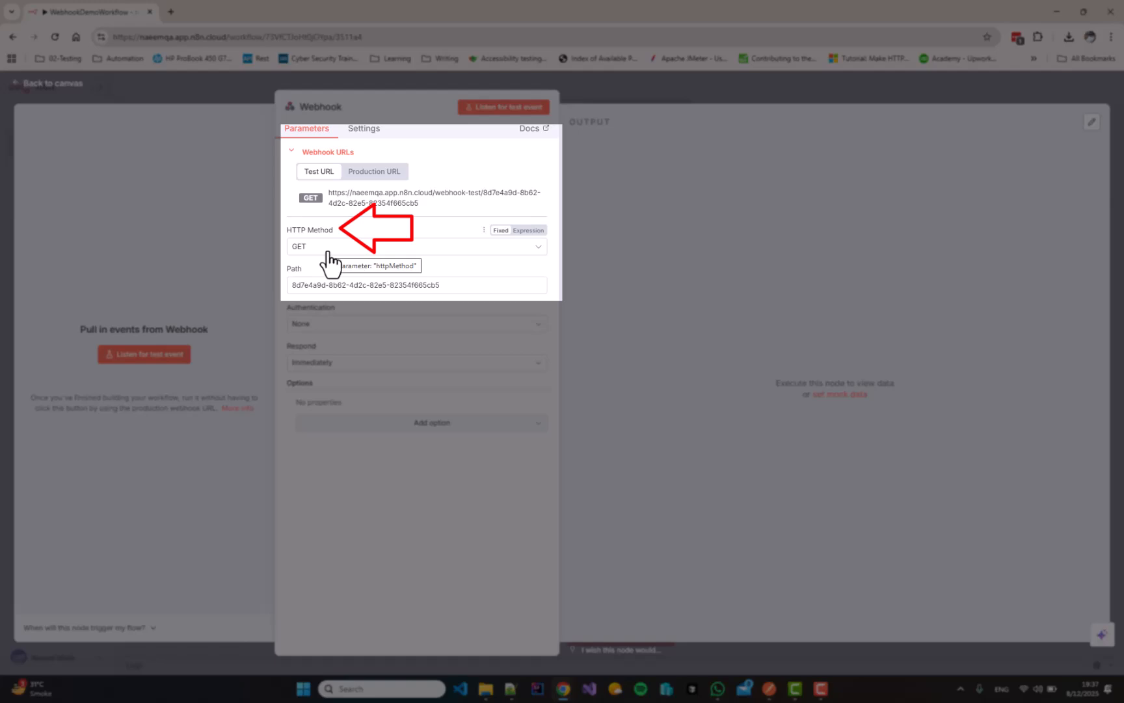
mouse_move(342, 252)
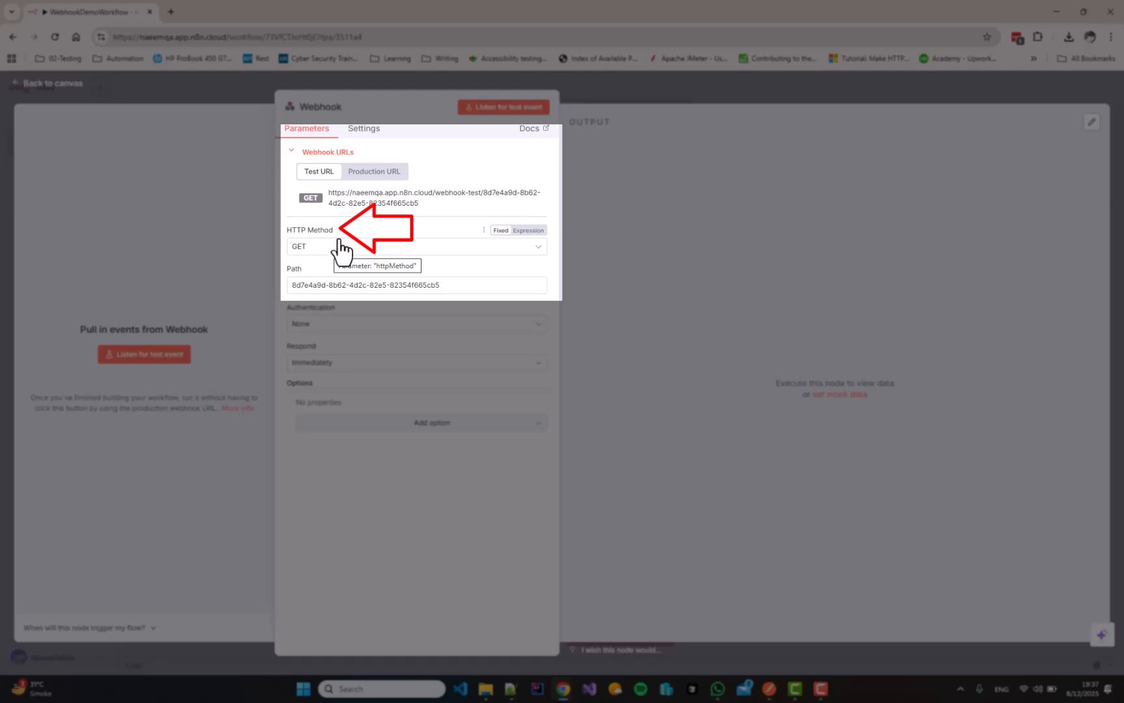
mouse_move(667, 237)
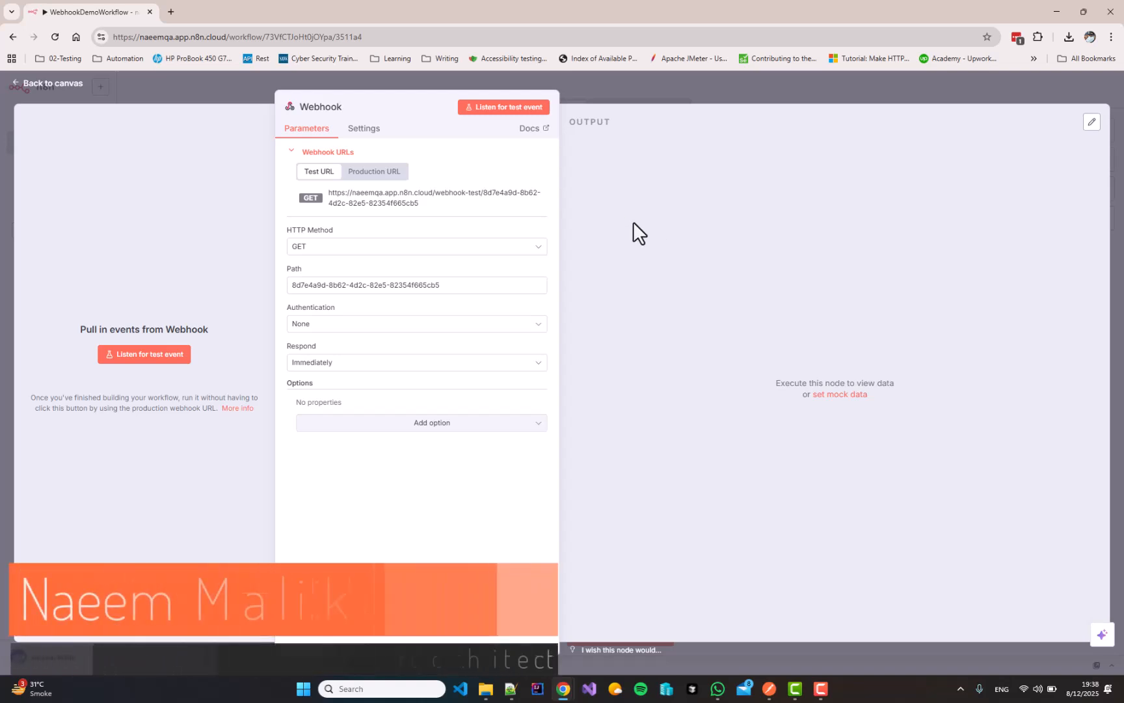
mouse_move(357, 215)
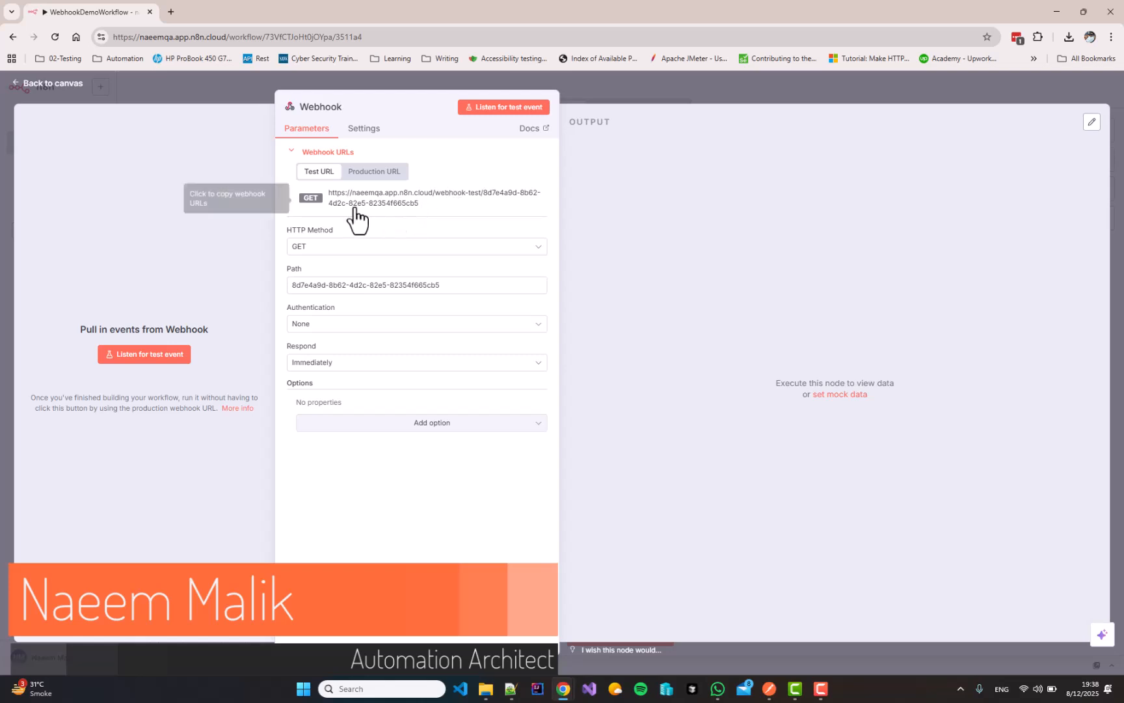
mouse_move(432, 215)
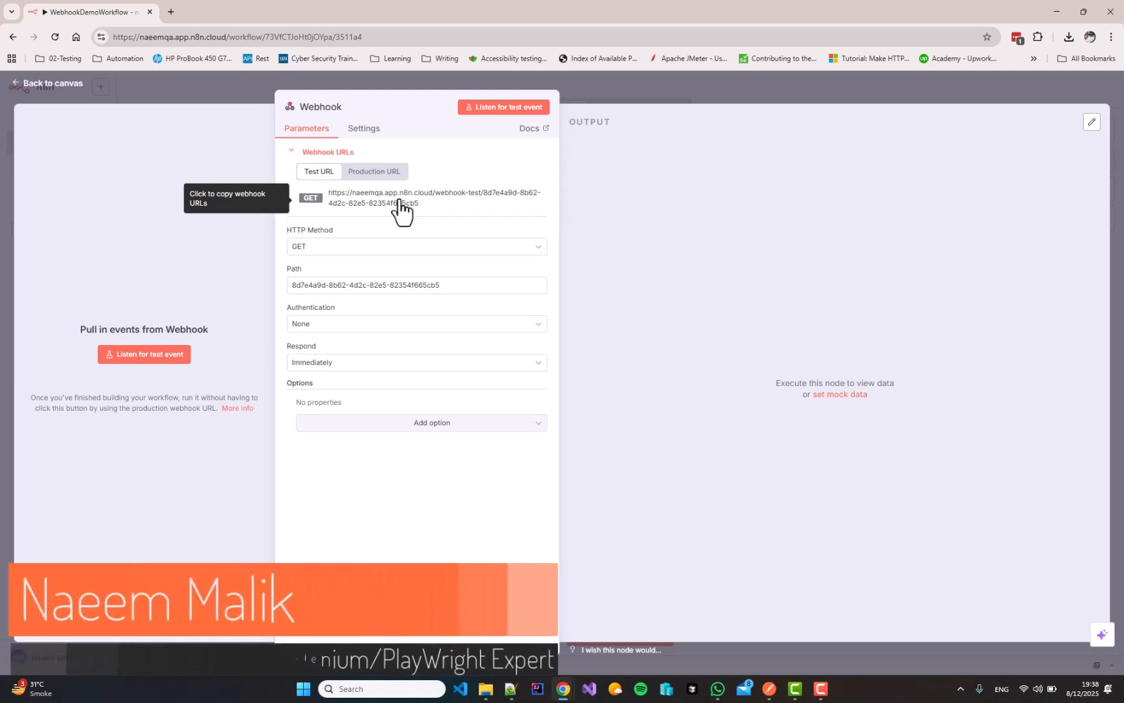
mouse_move(399, 310)
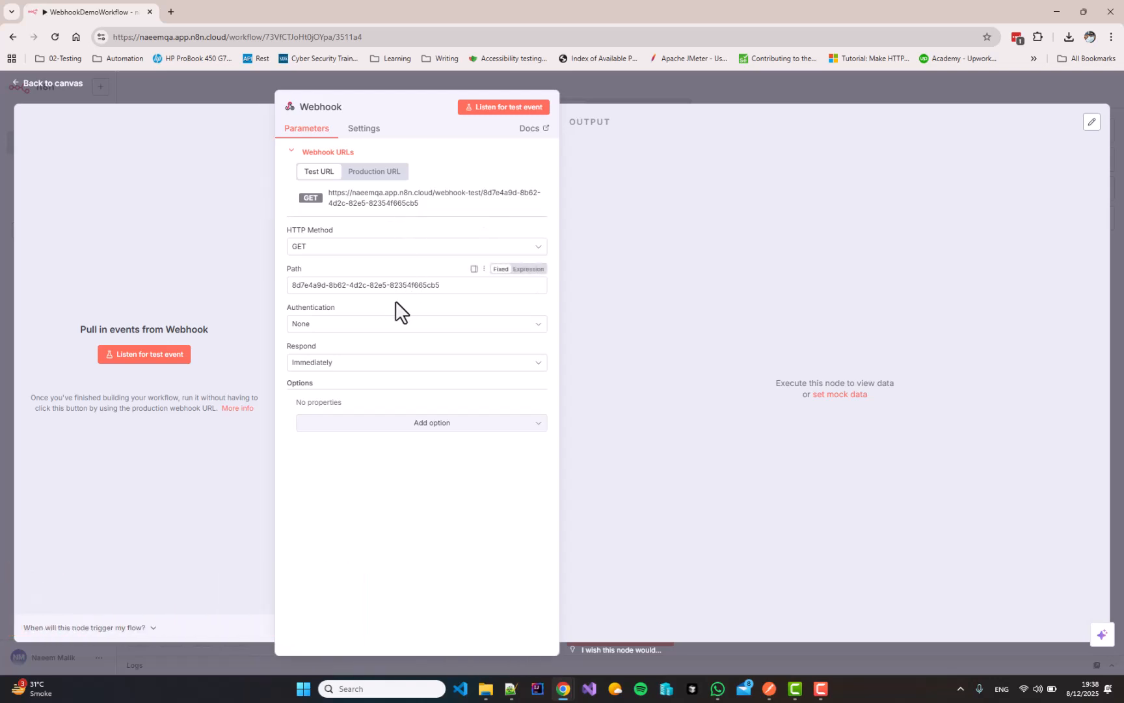
mouse_move(373, 332)
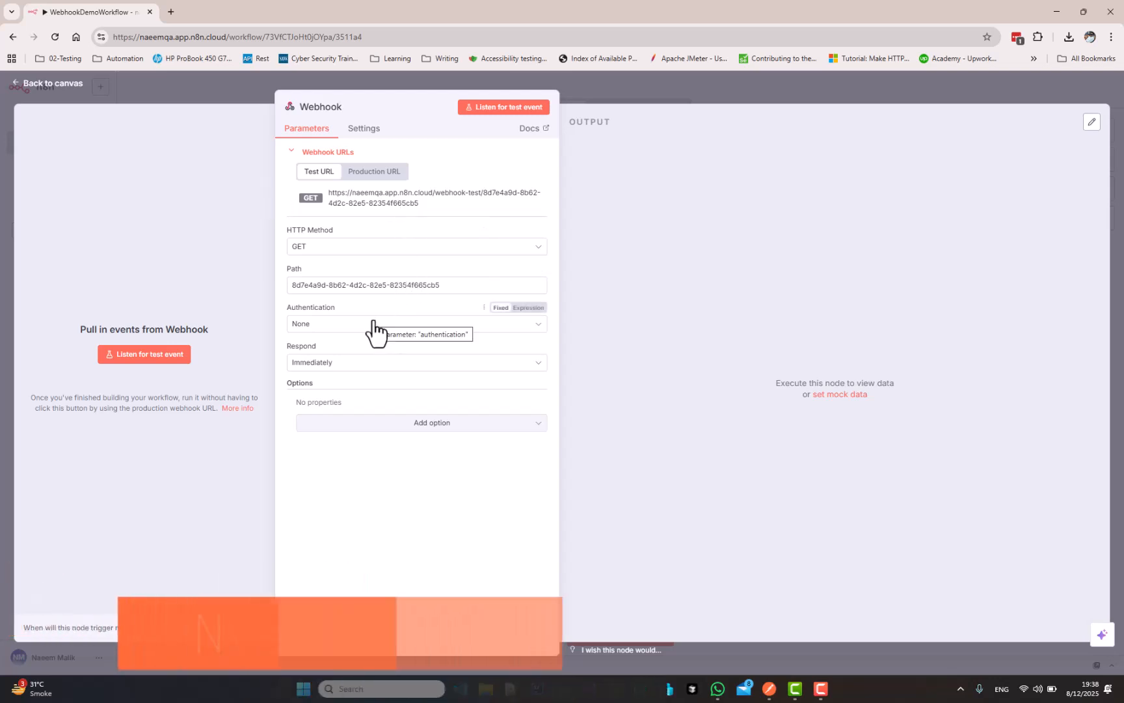
mouse_move(446, 499)
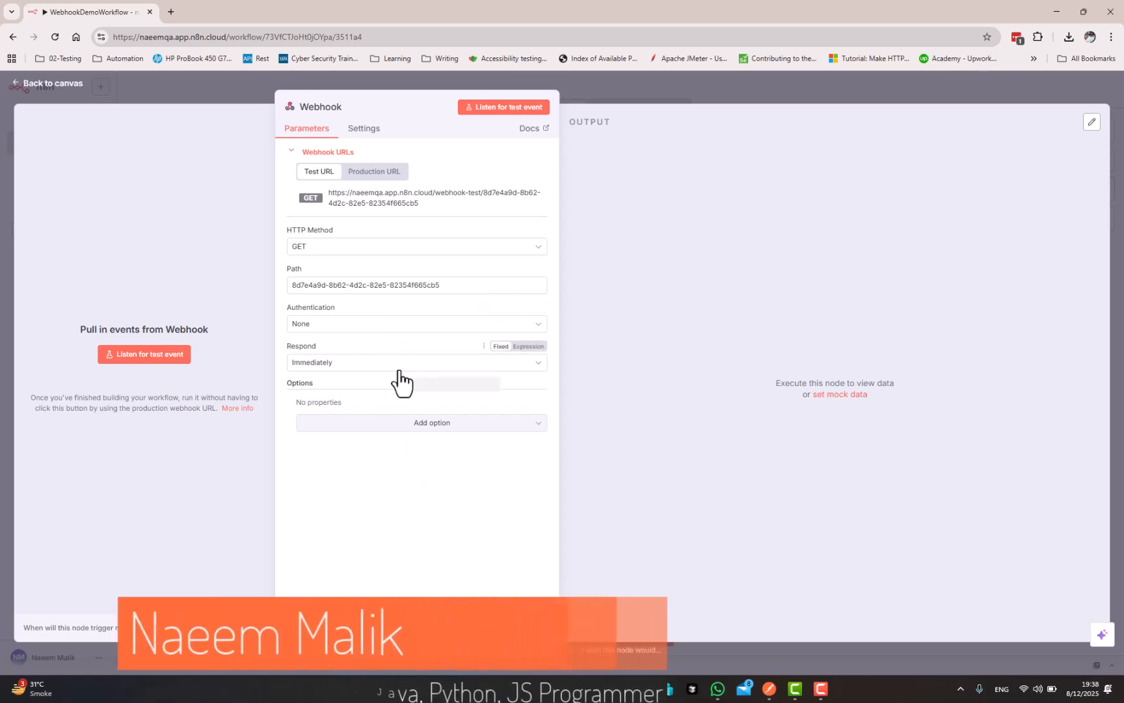
mouse_move(402, 379)
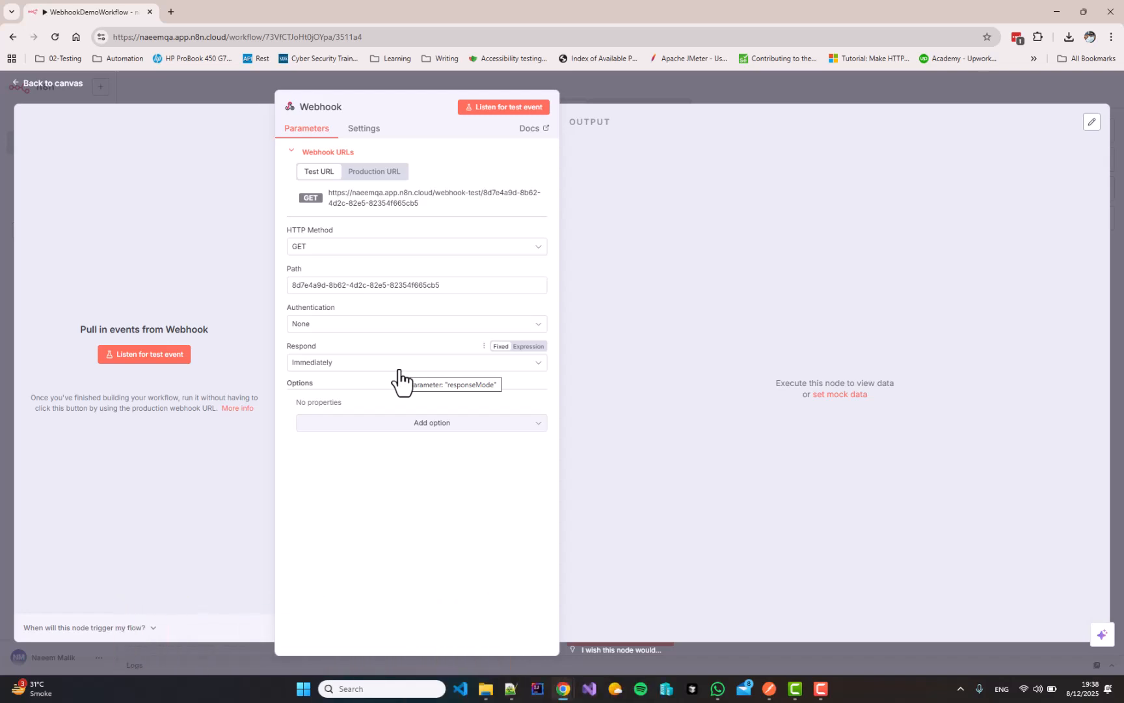
mouse_move(433, 202)
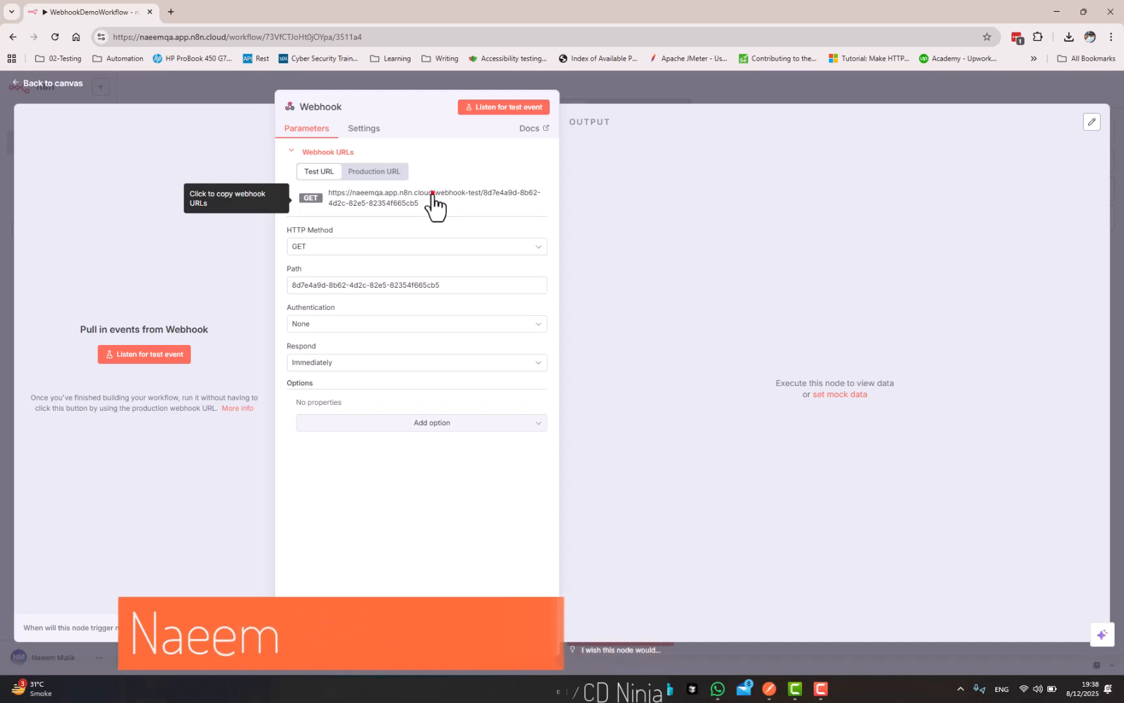
Copy the webhook test URL and start a new HTTP request in Postman for it
left_click(434, 197)
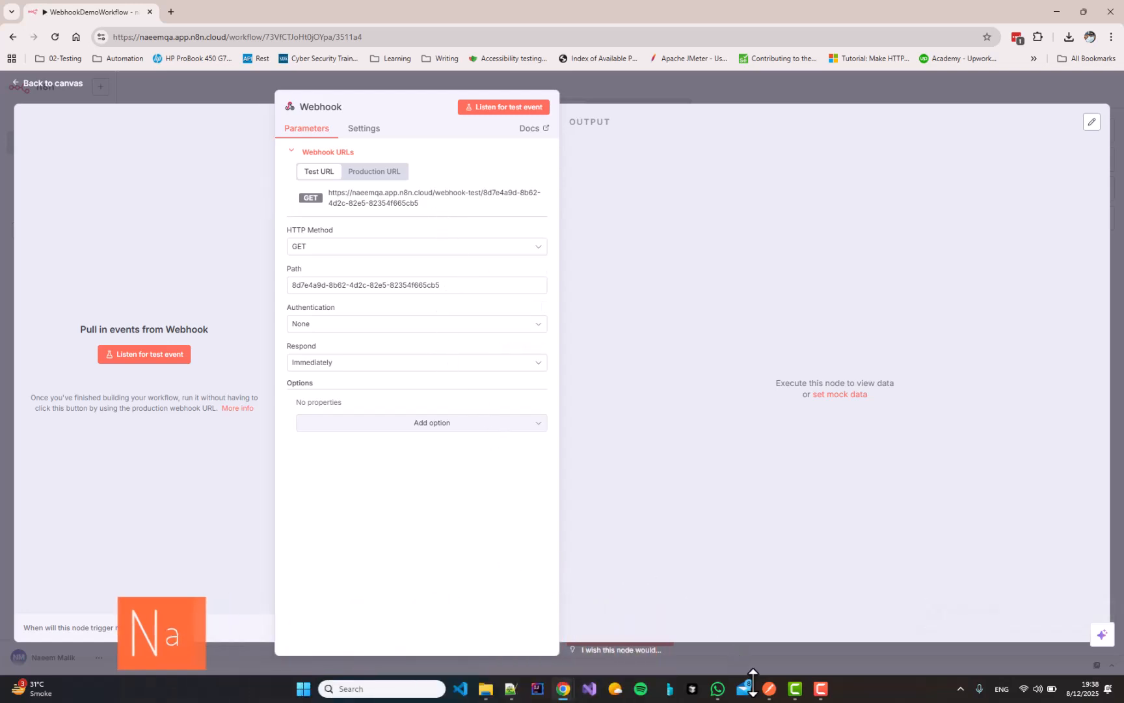
left_click(768, 692)
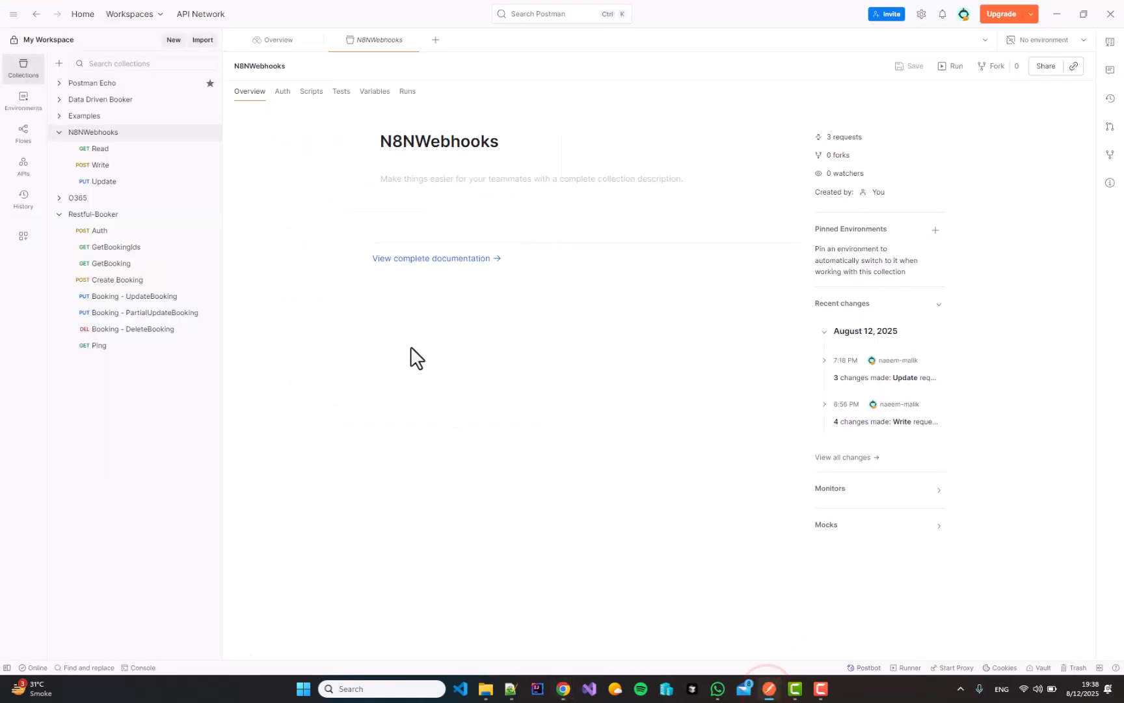
mouse_move(263, 252)
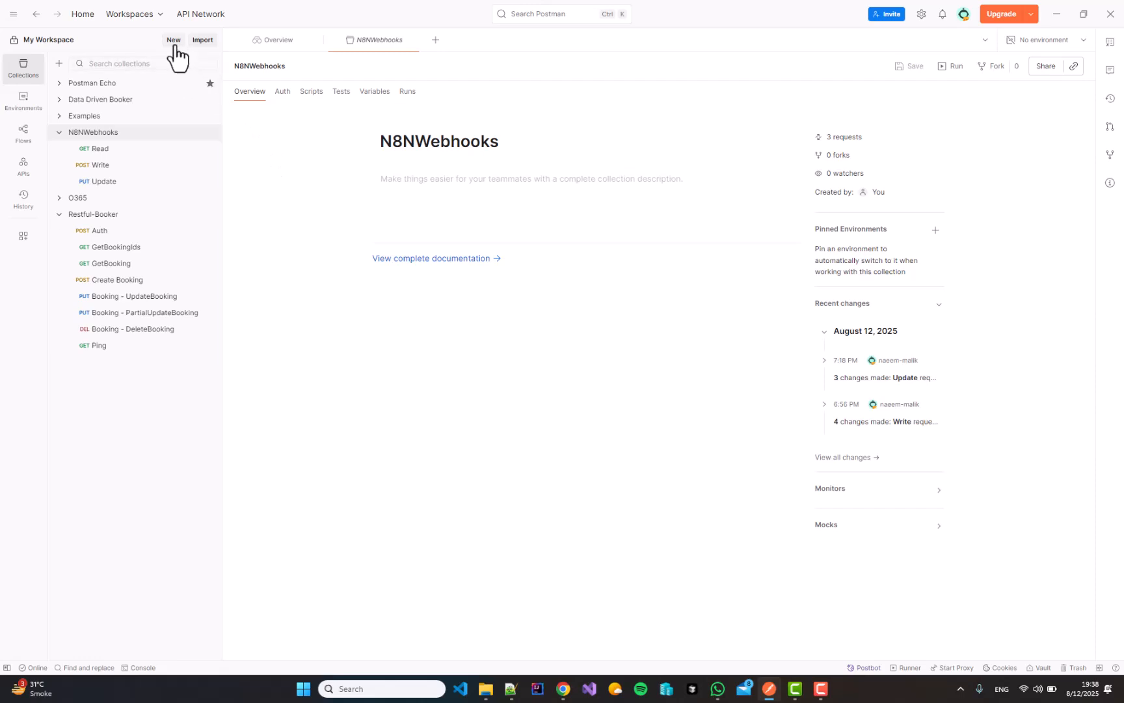
left_click(173, 39)
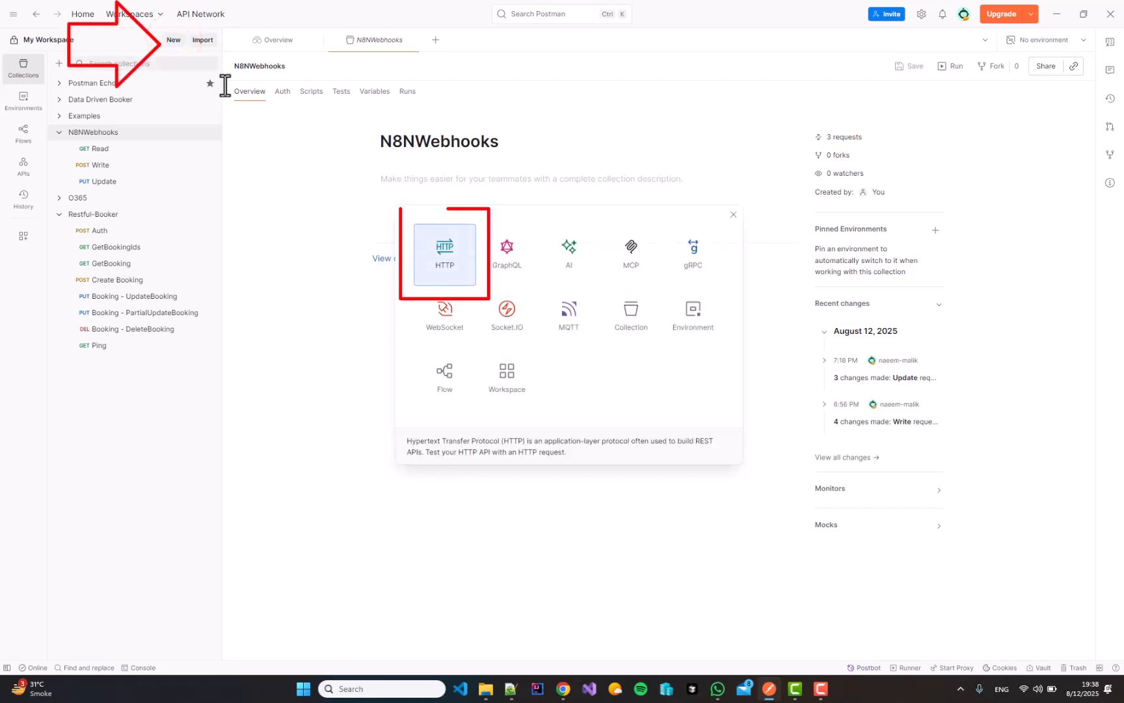
mouse_move(471, 290)
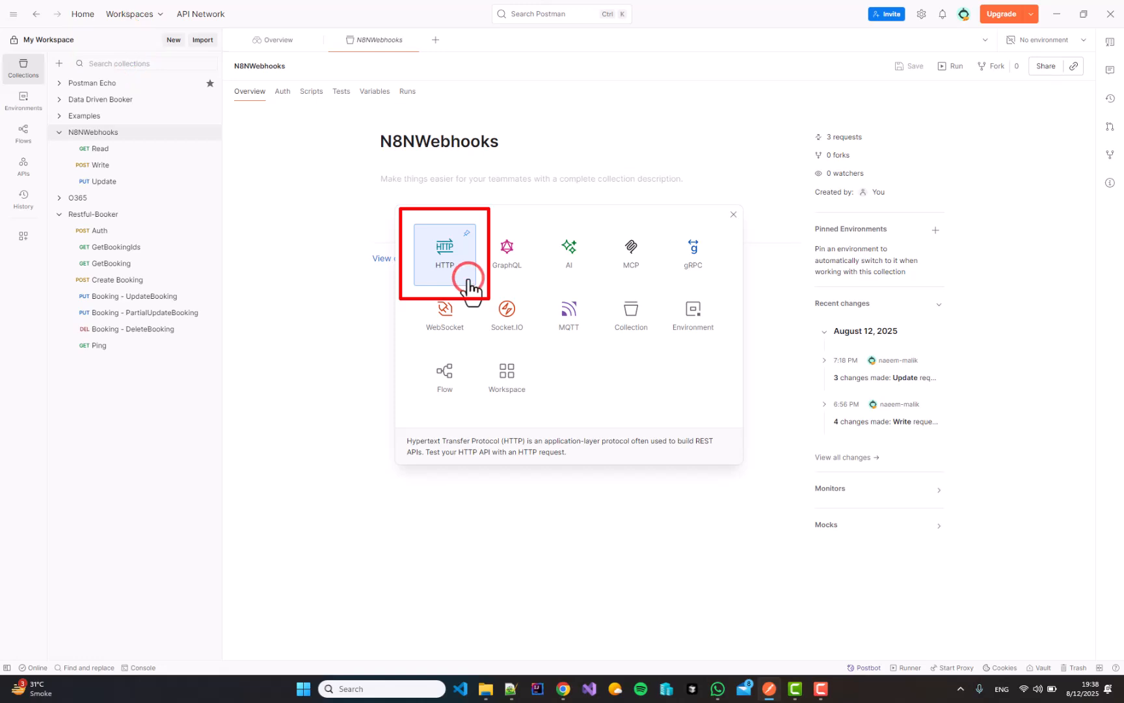
left_click(444, 255)
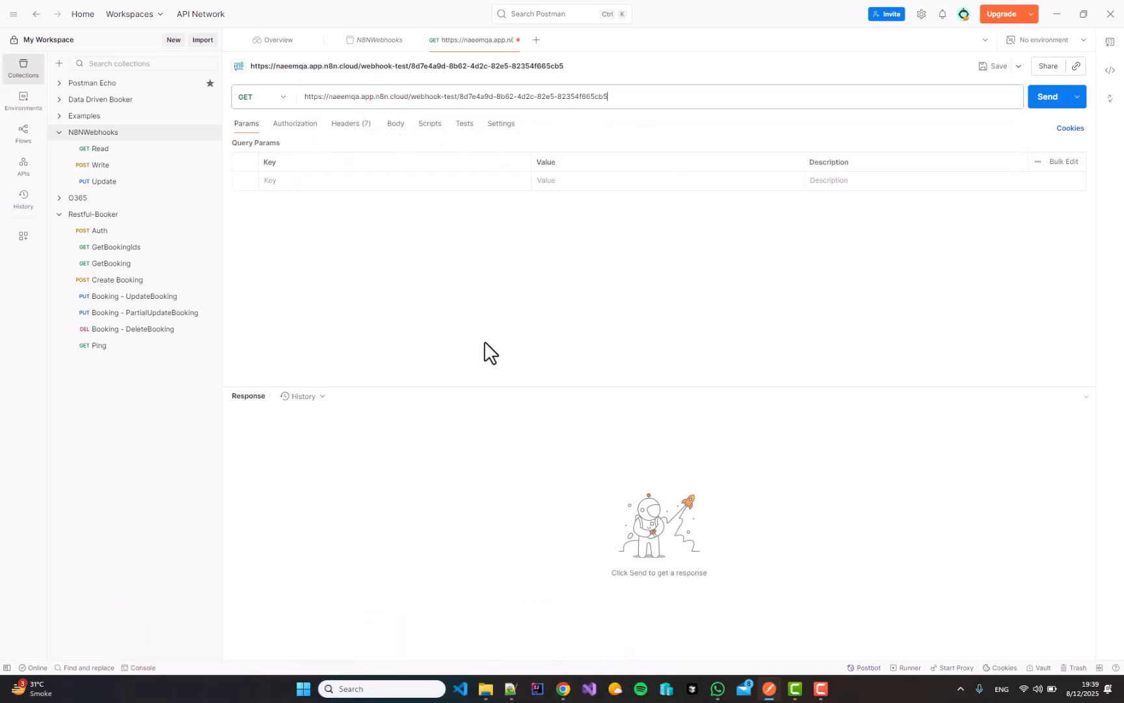
mouse_move(795, 201)
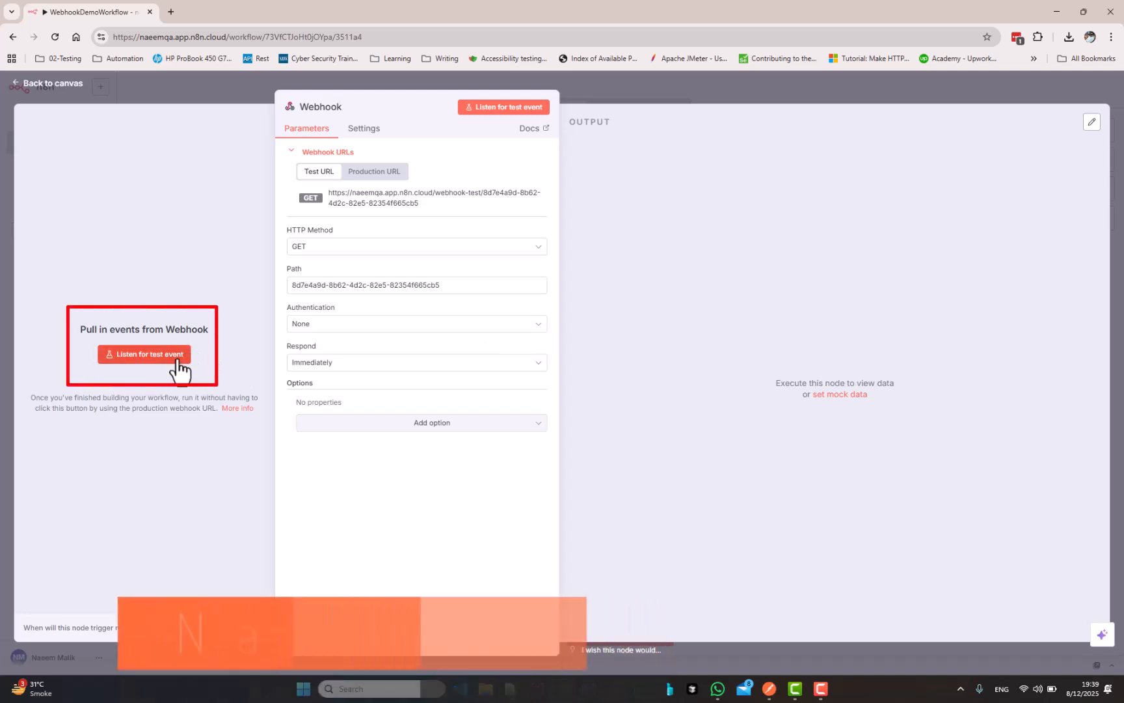
Have the Webhook node listen for a test event
left_click(143, 354)
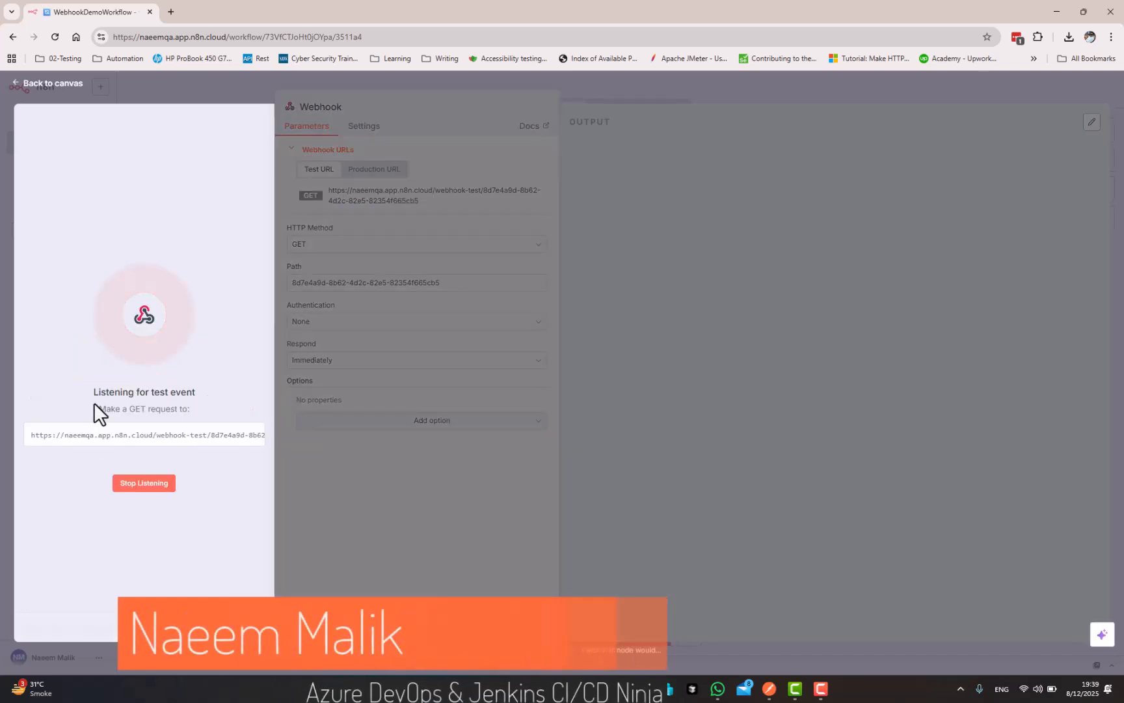
mouse_move(94, 434)
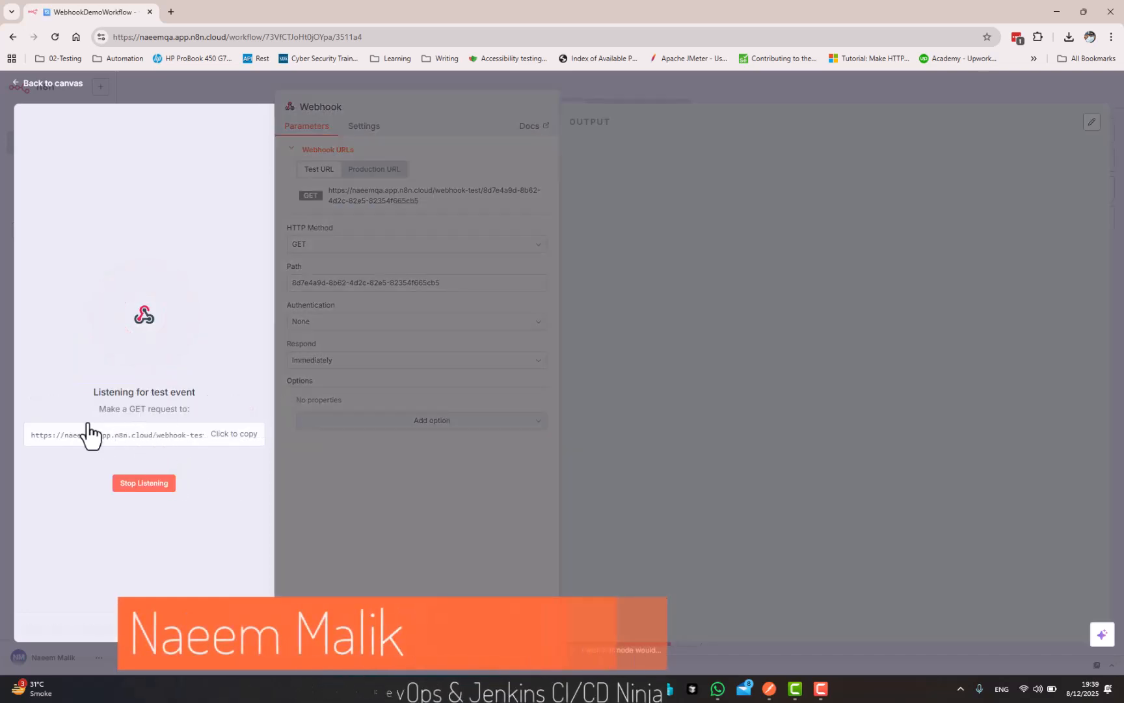
mouse_move(205, 531)
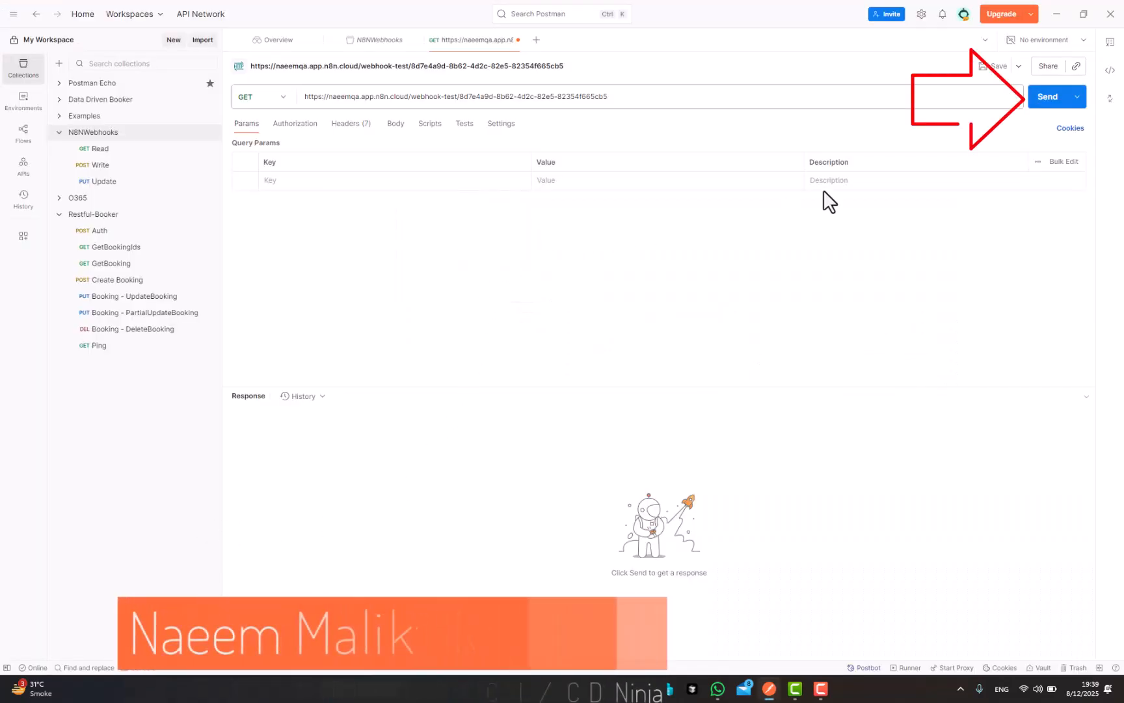
mouse_move(1048, 97)
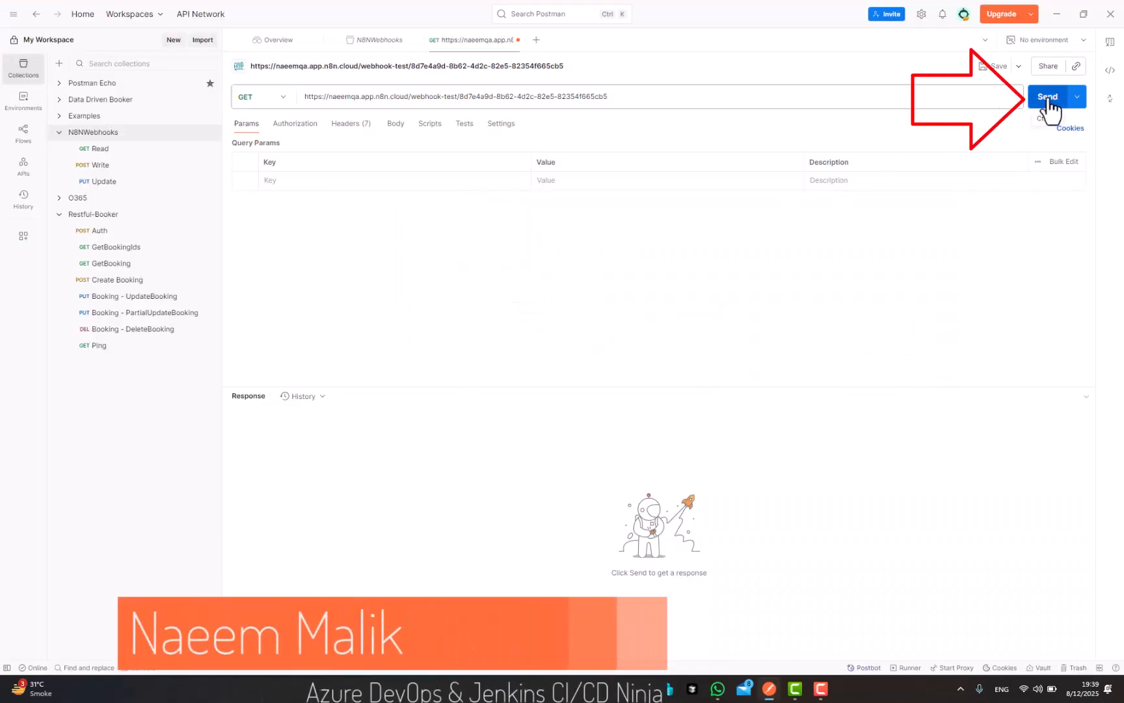
Send the GET request to the webhook test URL from Postman
left_click(1046, 97)
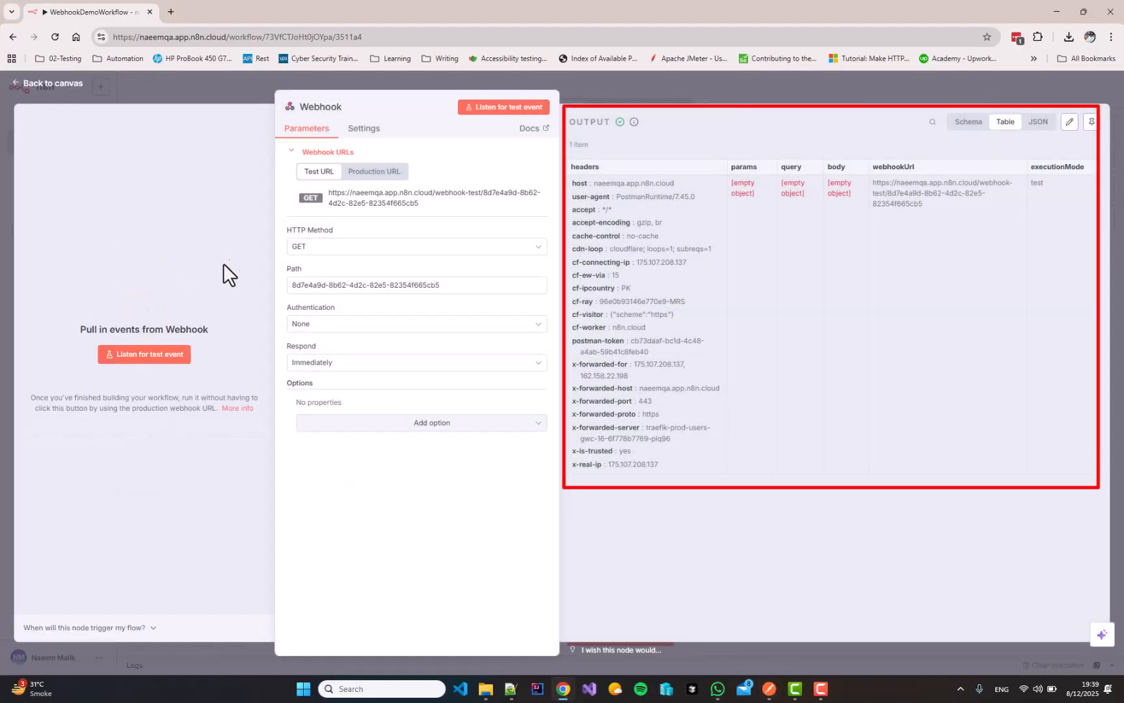
mouse_move(670, 219)
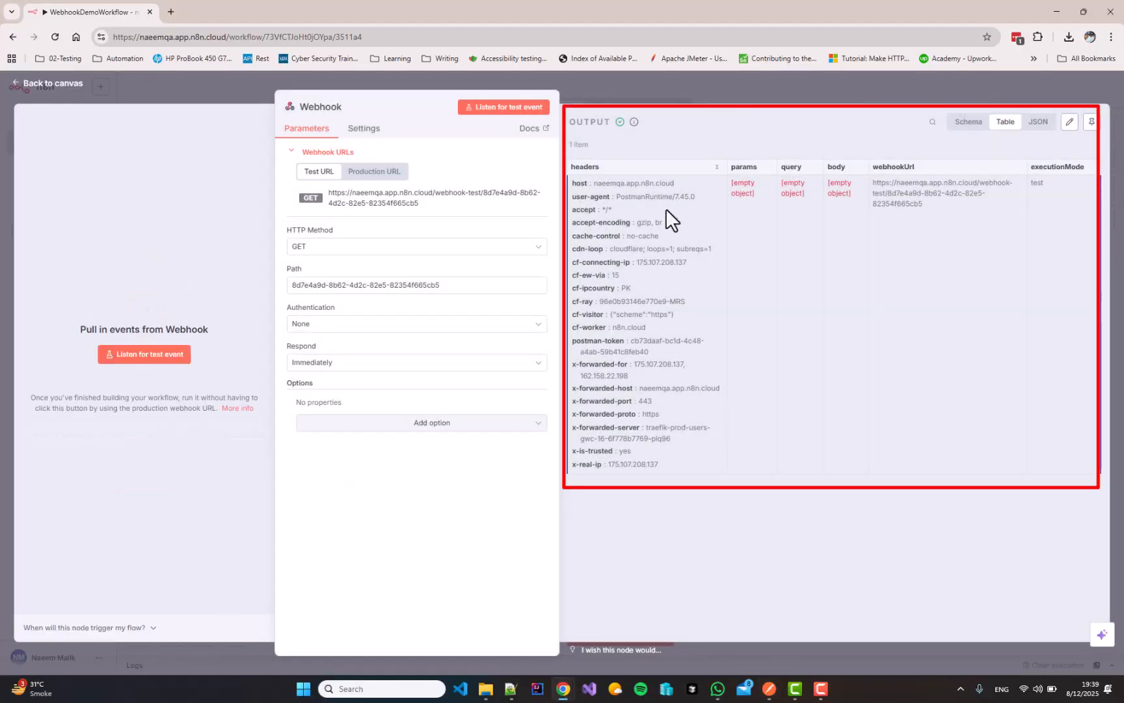
mouse_move(659, 416)
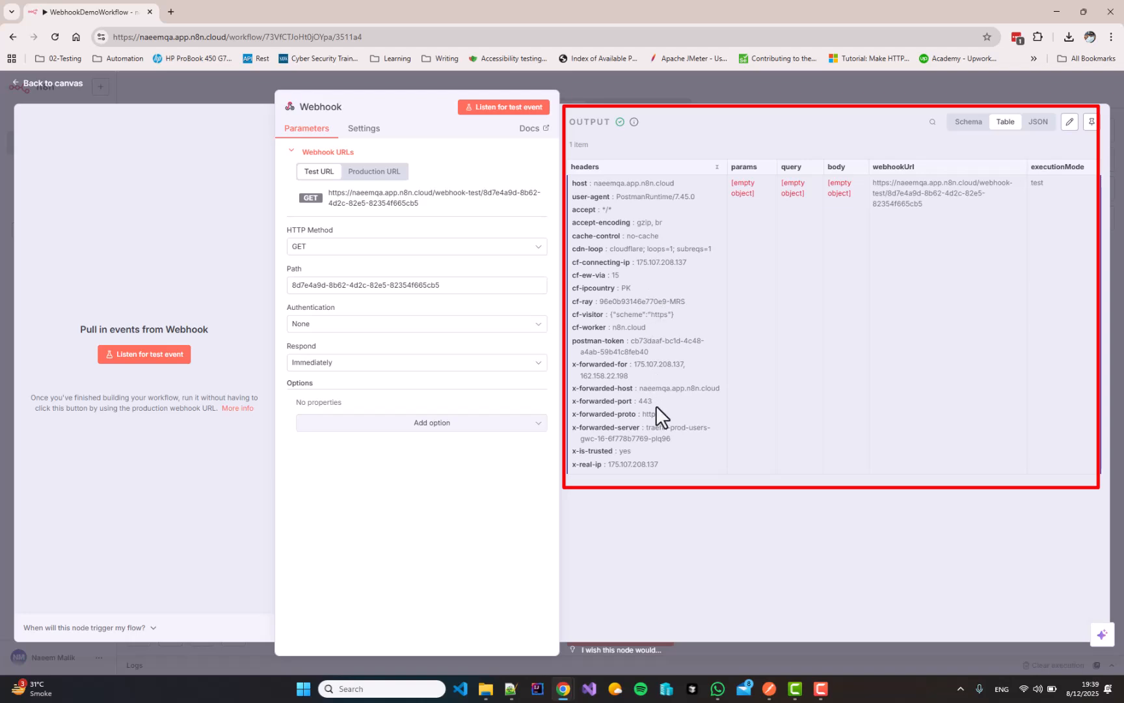
mouse_move(658, 250)
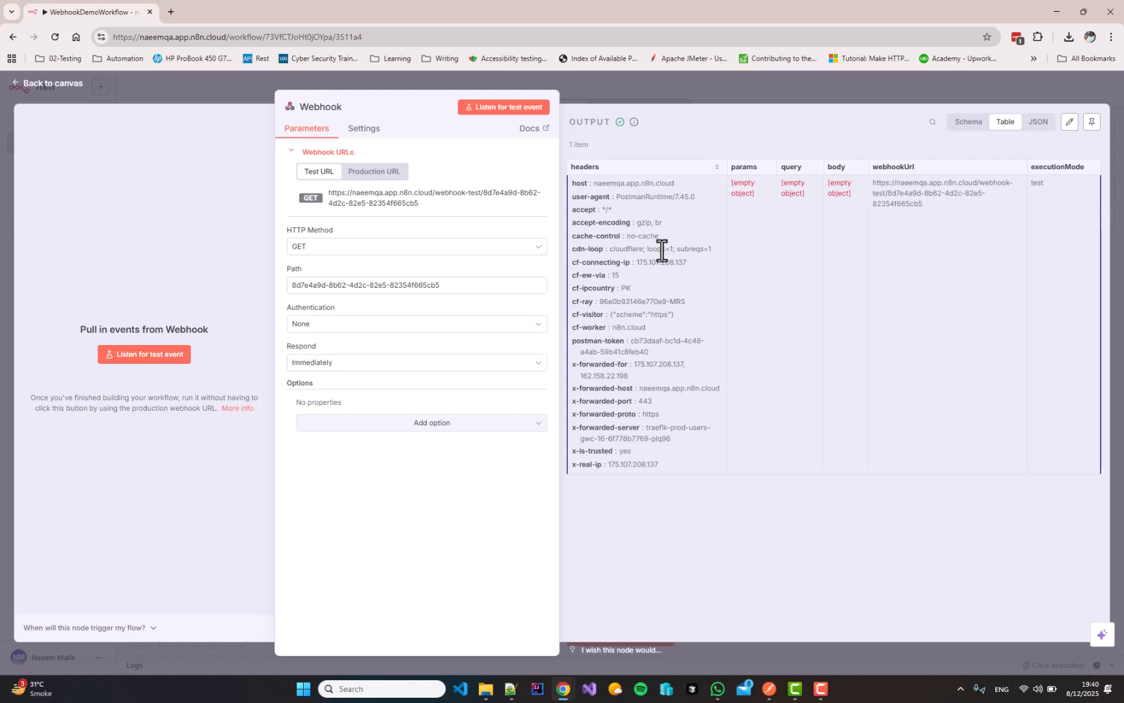
mouse_move(650, 268)
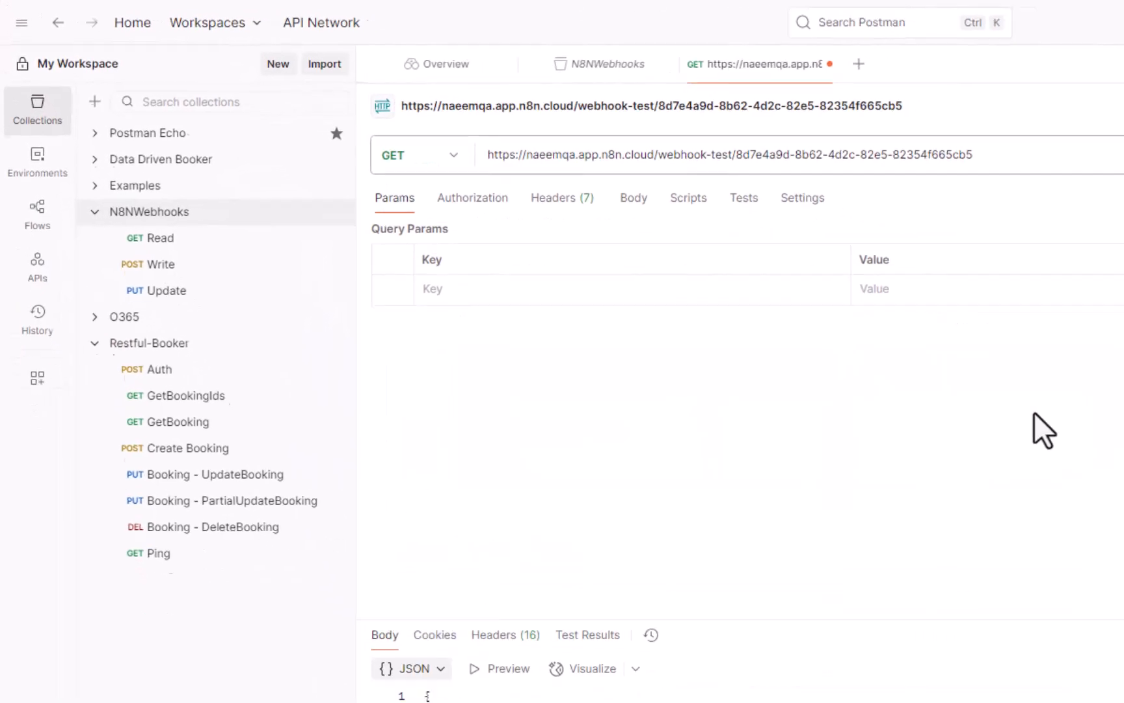
mouse_move(627, 438)
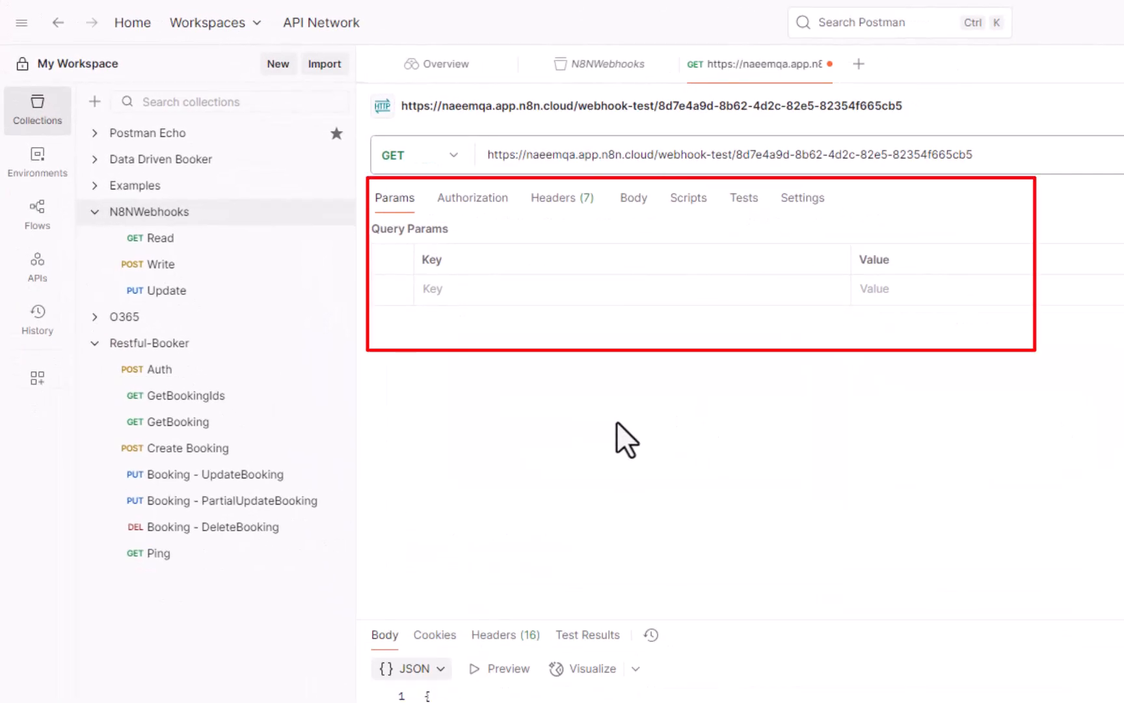
mouse_move(631, 426)
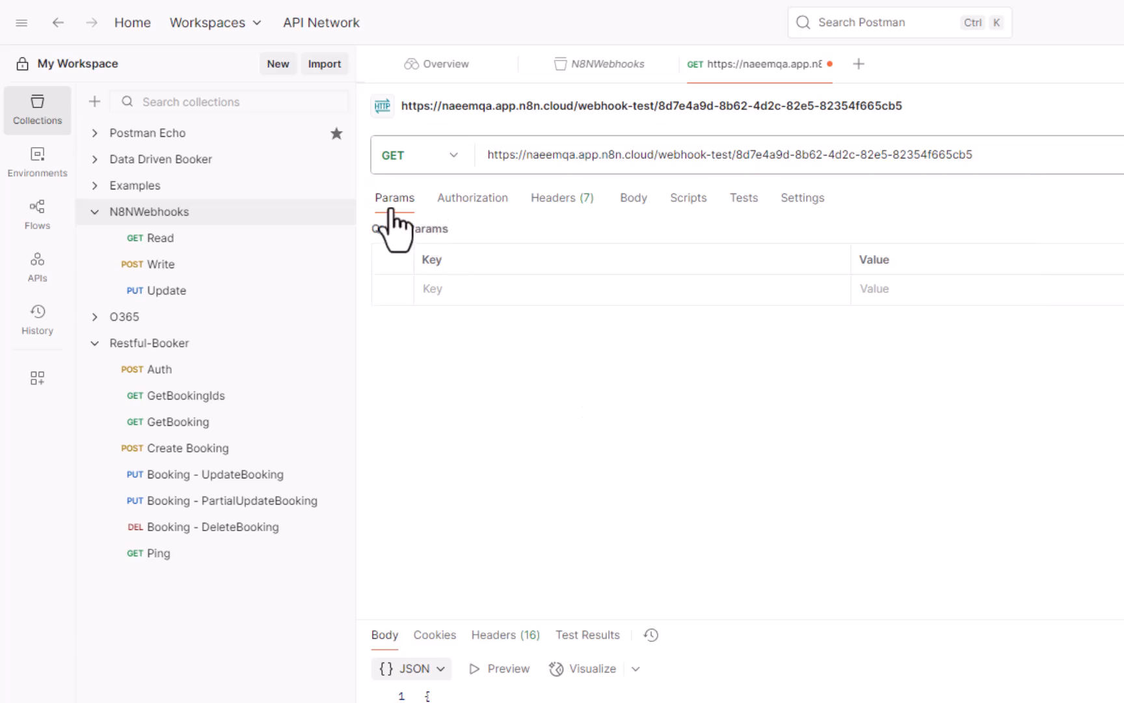
mouse_move(409, 243)
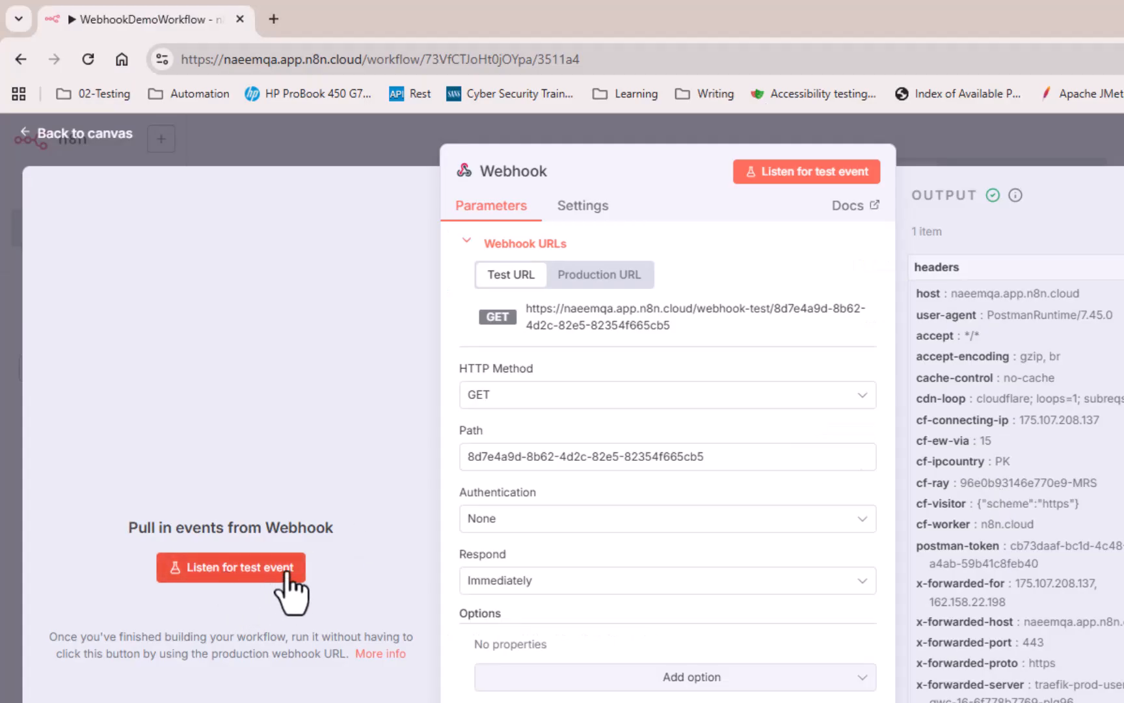
Listen again in n8n and resend the request with the empty name parameter
left_click(230, 567)
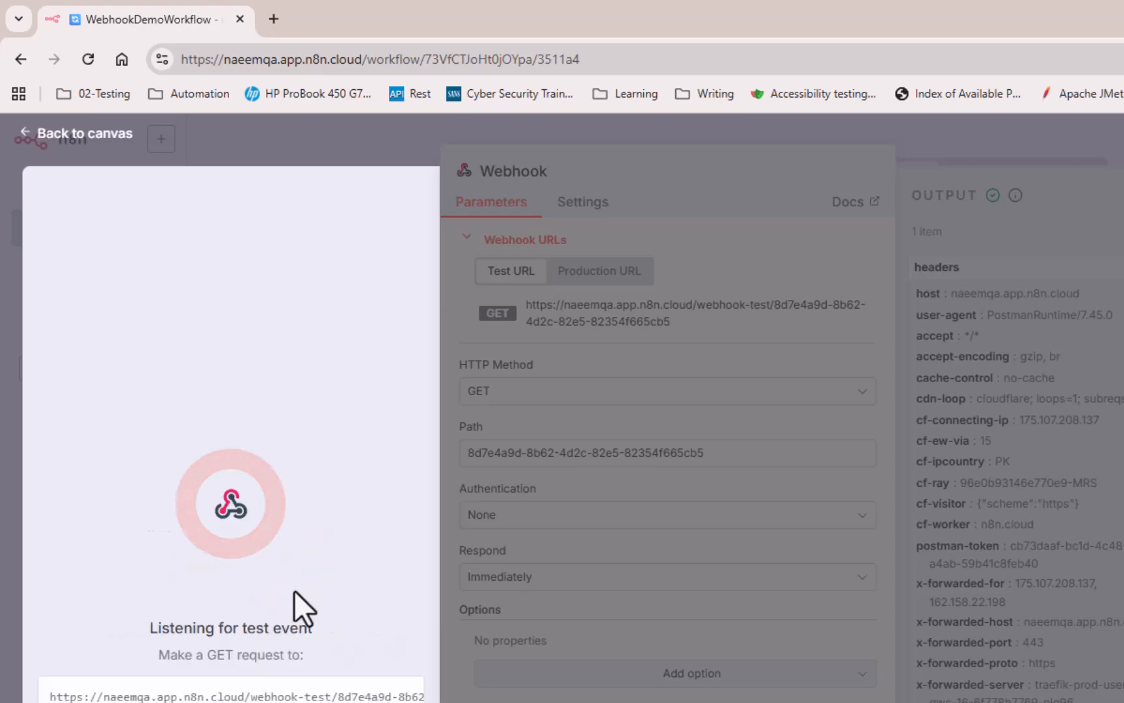
left_click(1073, 99)
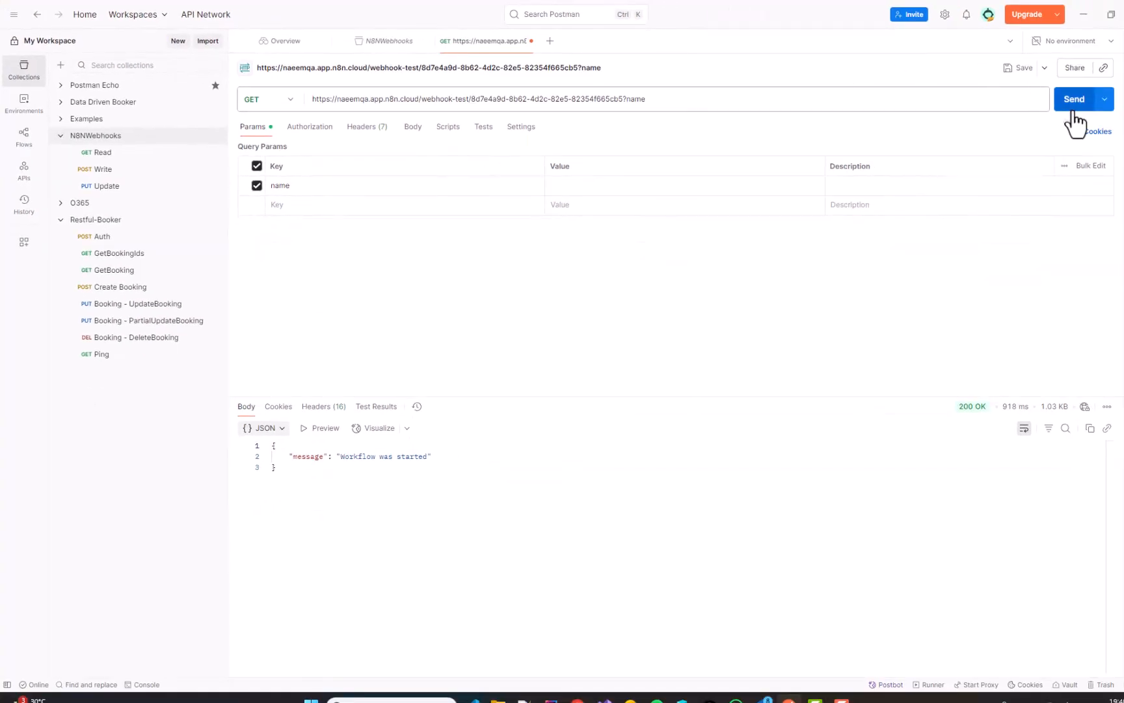
left_click(1073, 99)
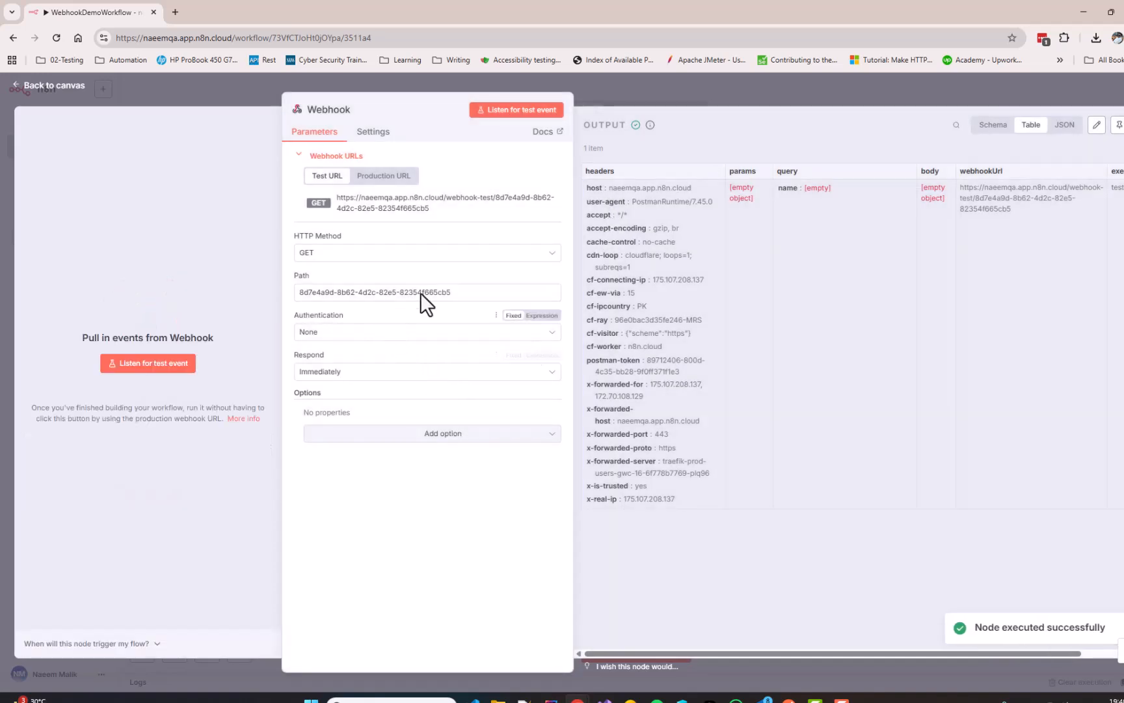
mouse_move(806, 208)
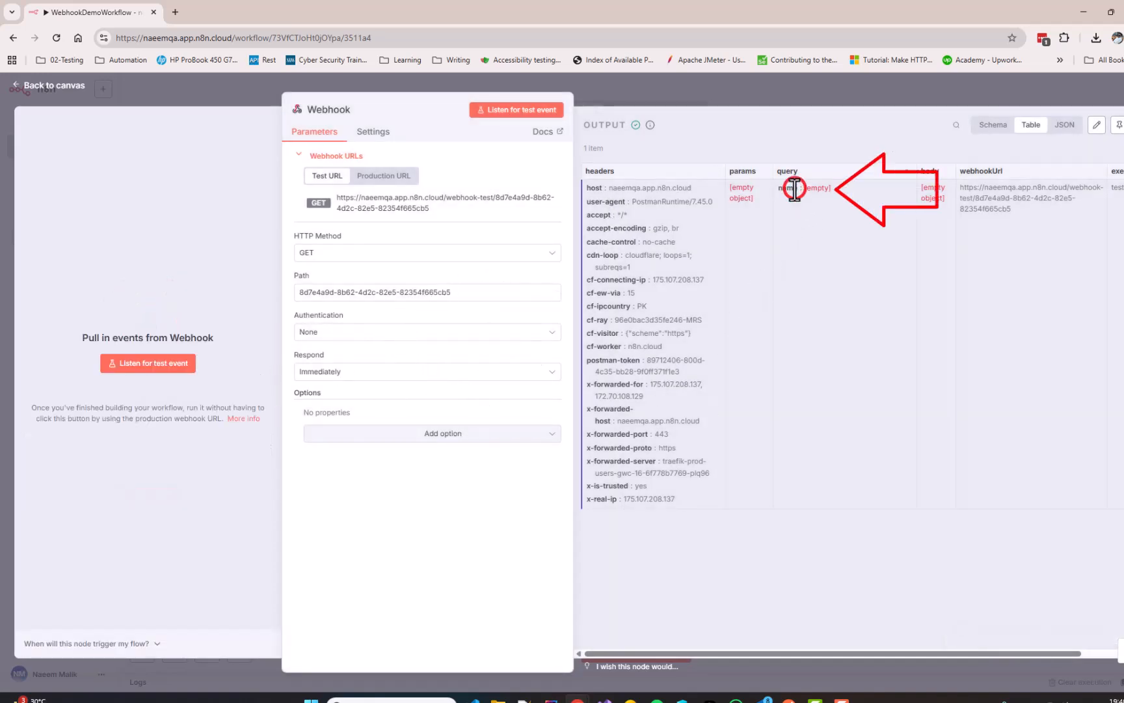
mouse_move(800, 208)
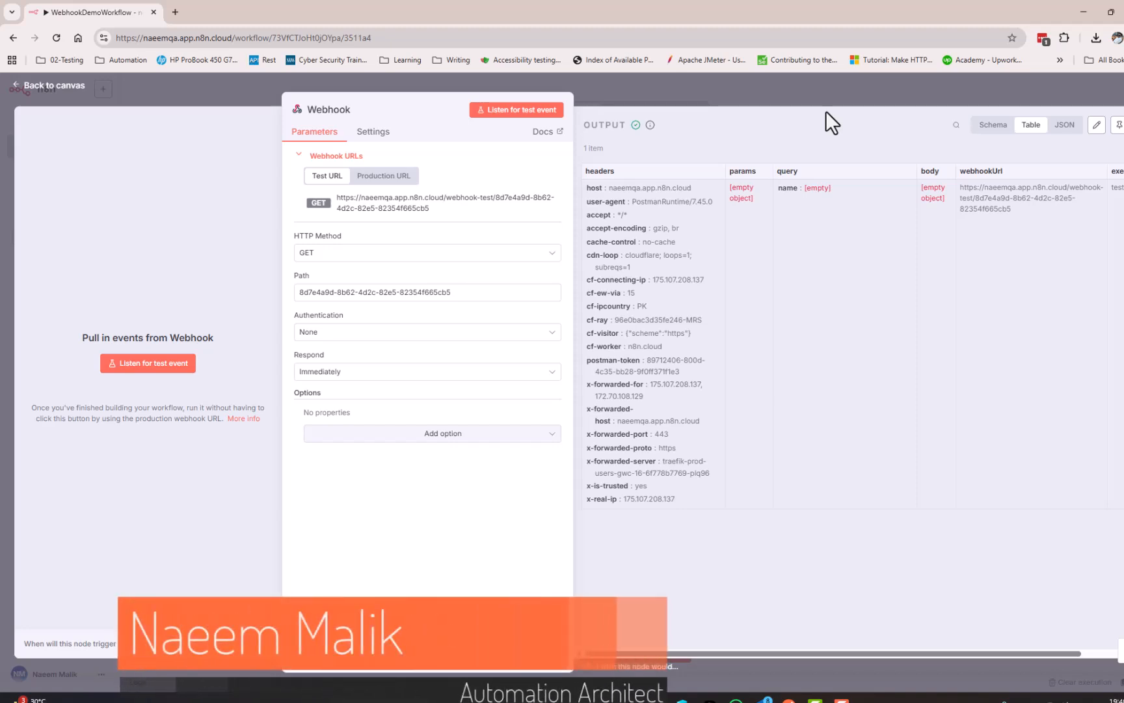
mouse_move(837, 121)
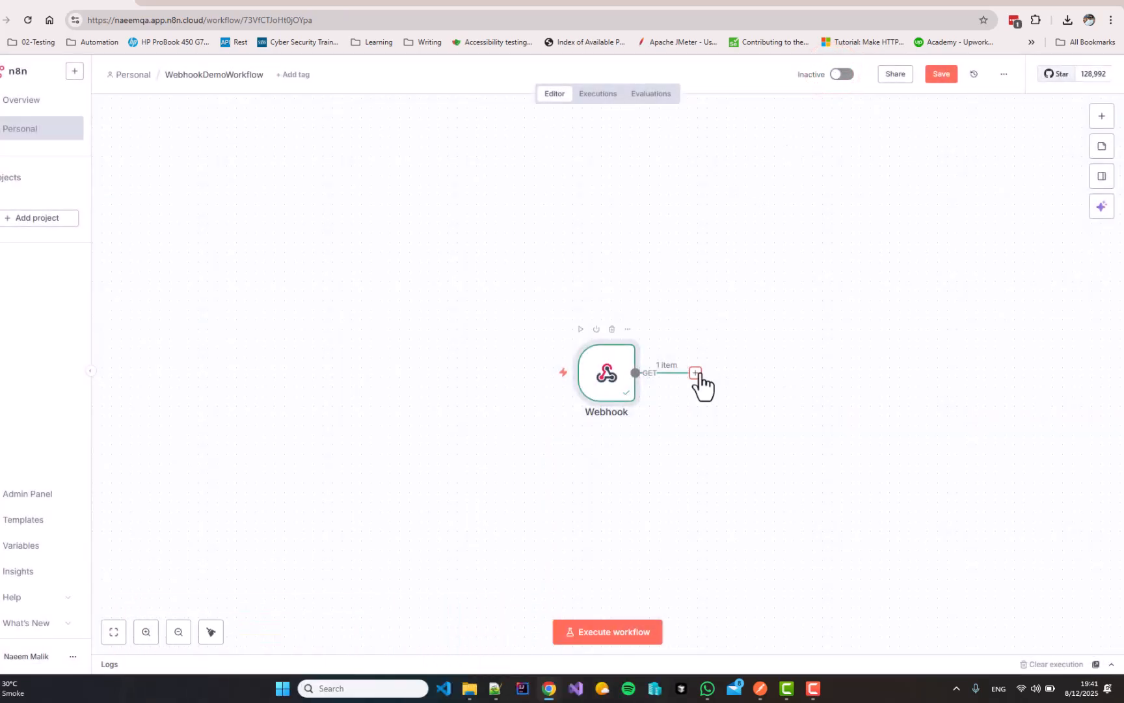
Add an Airtable node after the Webhook by searching 'airtable'
left_click(694, 372)
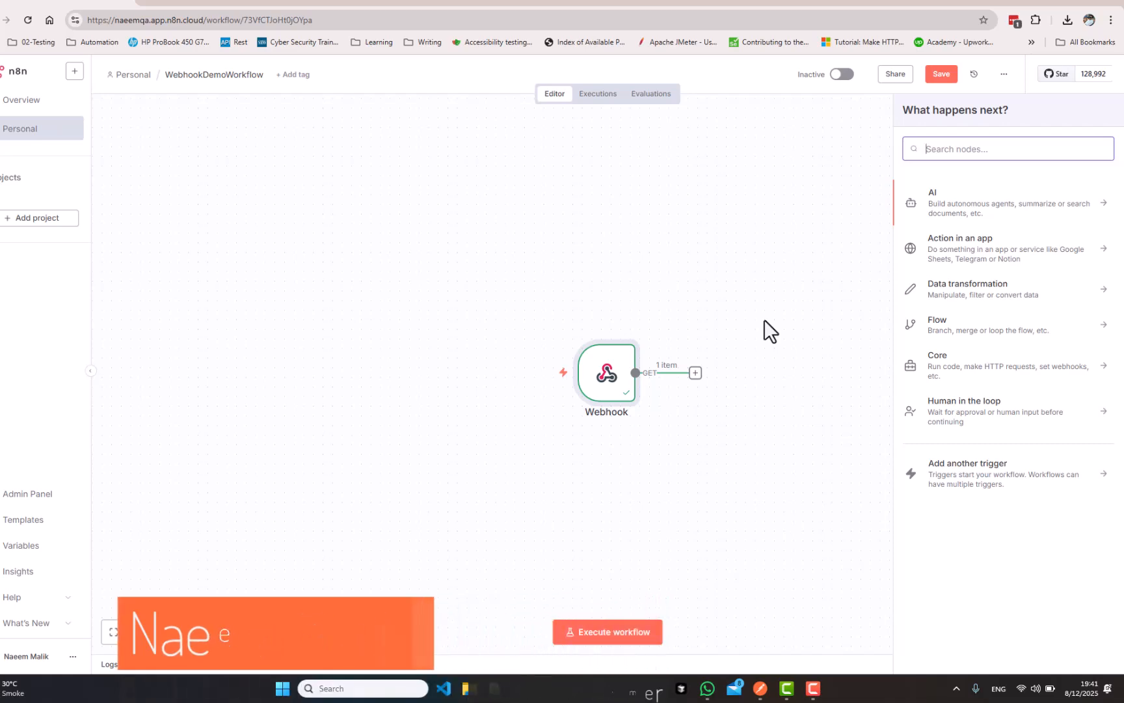
type("airtable")
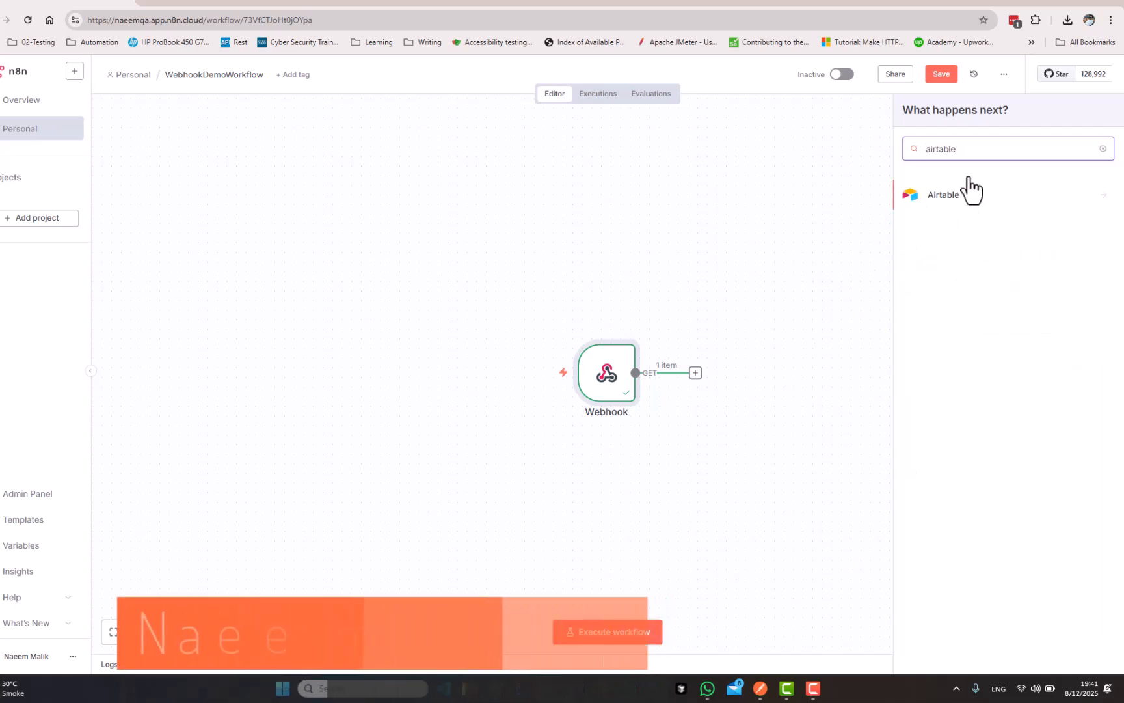
left_click(943, 194)
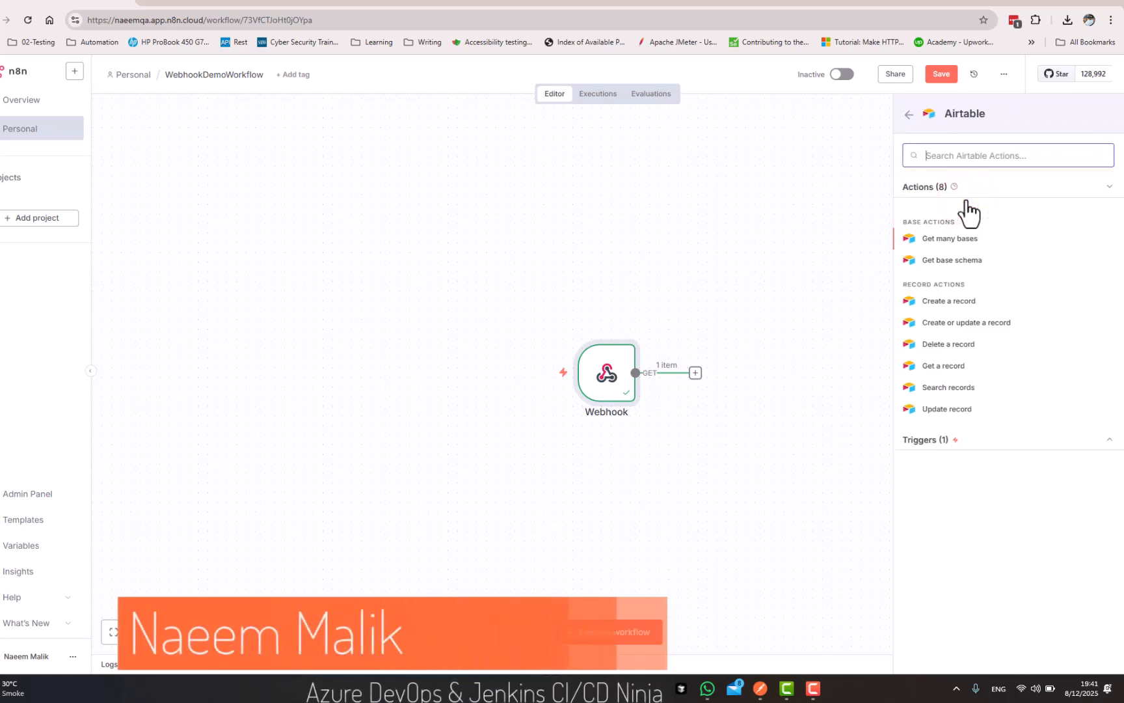
mouse_move(968, 346)
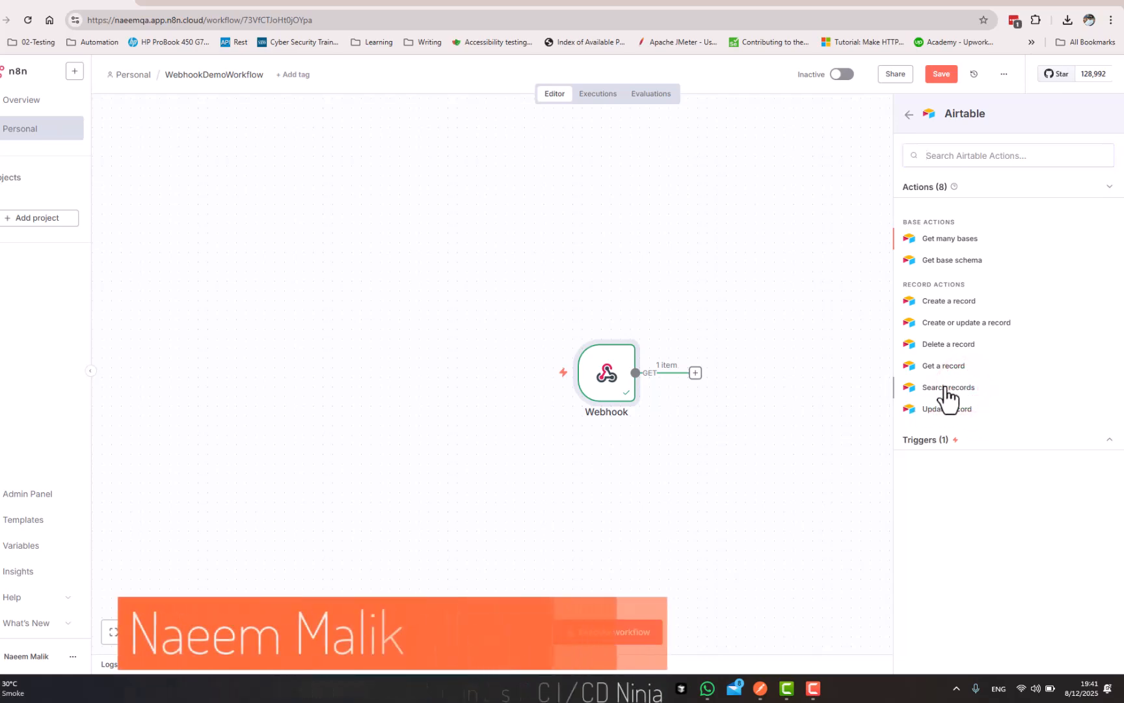
Choose the Search records action and collapse headers to reveal query.name
left_click(947, 387)
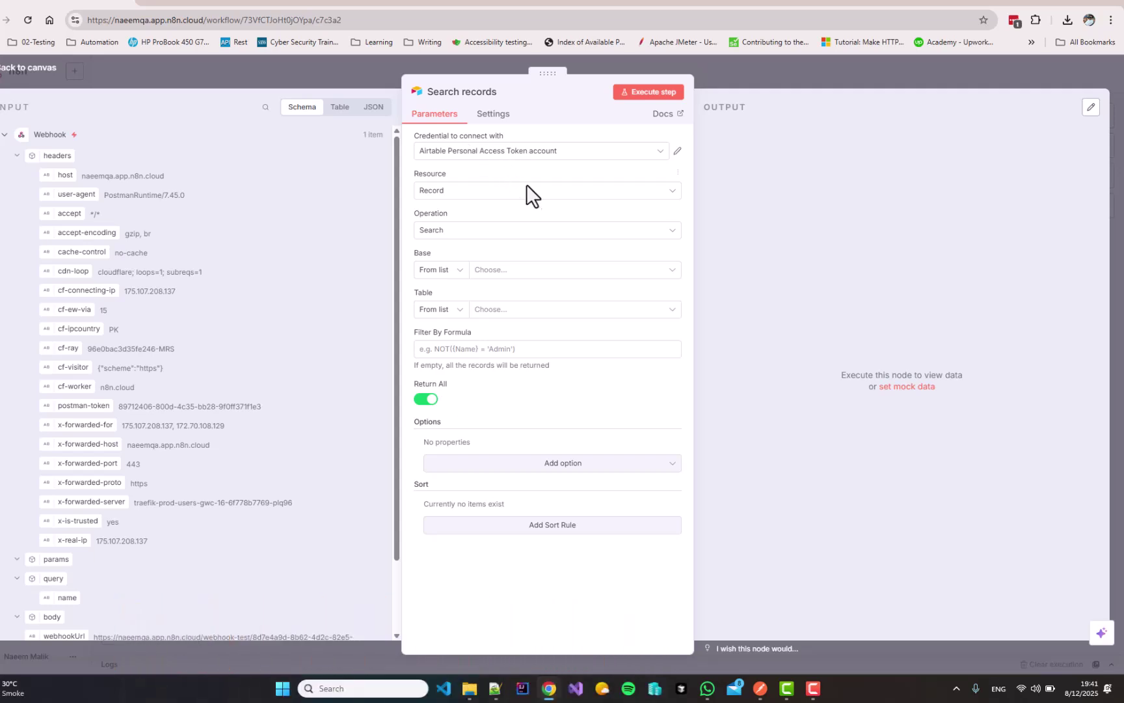
mouse_move(536, 181)
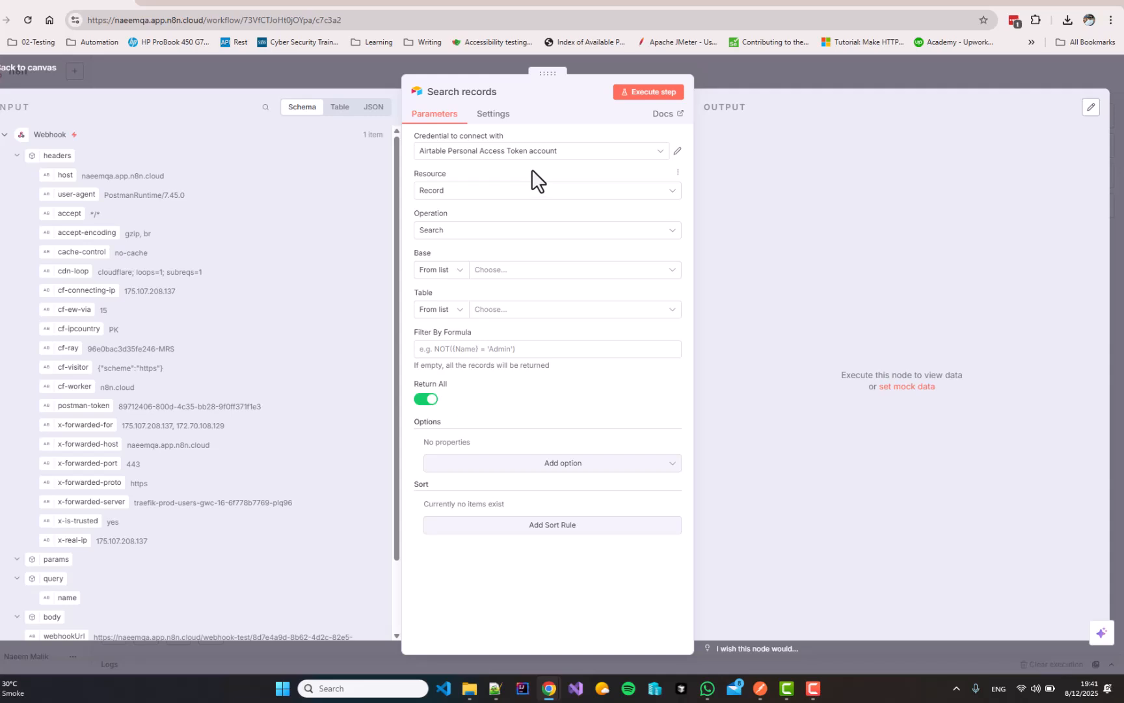
mouse_move(588, 176)
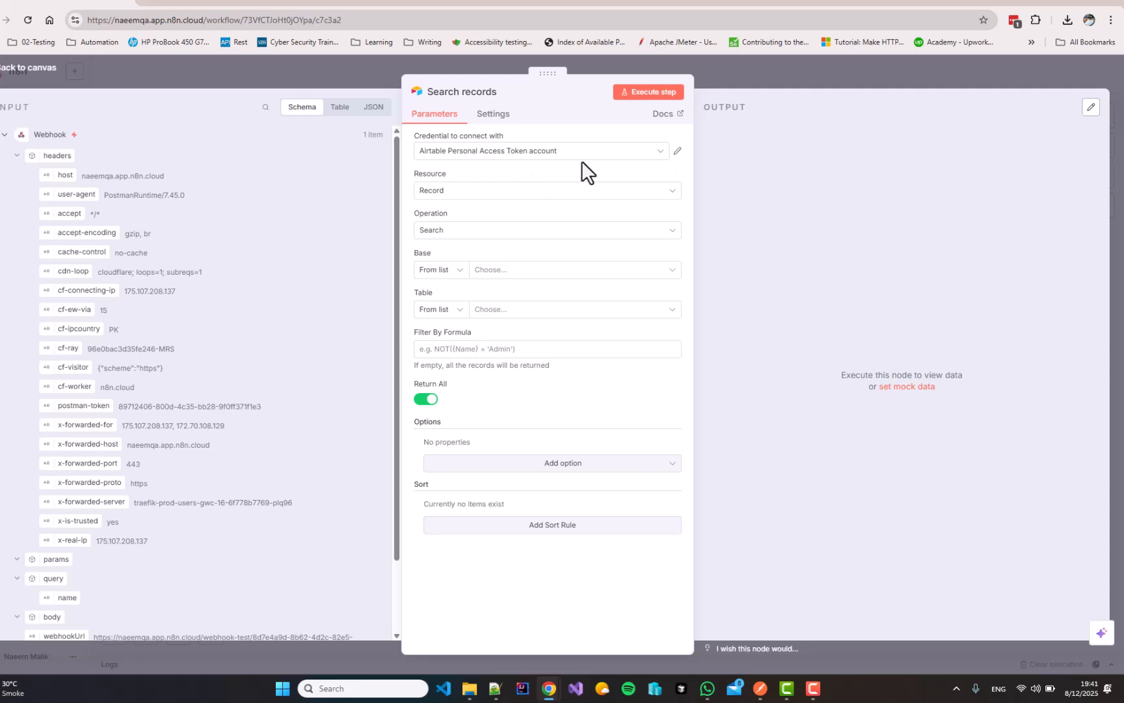
mouse_move(589, 172)
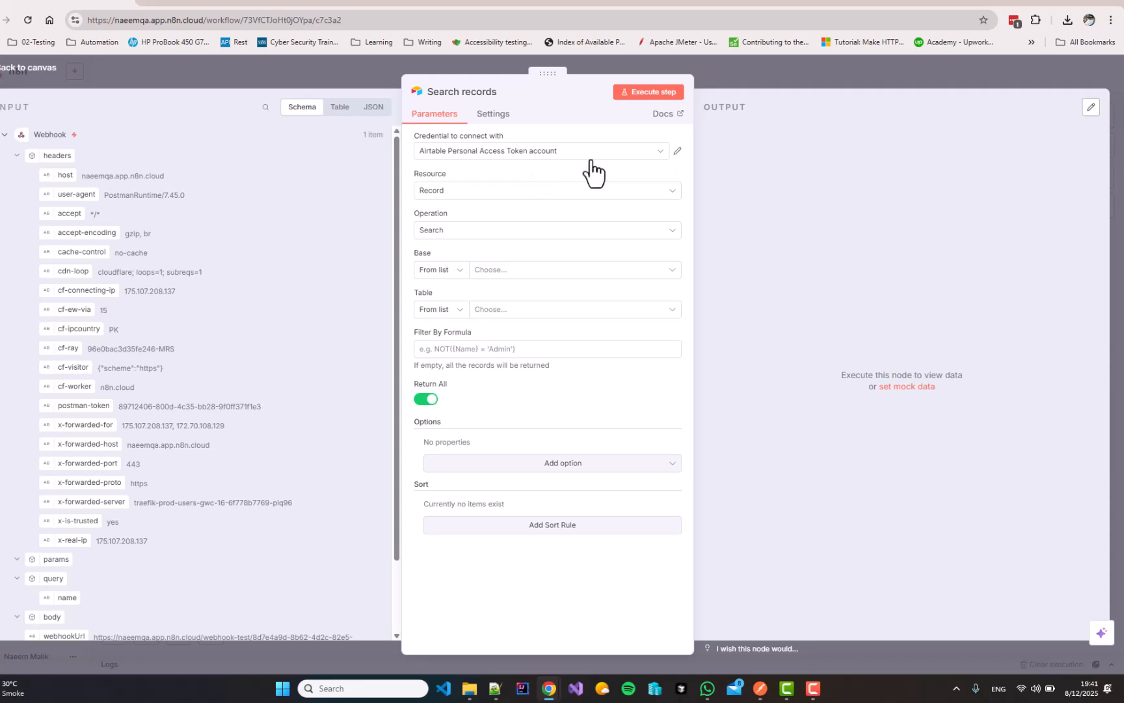
mouse_move(359, 164)
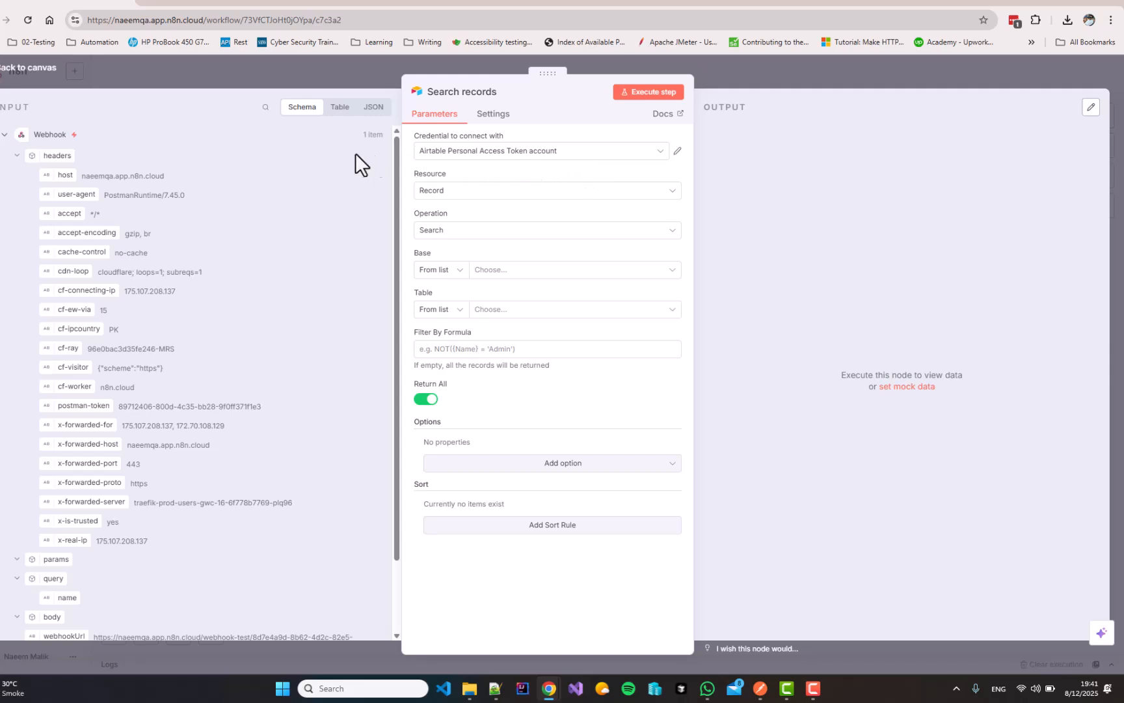
mouse_move(20, 167)
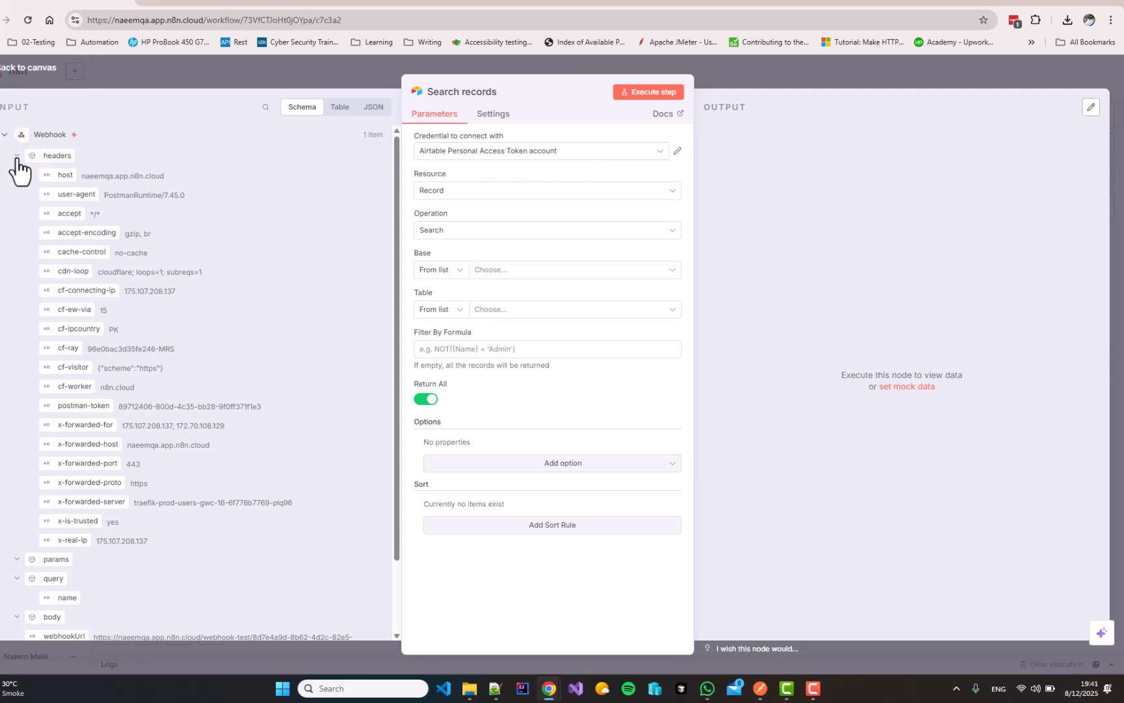
left_click(17, 156)
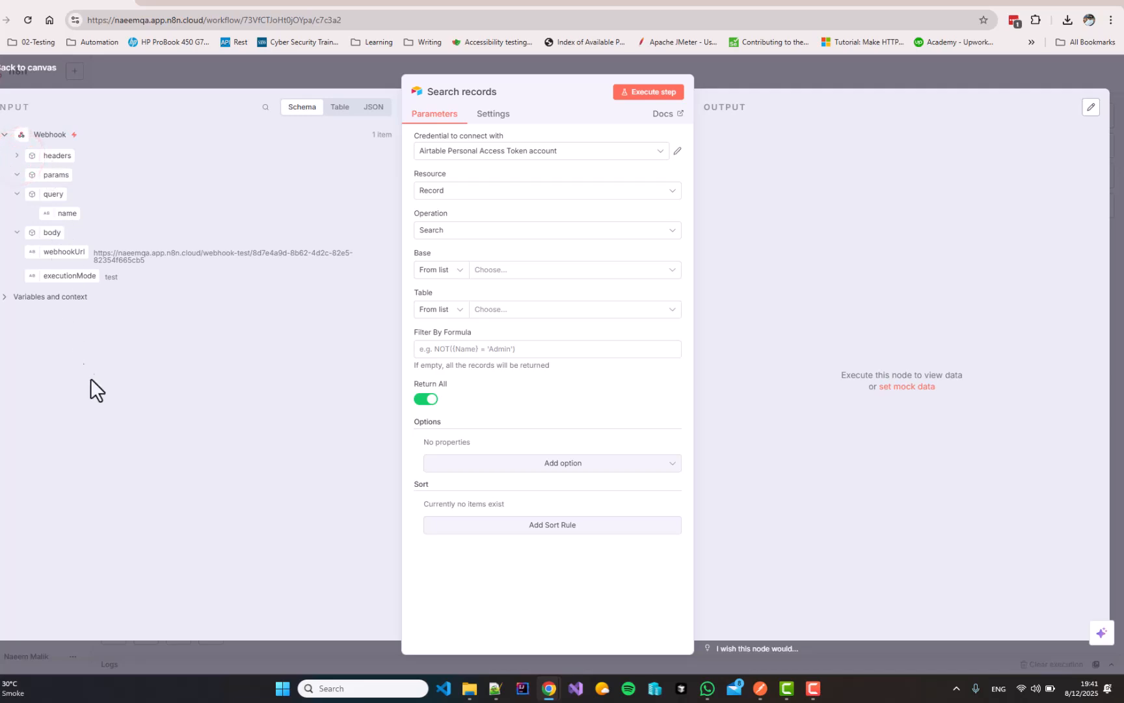
mouse_move(159, 484)
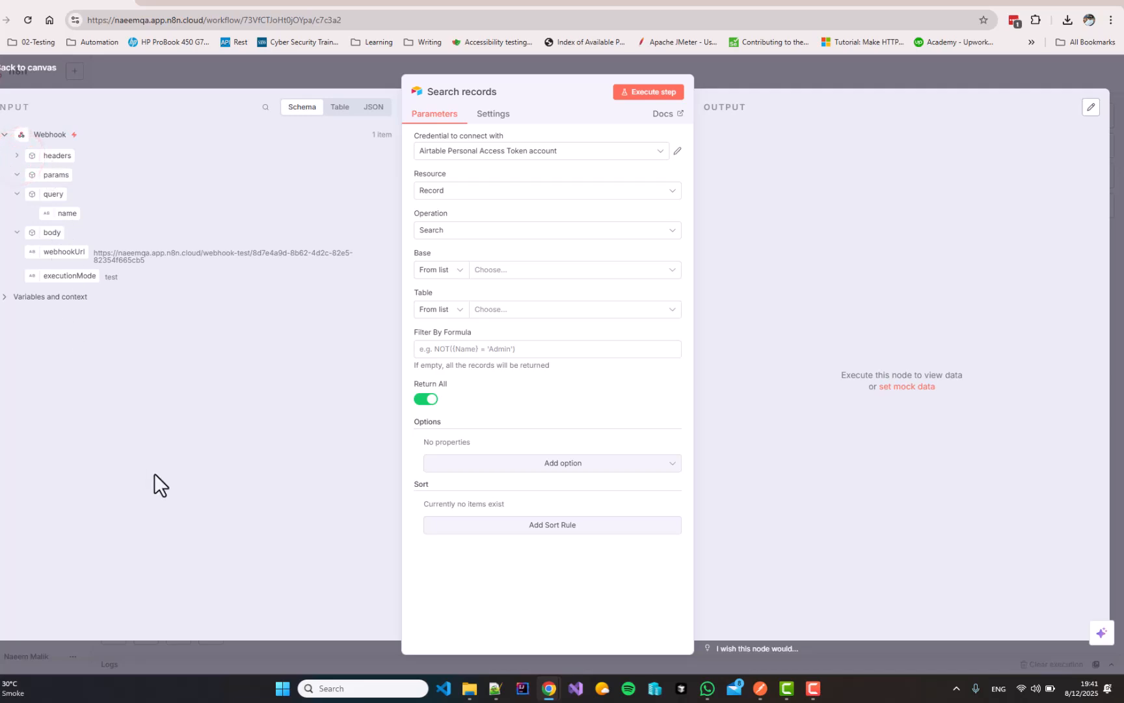
mouse_move(86, 360)
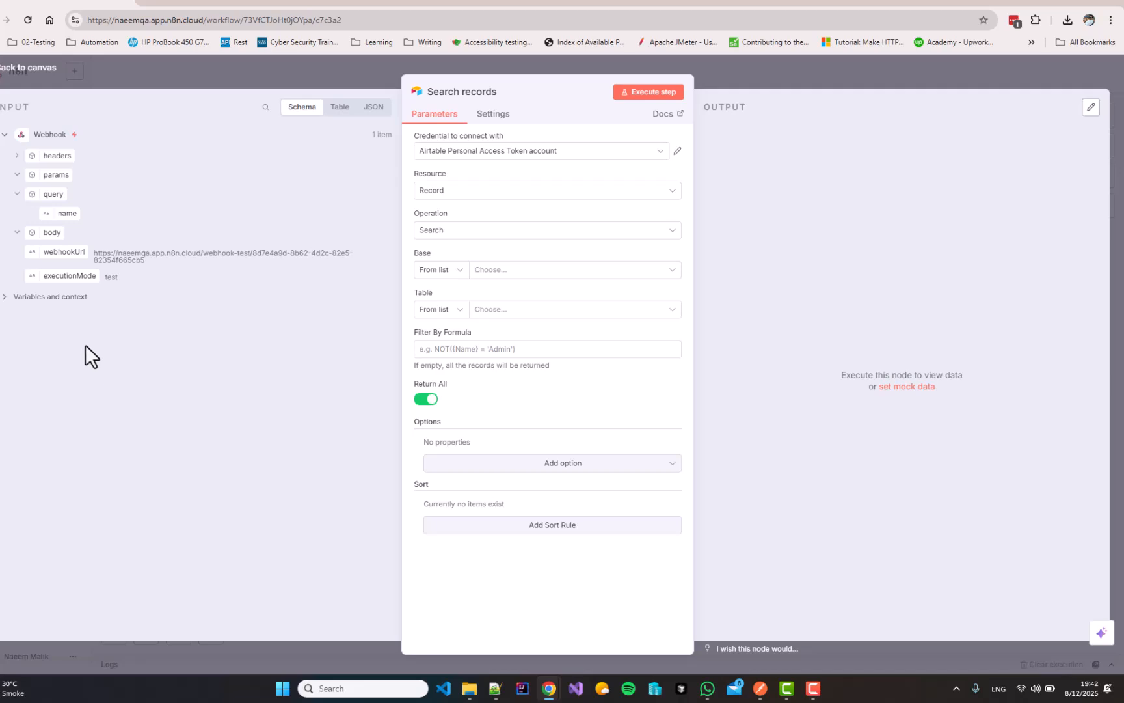
mouse_move(93, 352)
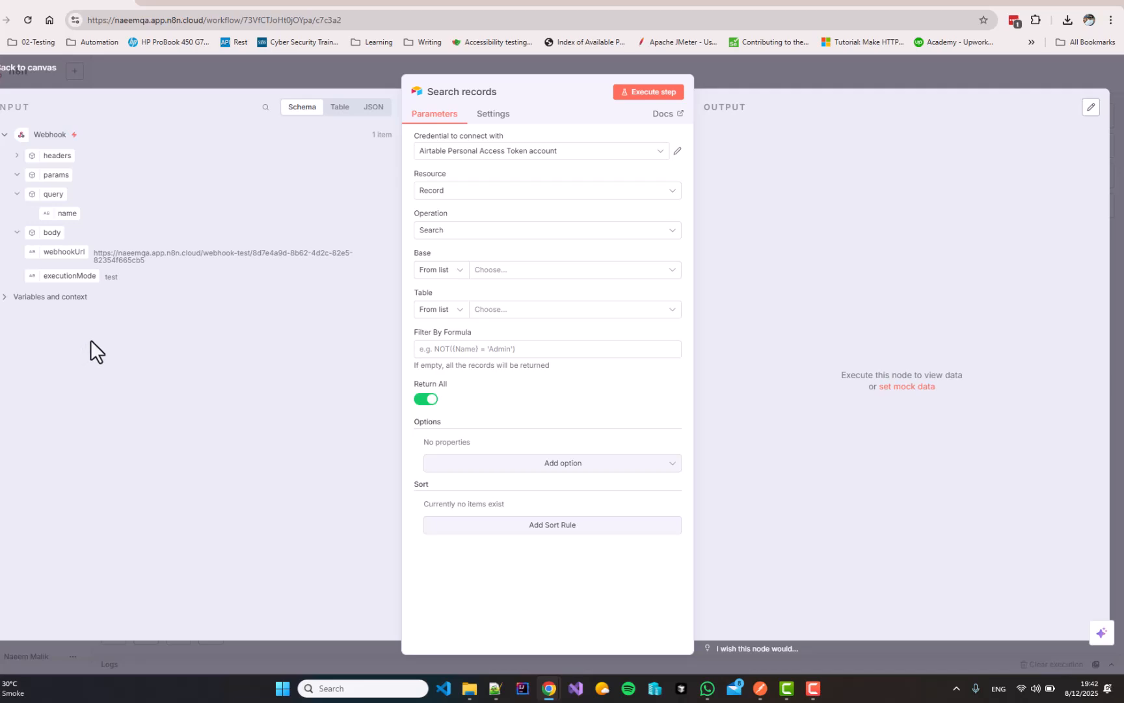
mouse_move(82, 258)
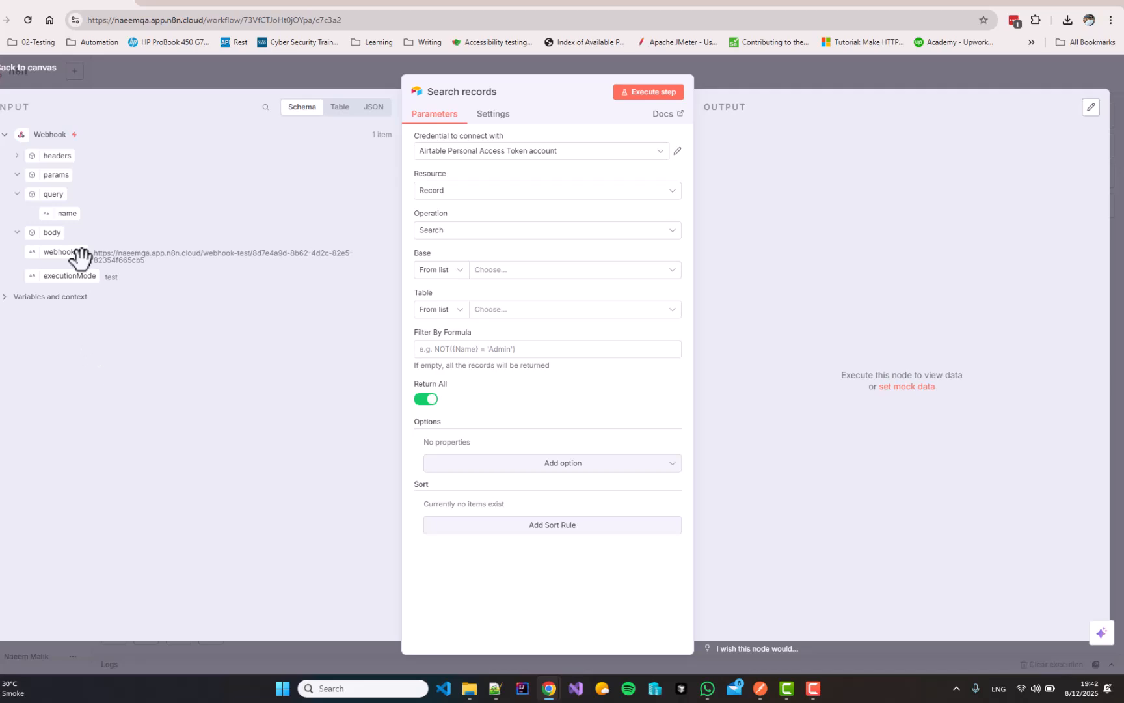
mouse_move(174, 369)
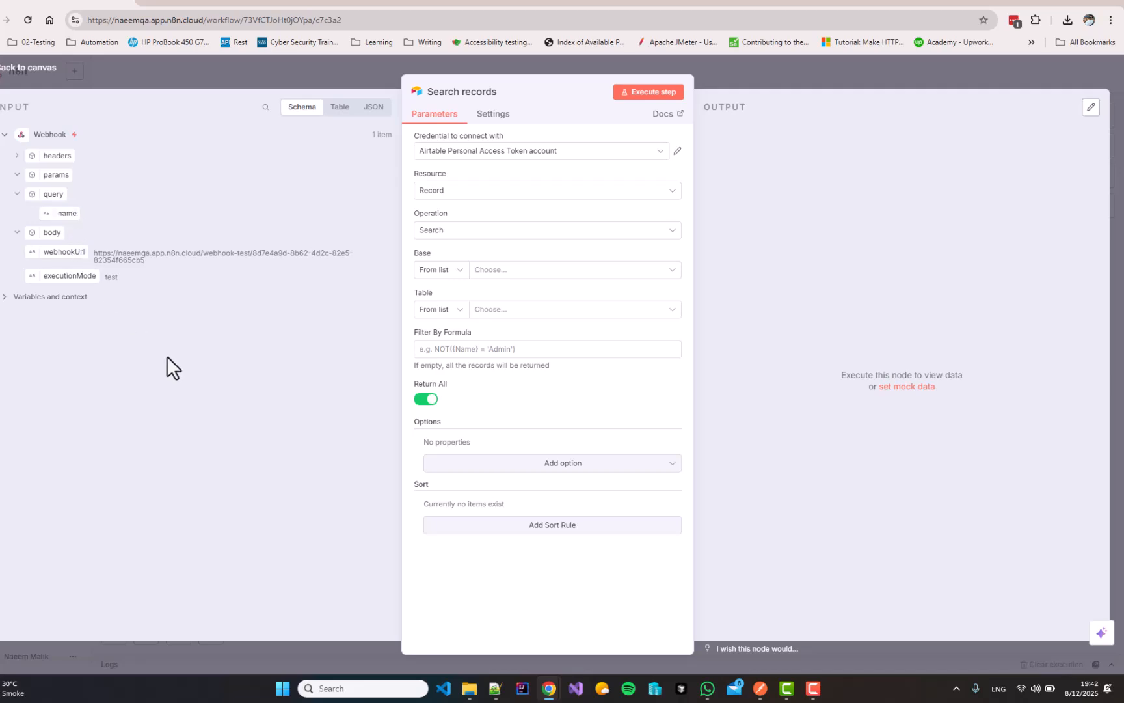
mouse_move(118, 255)
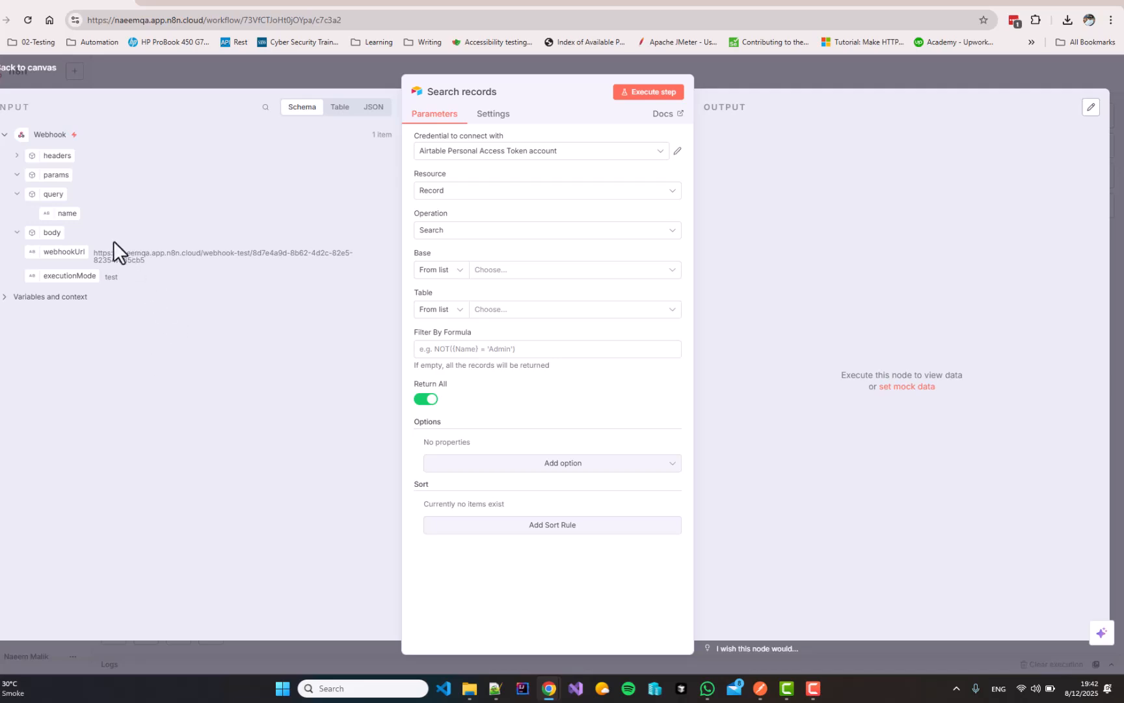
mouse_move(246, 462)
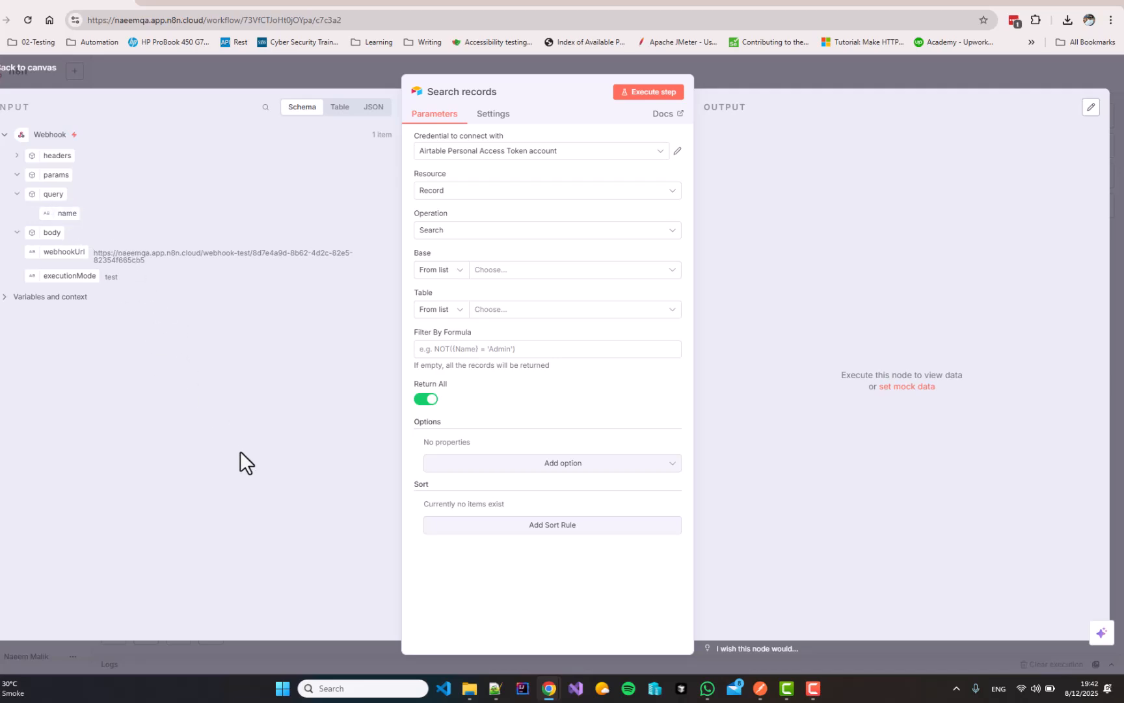
mouse_move(319, 300)
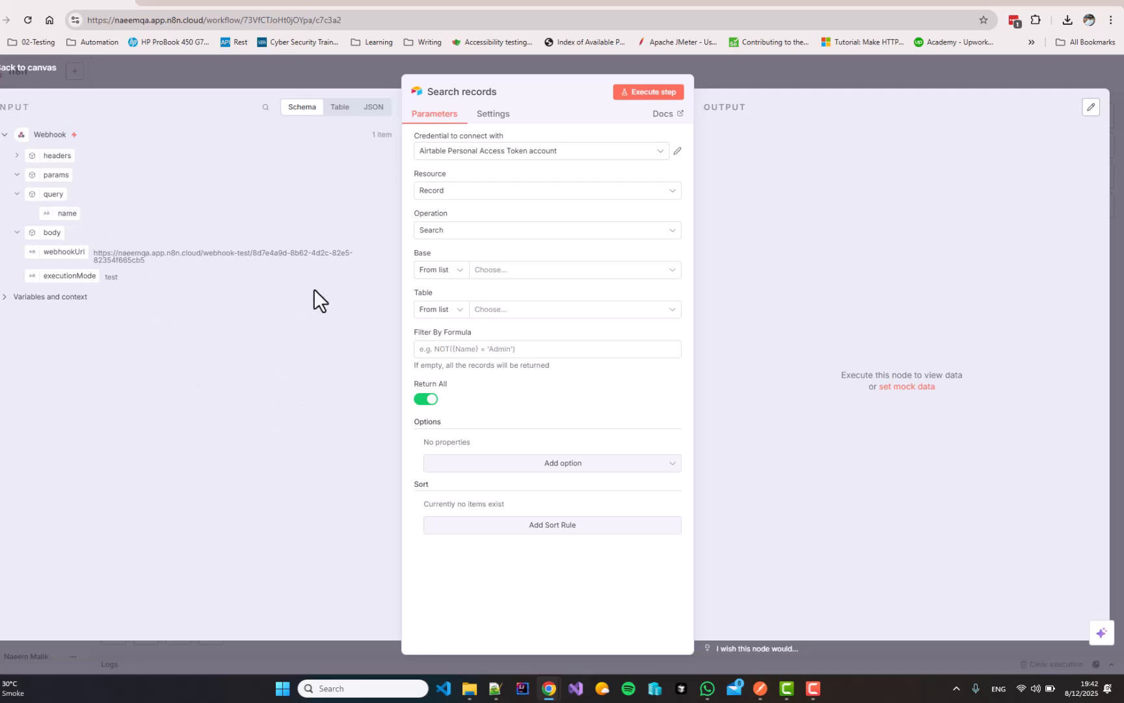
mouse_move(442, 272)
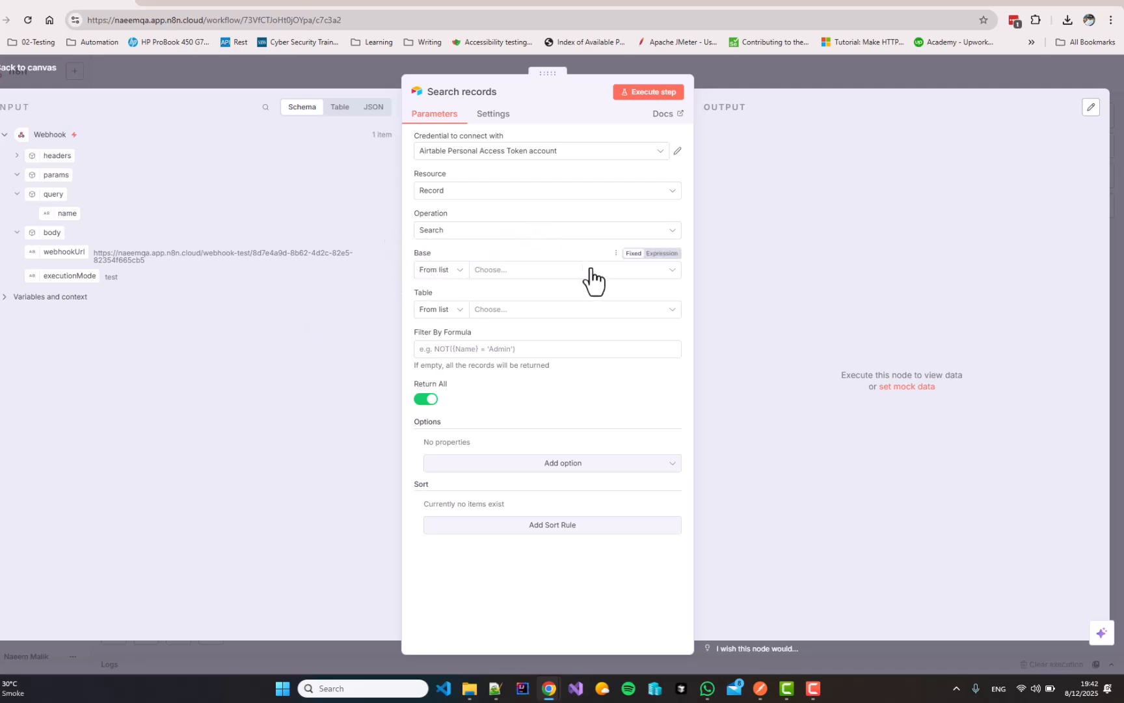
Point Search records at the Test Data Management base and Contacts table
left_click(570, 269)
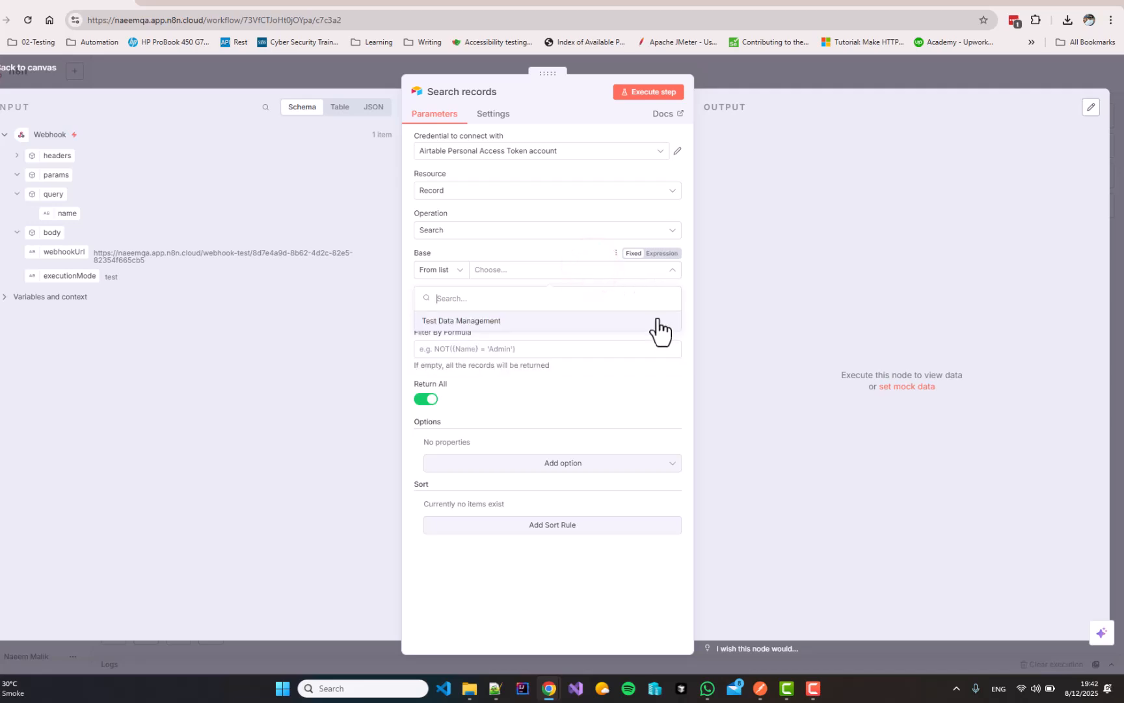
left_click(461, 320)
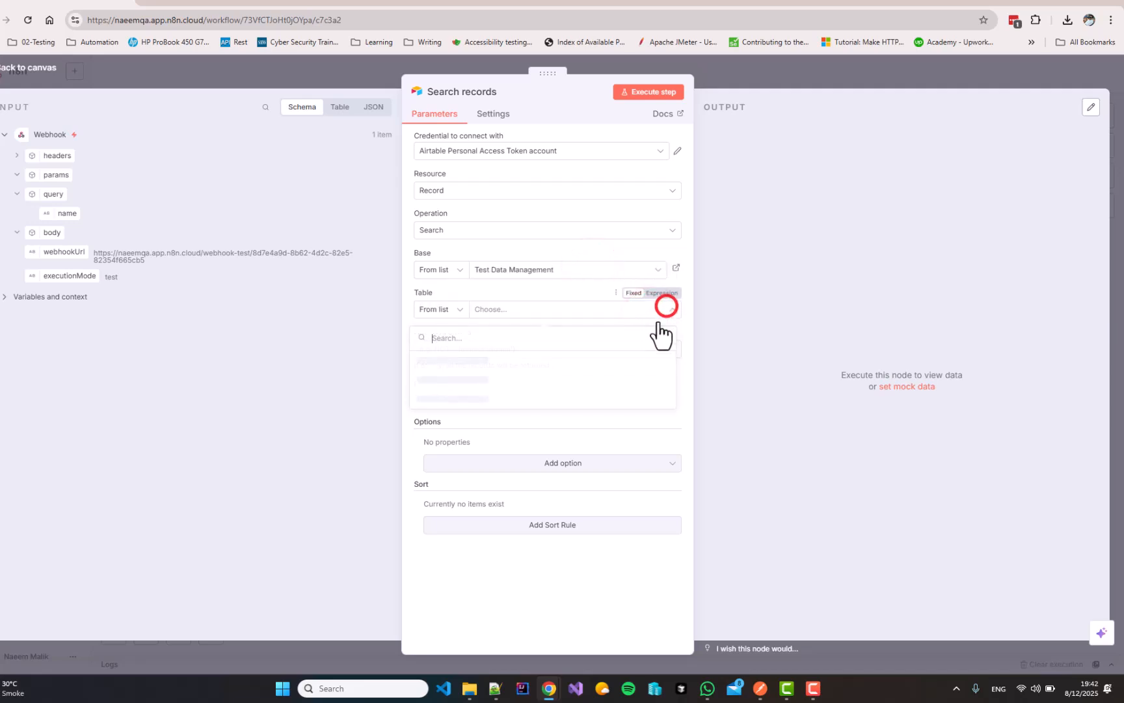
left_click(566, 309)
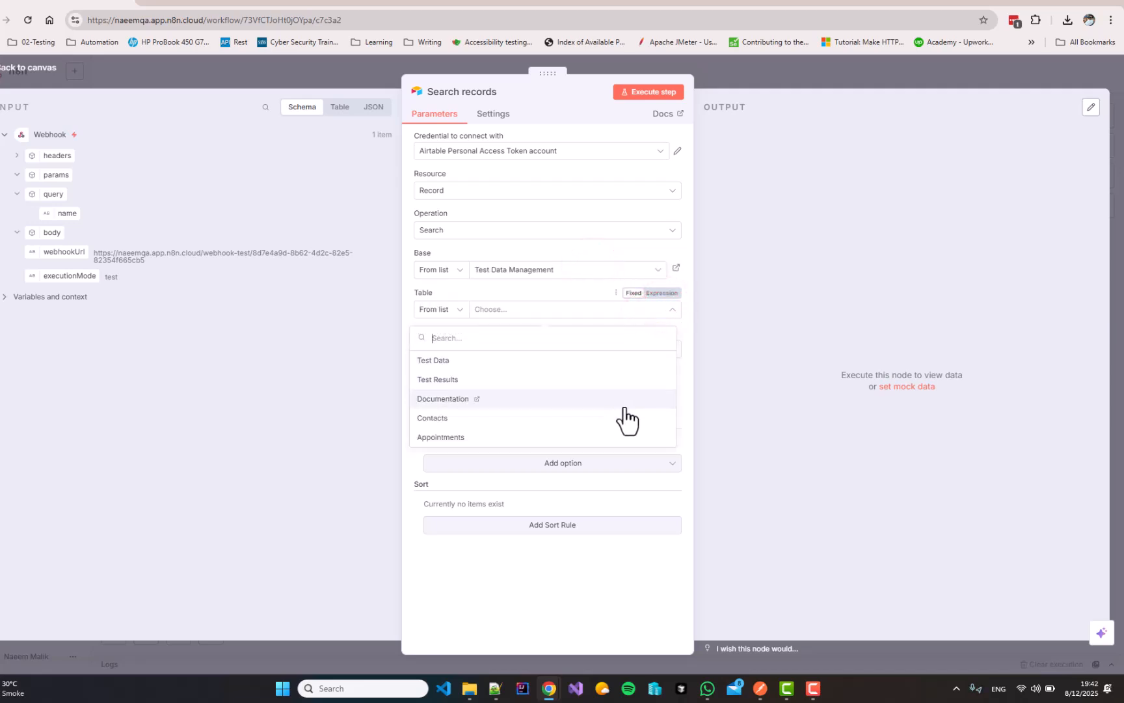
left_click(432, 418)
type("{{ $json.query.name }}")
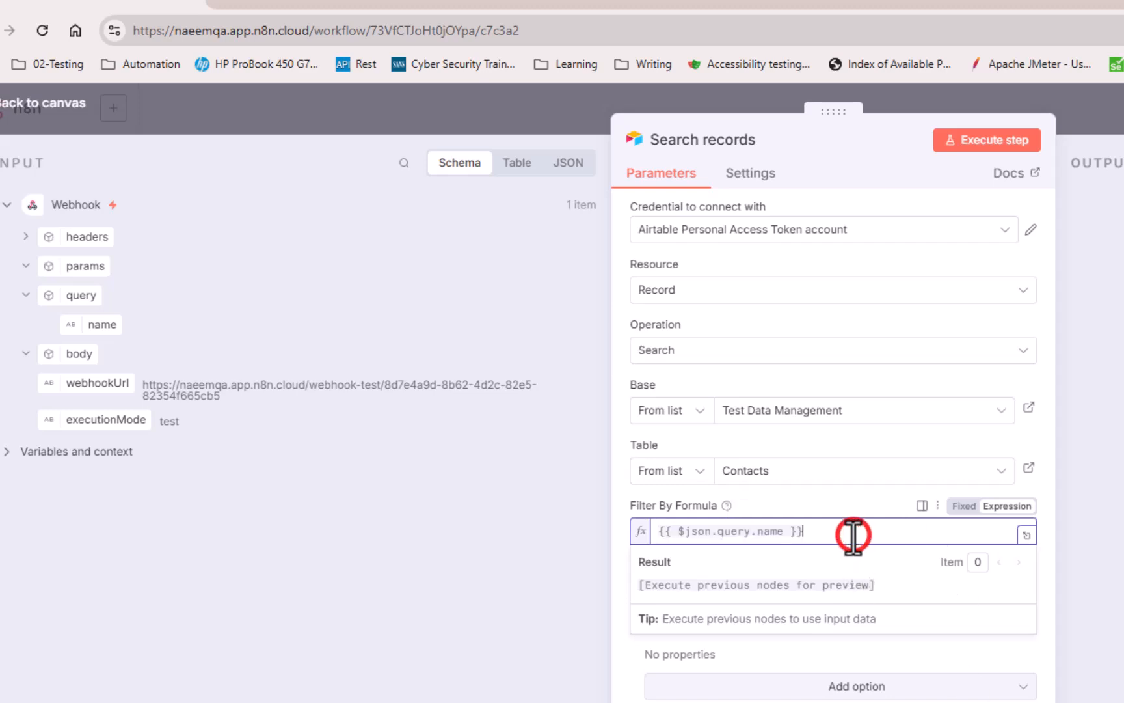
mouse_move(748, 248)
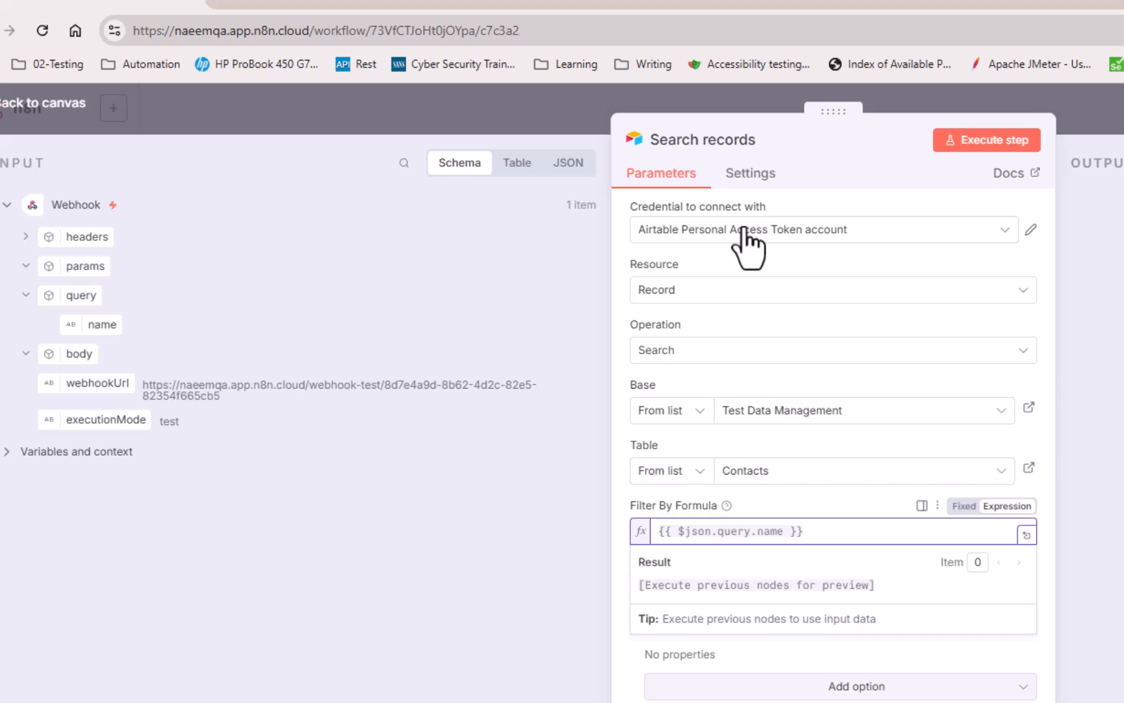
Write the Filter By Formula as {Name}= with the query name wrapped in single quotes
type("={}")
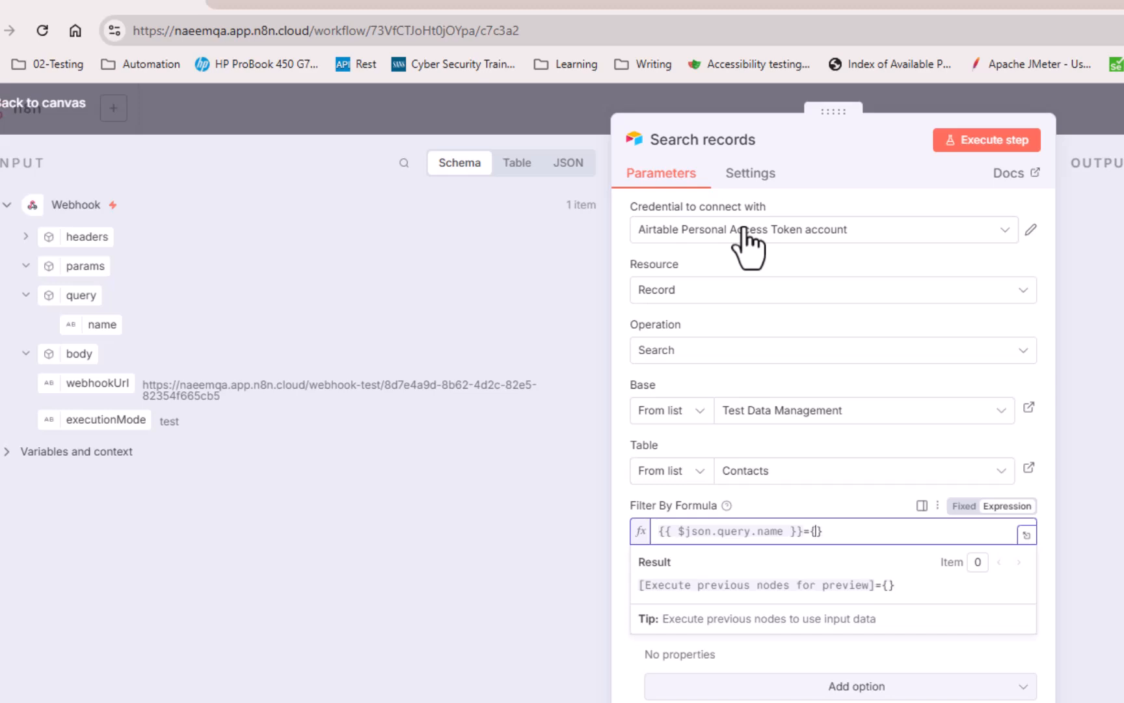
type("Name")
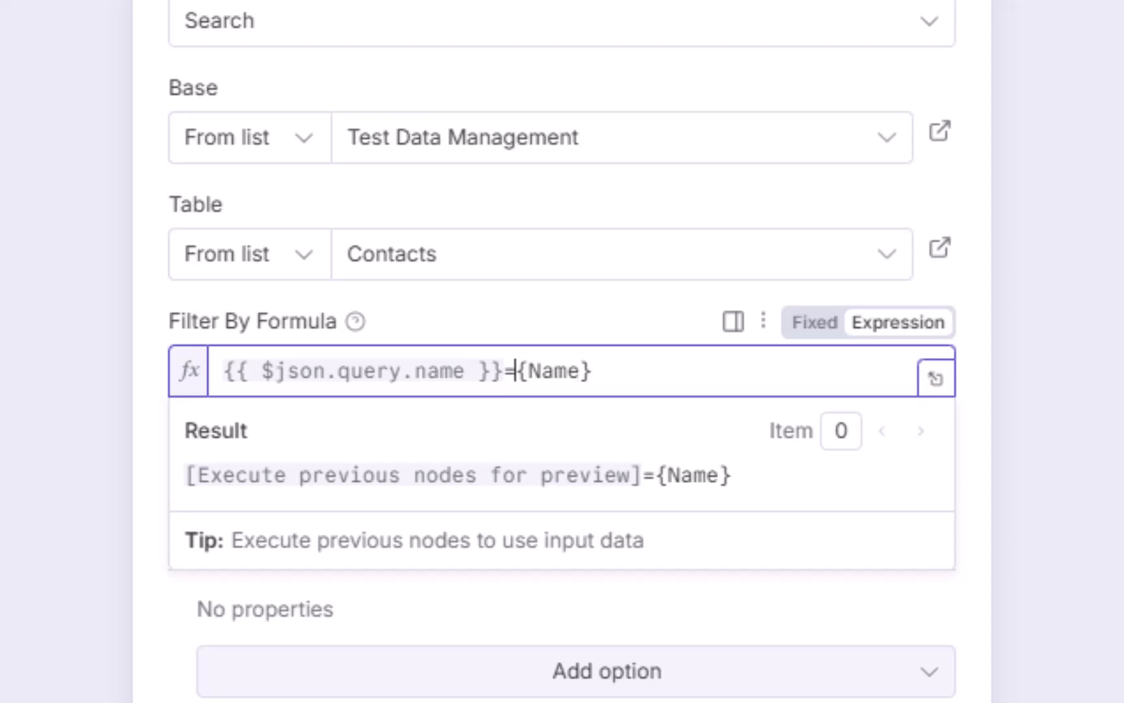
type("''")
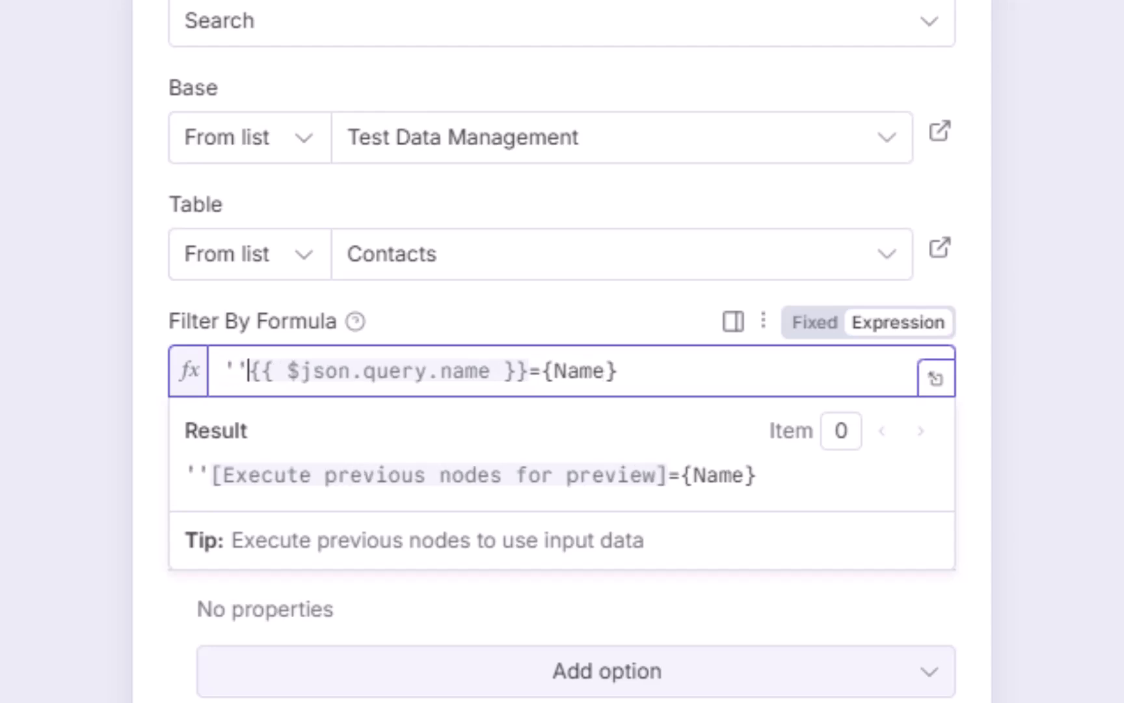
key("Backspace")
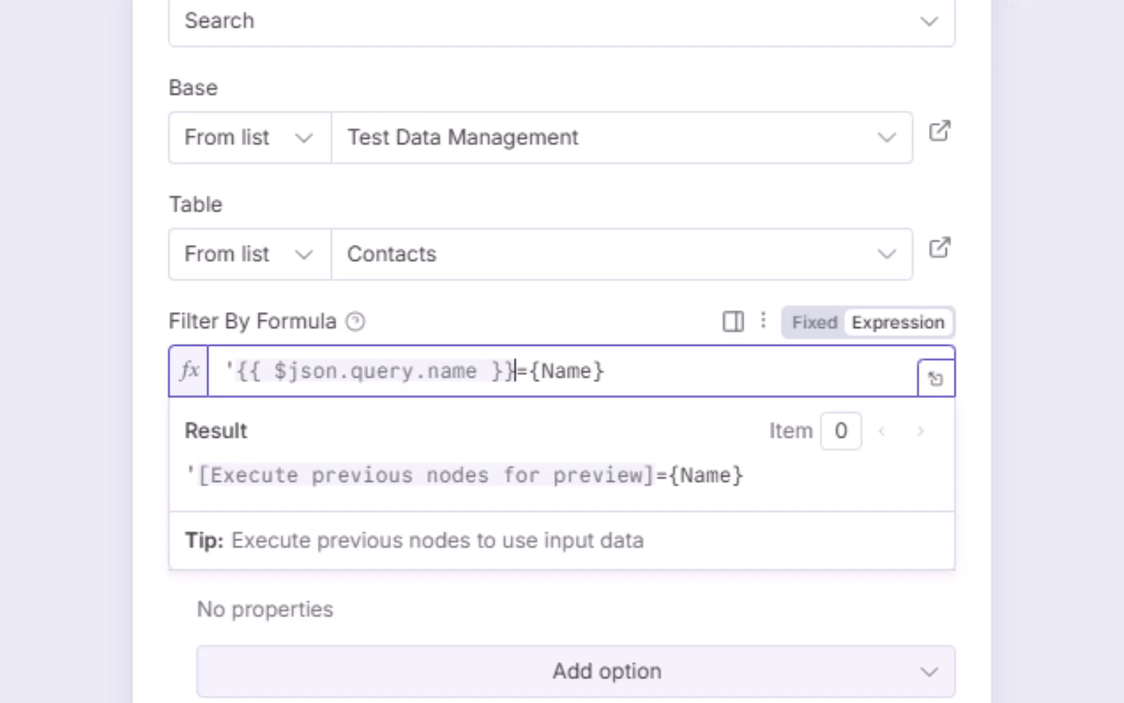
type("'")
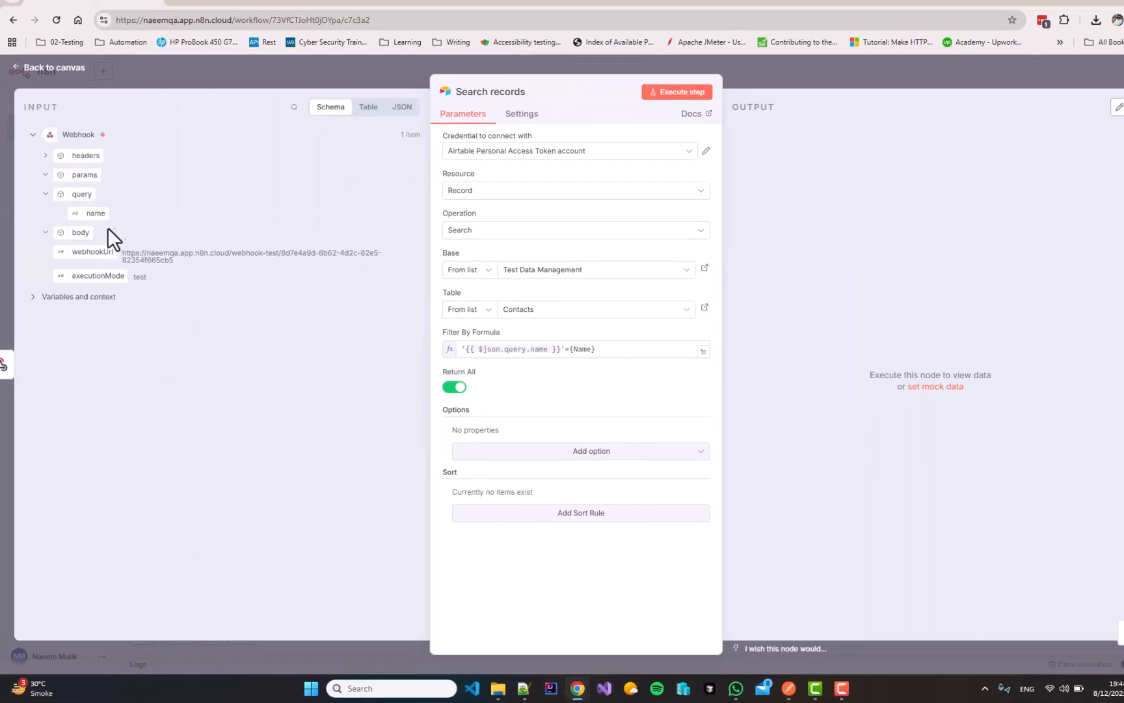
mouse_move(19, 366)
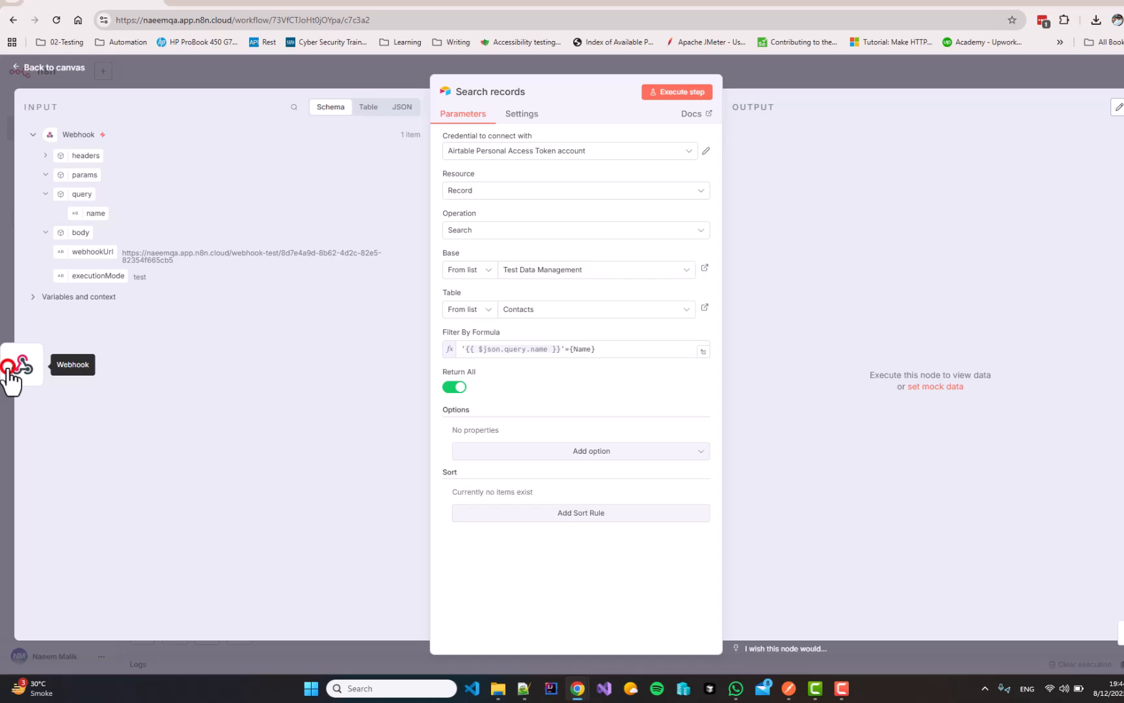
Have the Webhook node listen for a test event and switch to Postman
left_click(21, 365)
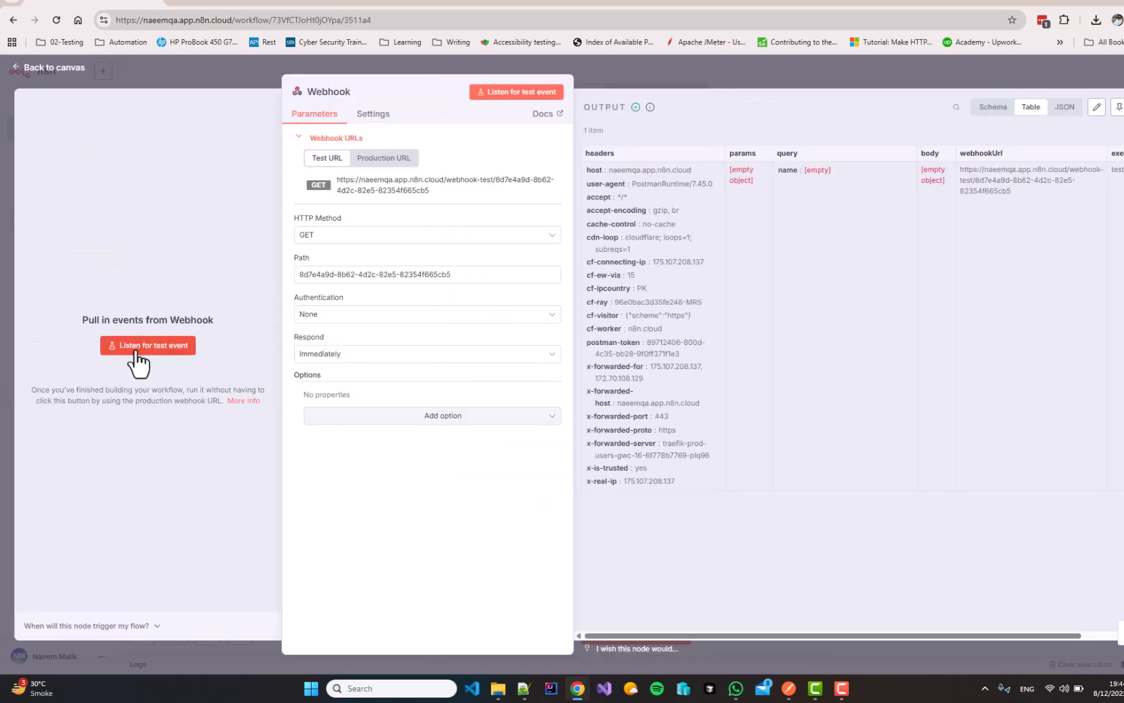
left_click(149, 345)
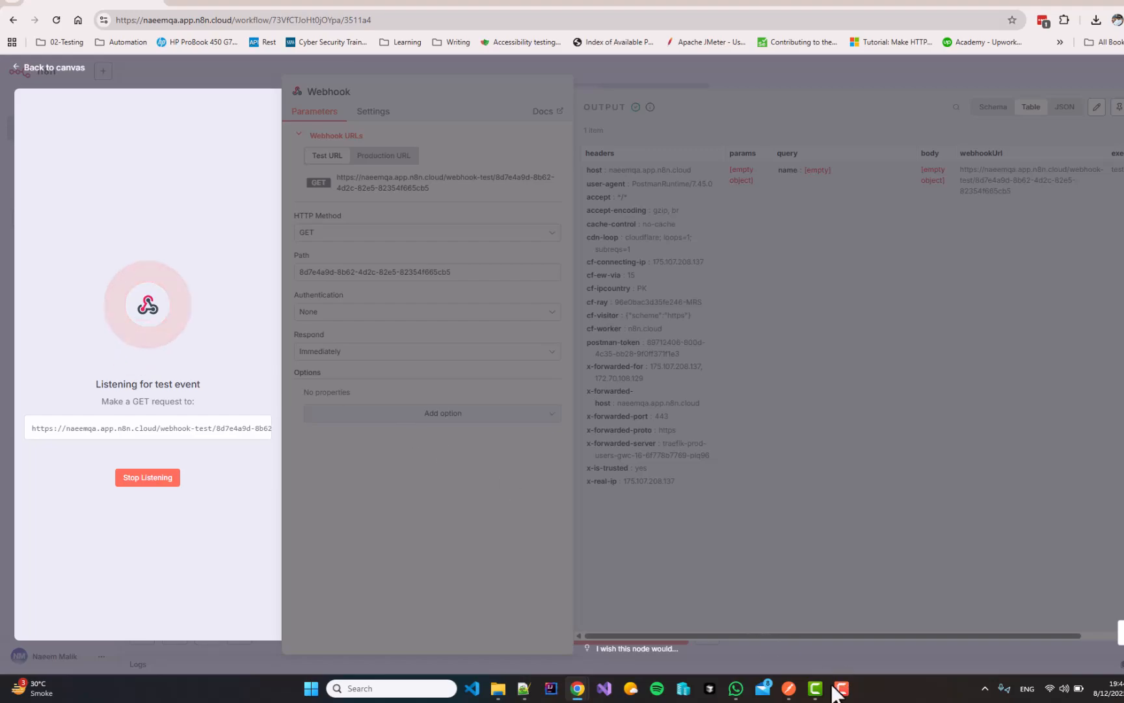
left_click(840, 693)
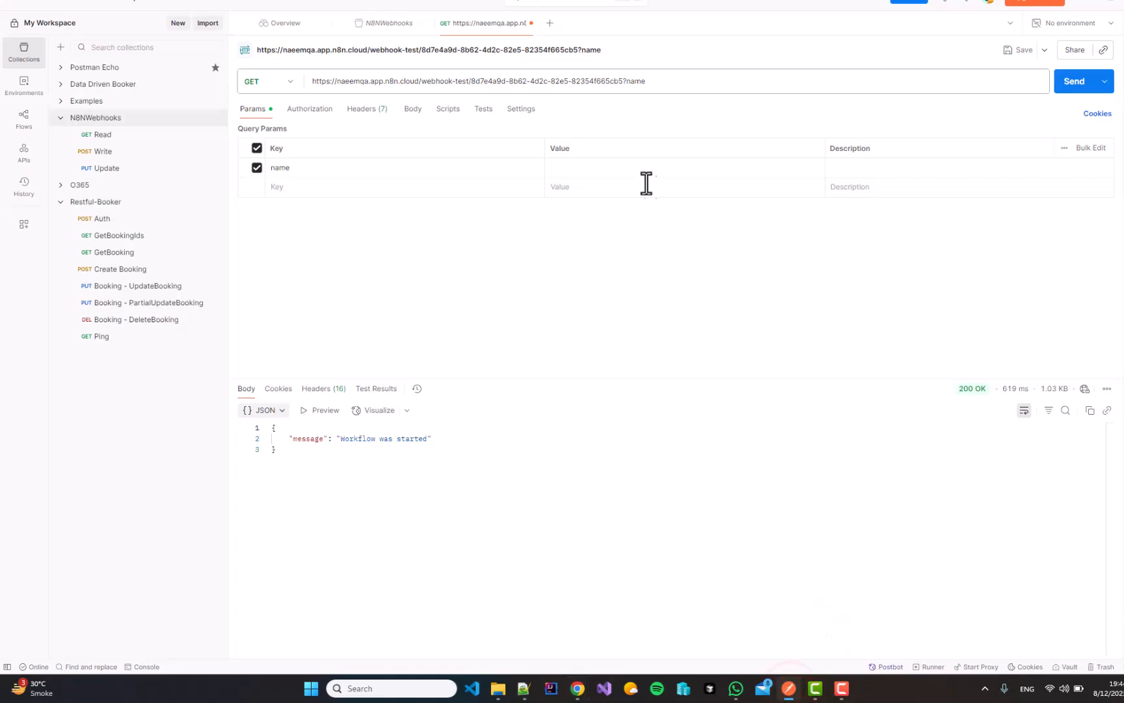
Send the request with name=Naeem and return to n8n
left_click(646, 172)
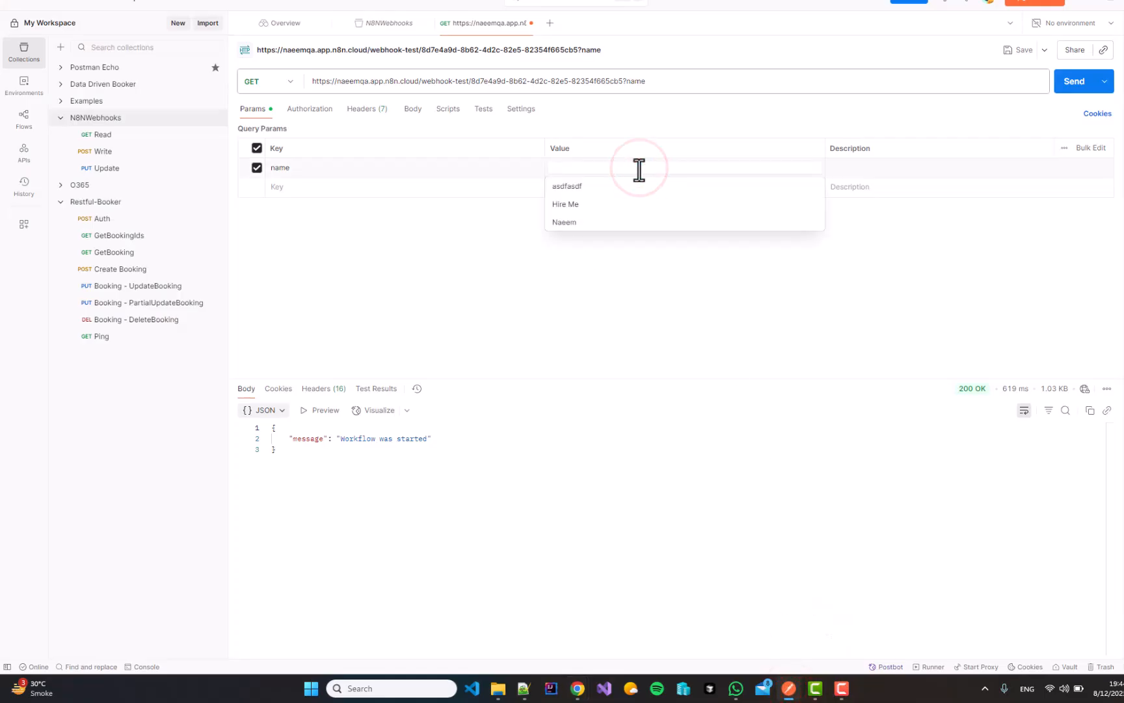
left_click(564, 222)
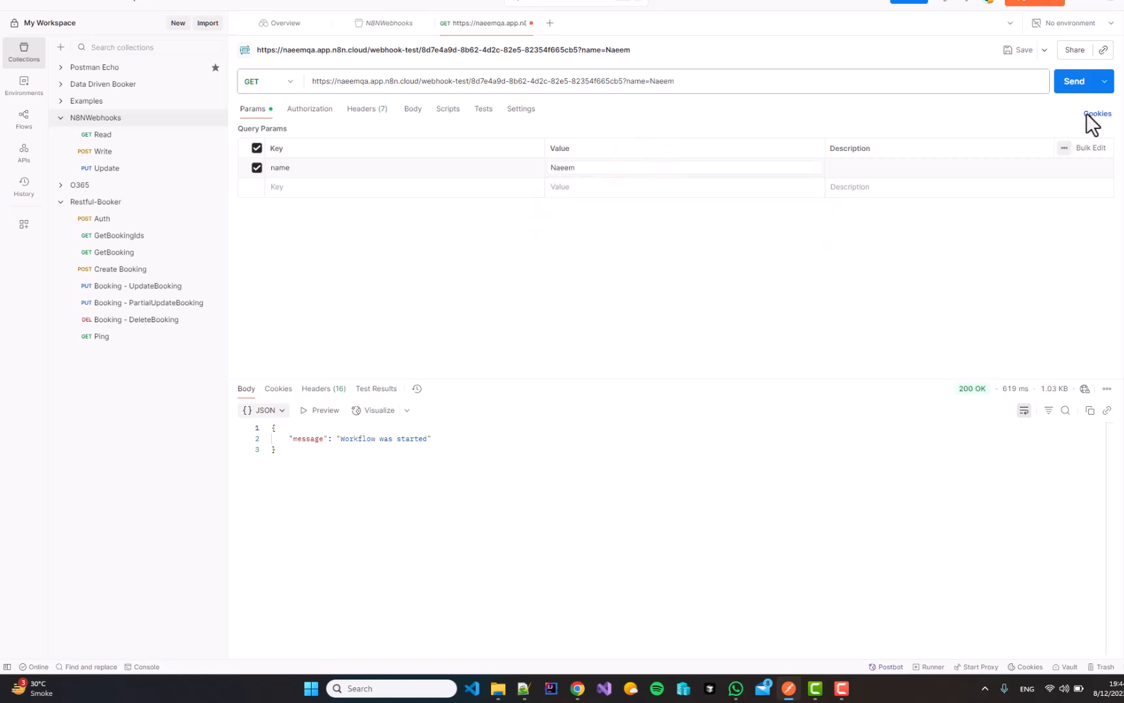
left_click(1074, 80)
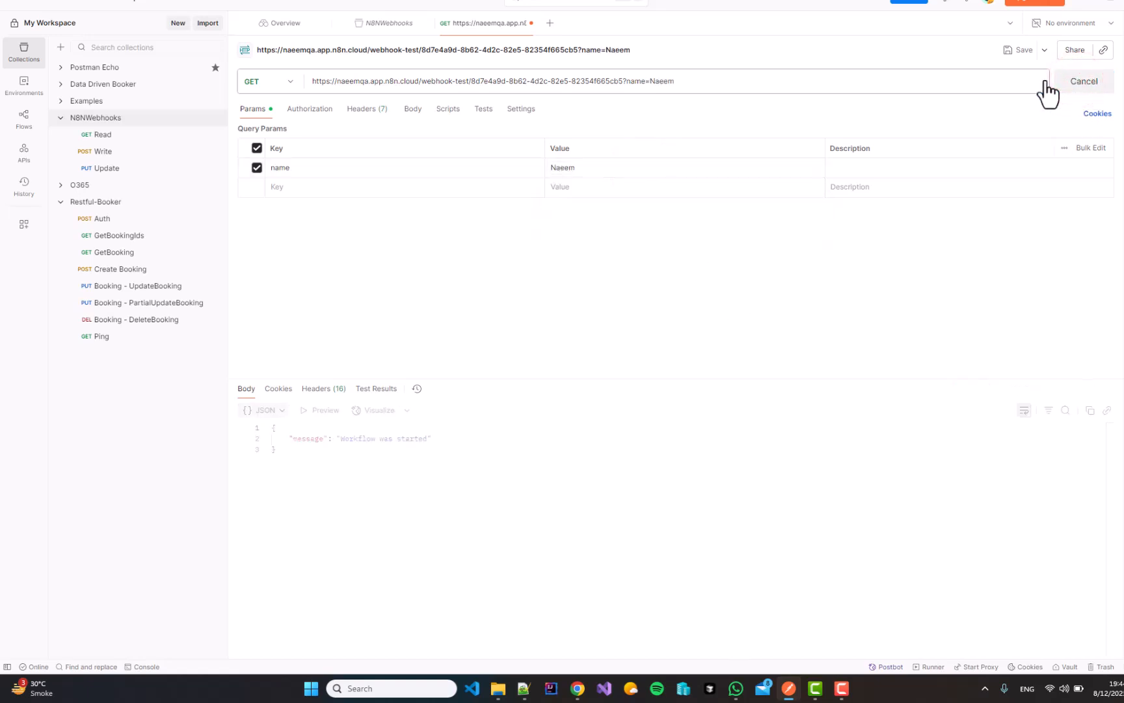
left_click(1084, 80)
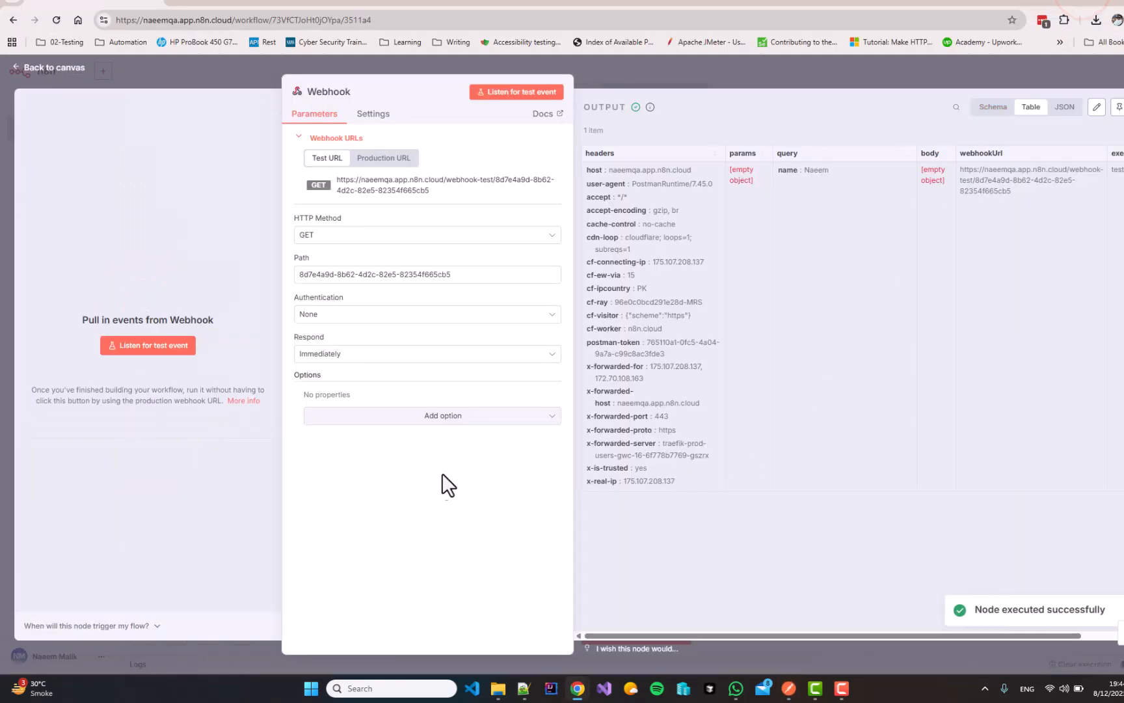
mouse_move(370, 376)
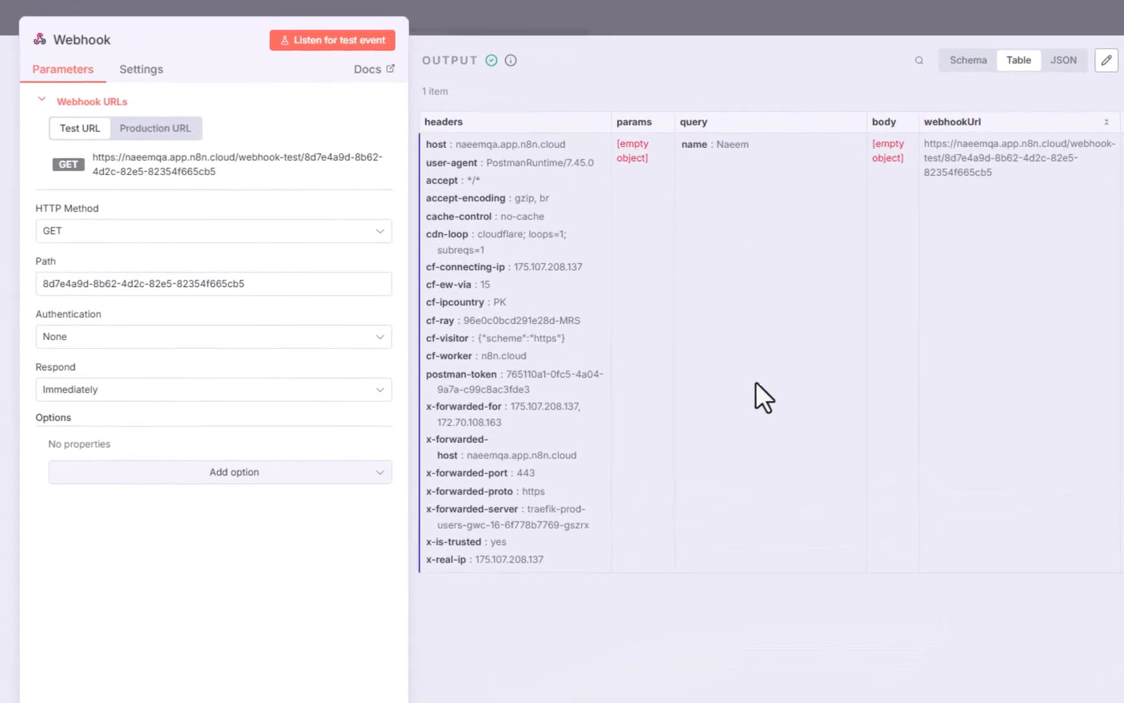
mouse_move(686, 440)
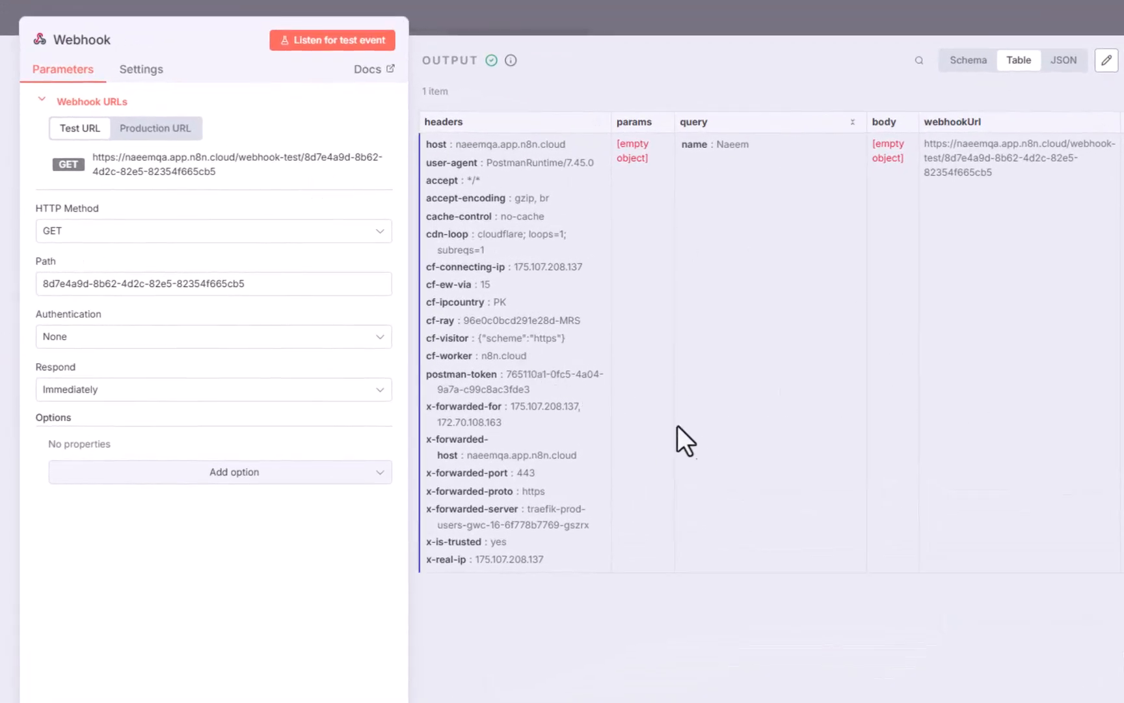
mouse_move(726, 146)
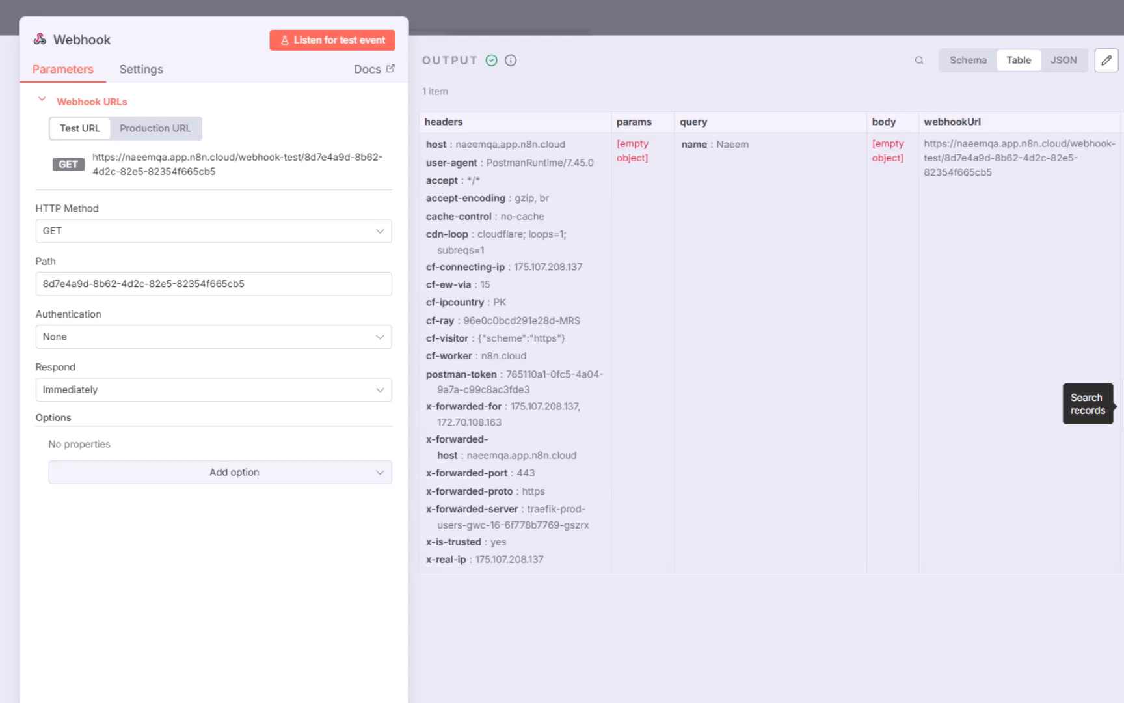
Execute the Search records node to return Naeem's Contacts record with phone and email
left_click(1087, 403)
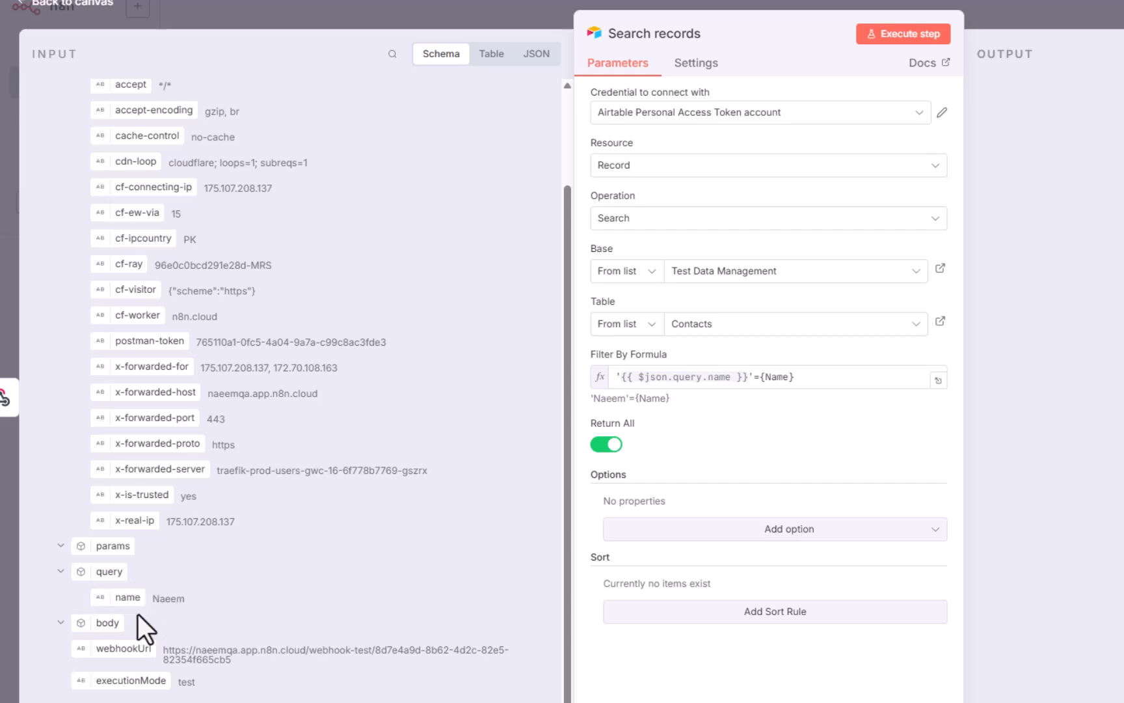
mouse_move(809, 56)
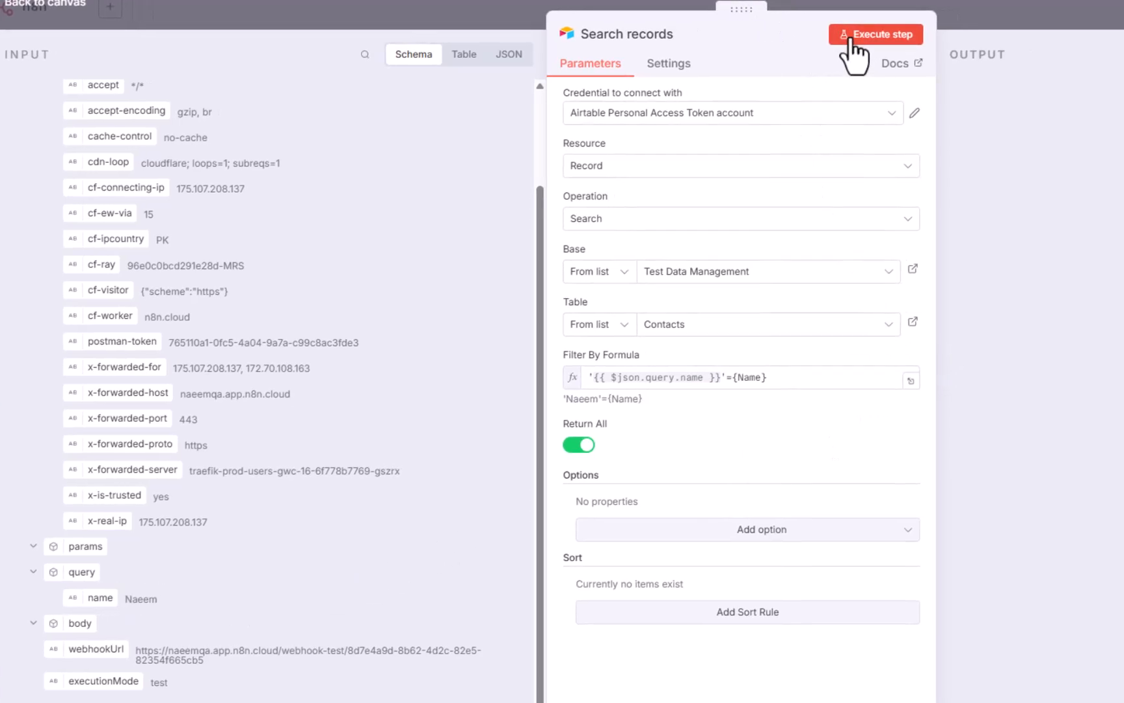
left_click(874, 33)
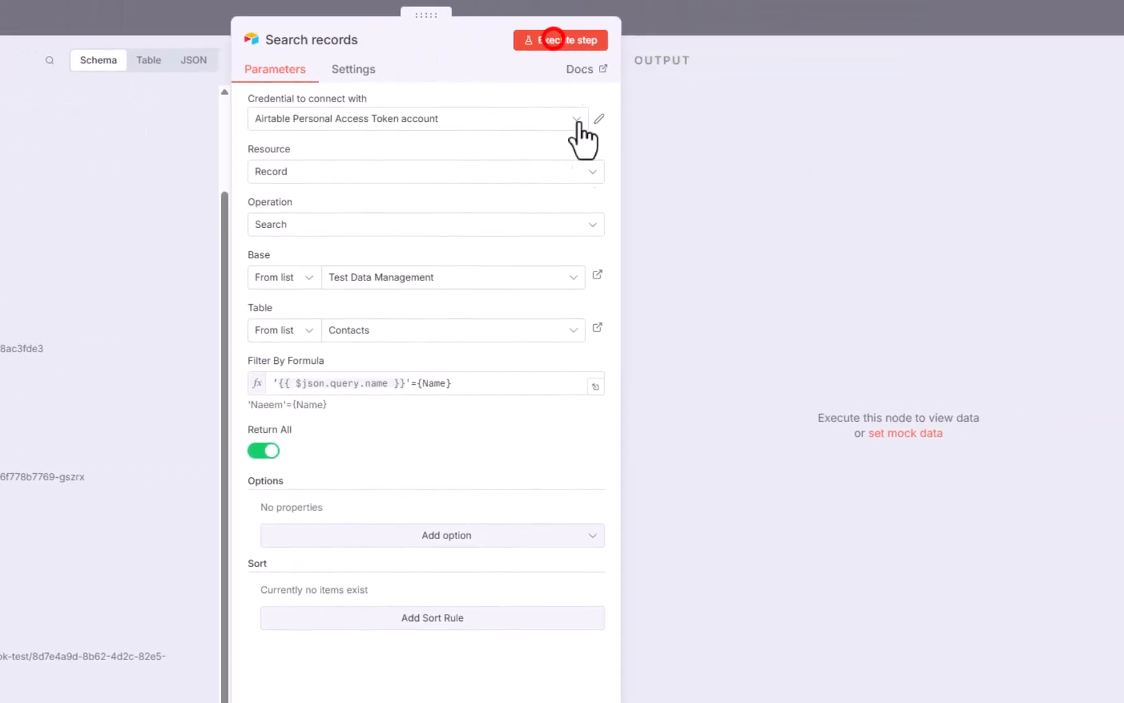
left_click(560, 39)
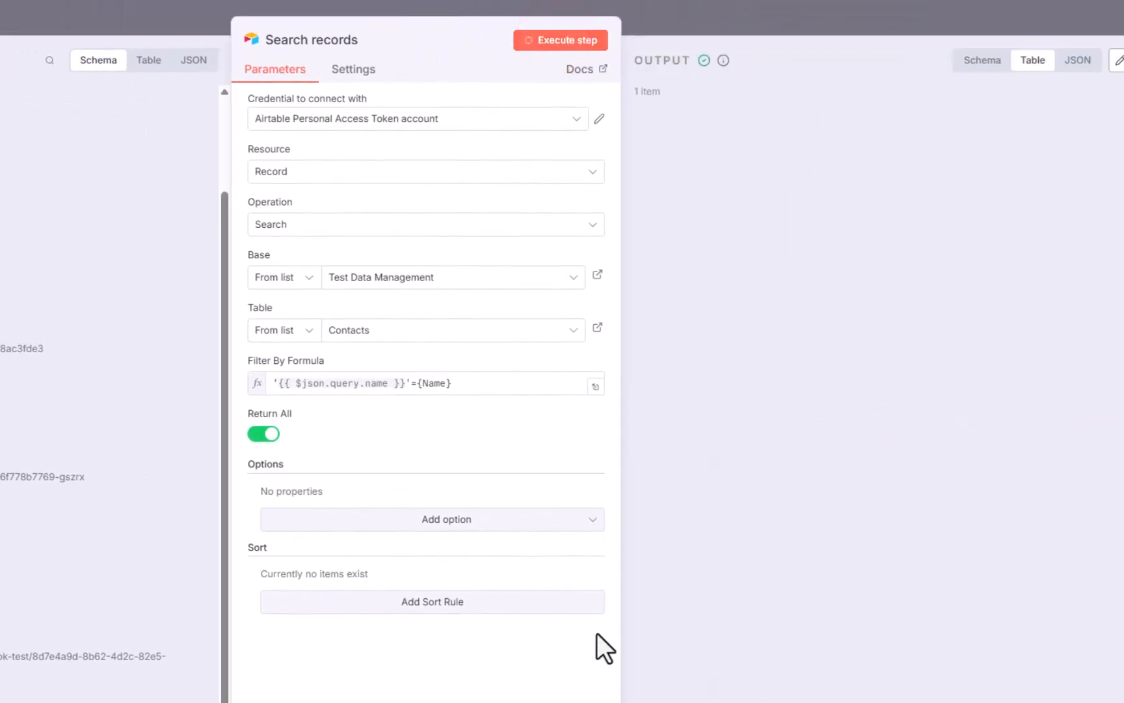
left_click(559, 39)
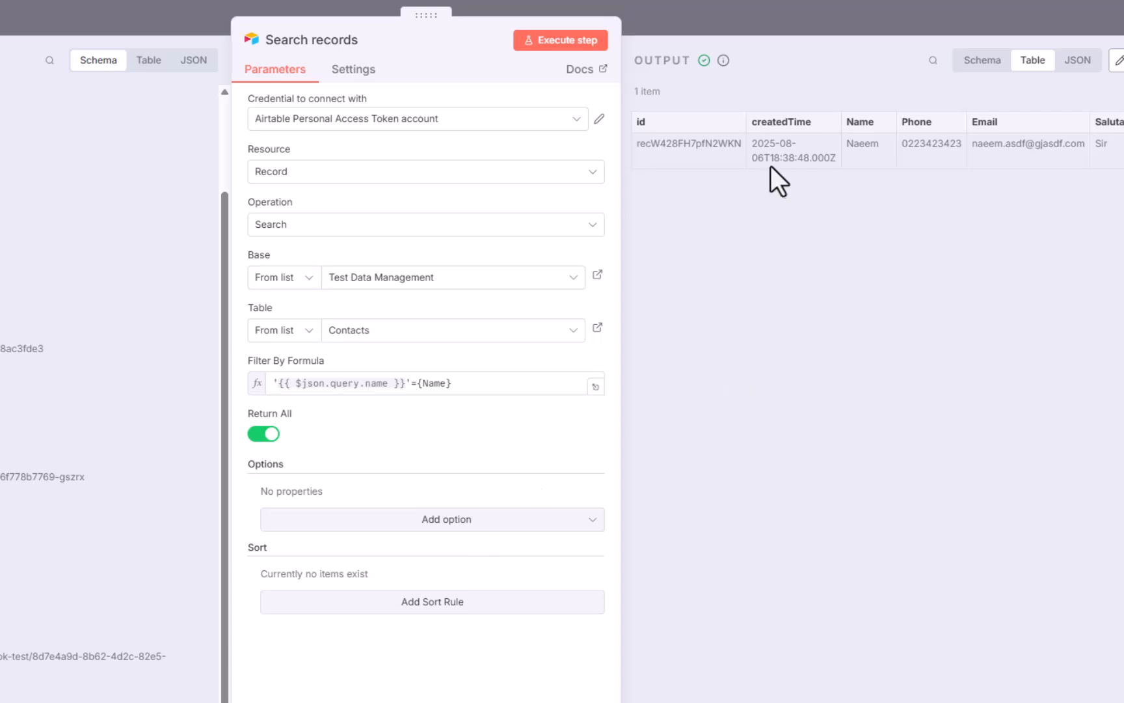
mouse_move(745, 294)
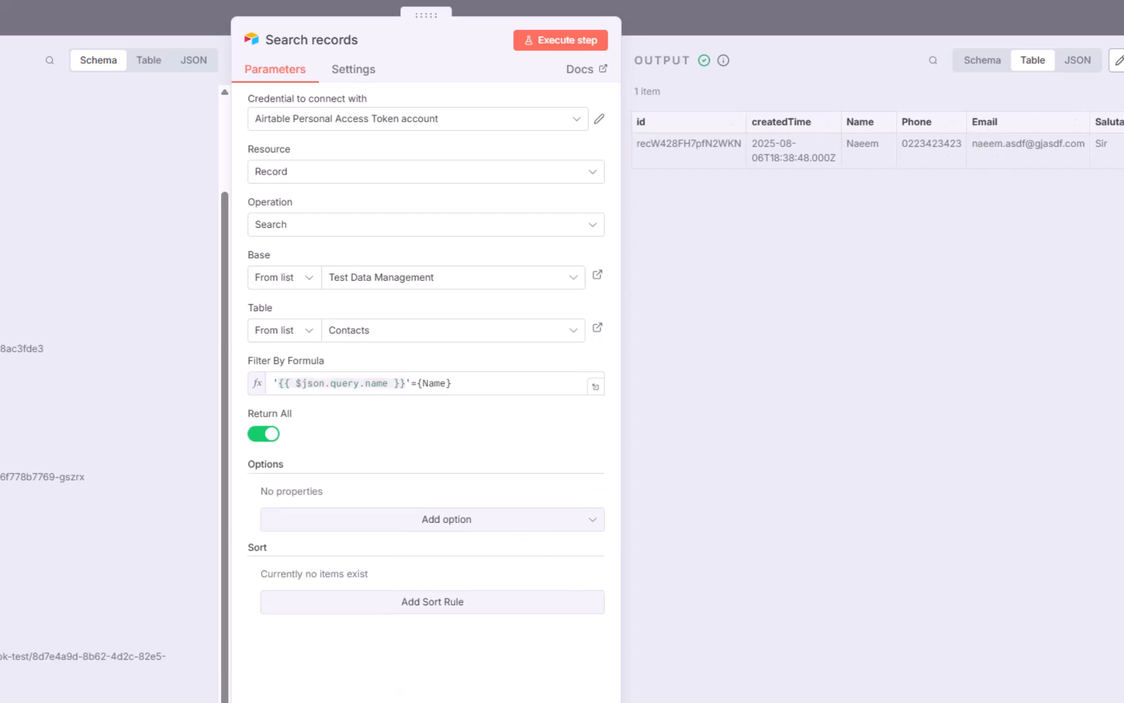
left_click(560, 39)
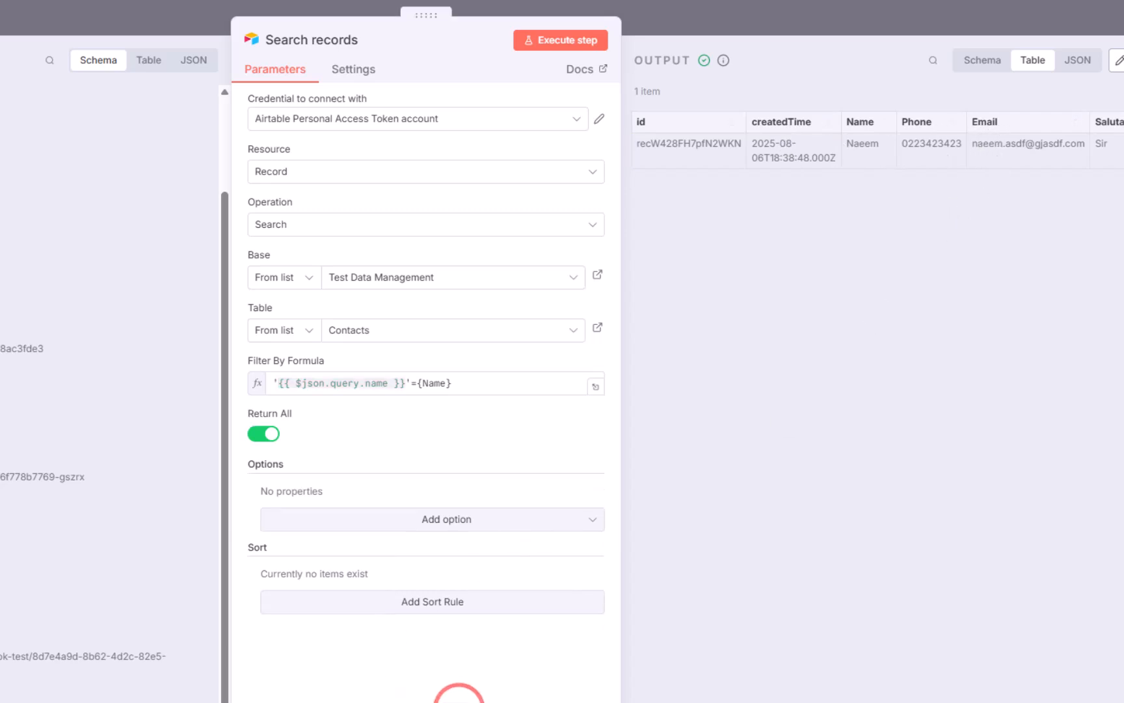
mouse_move(465, 674)
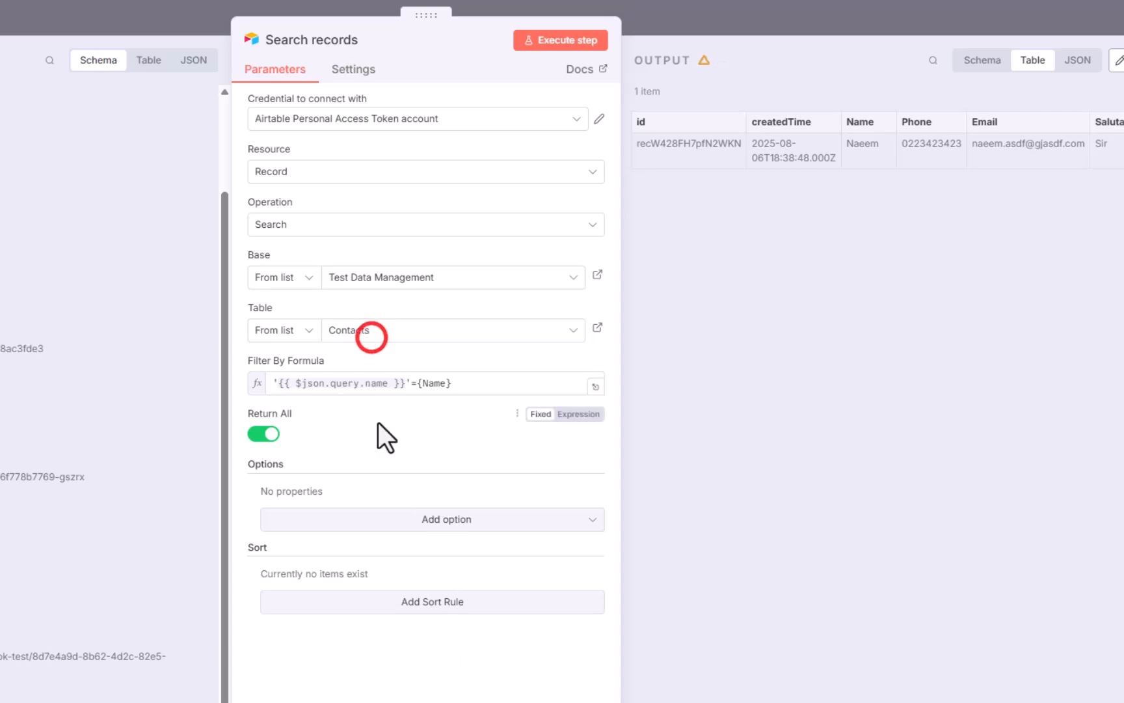
mouse_move(368, 441)
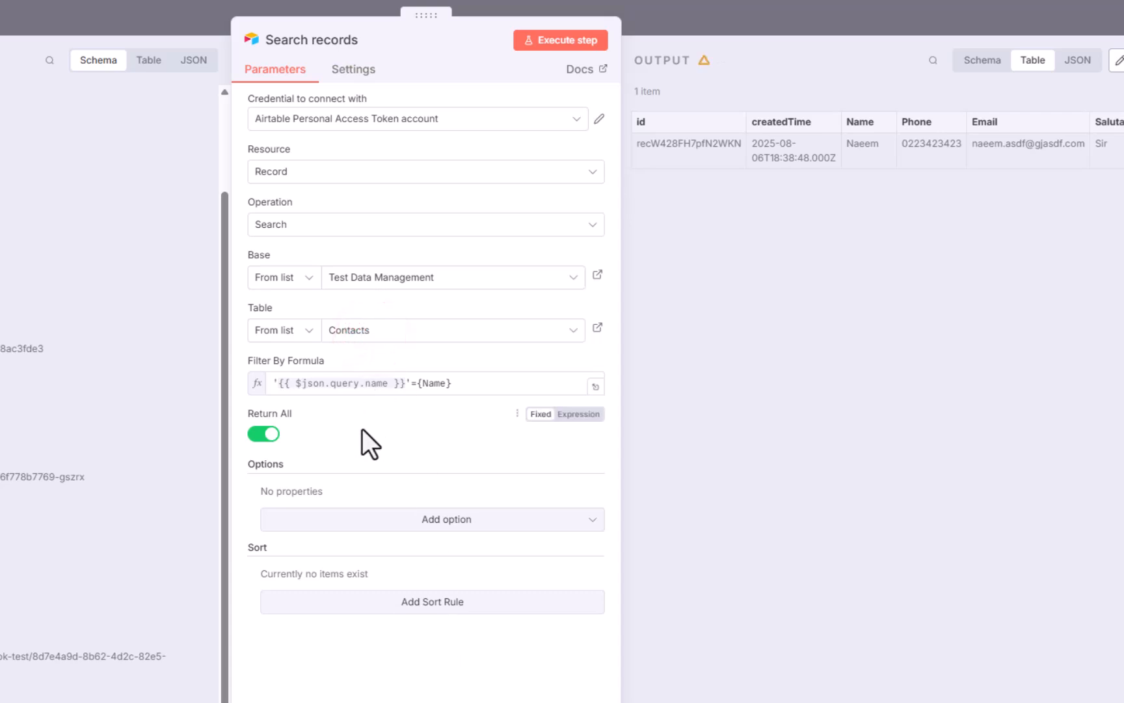
Turn Return All off in the Airtable search (limit 100) and return to the canvas
left_click(263, 433)
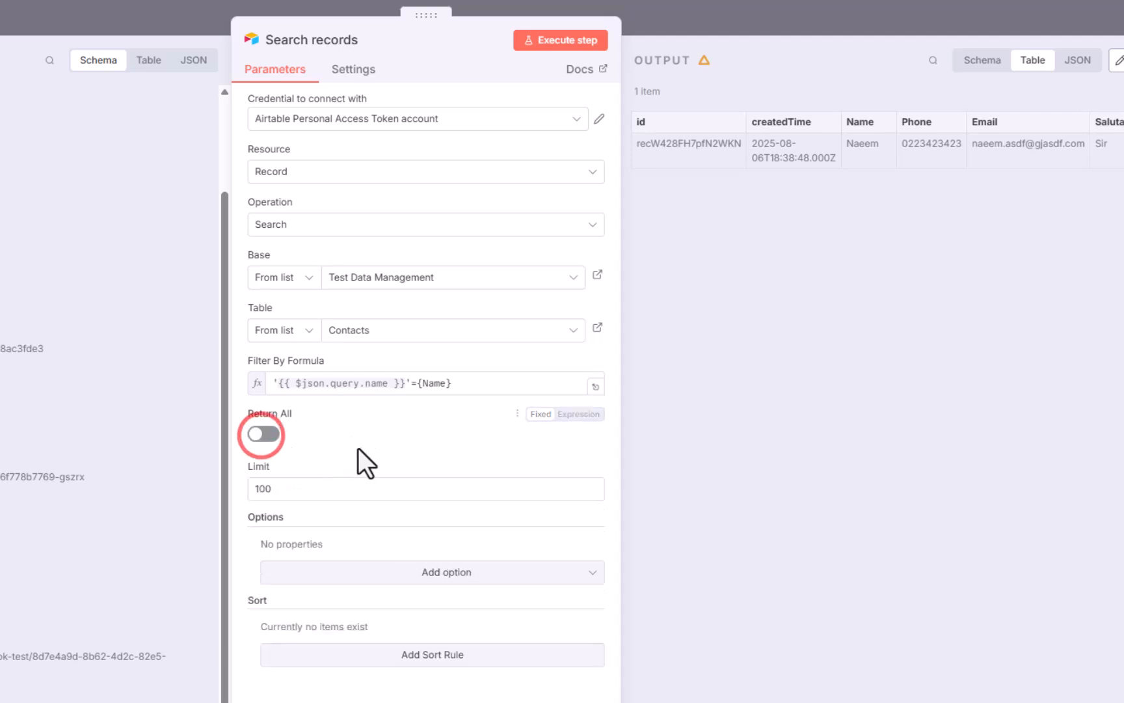
left_click(425, 488)
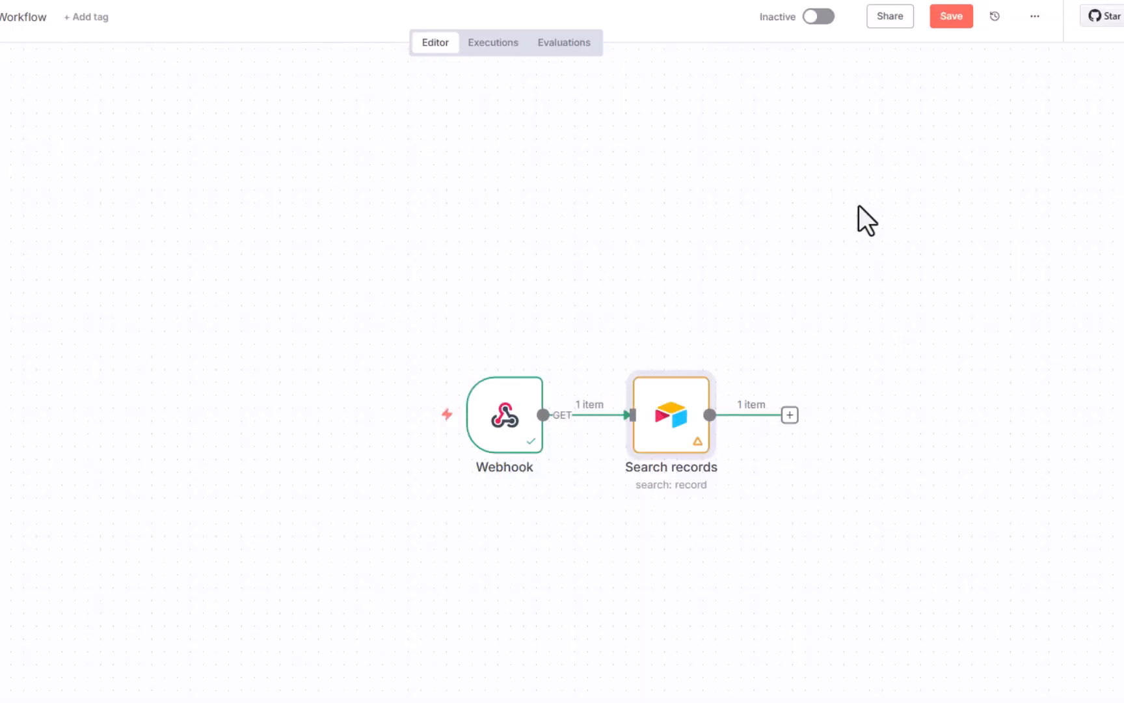
Reopen the Webhook node to review the captured request with query name Naeem
left_click(895, 487)
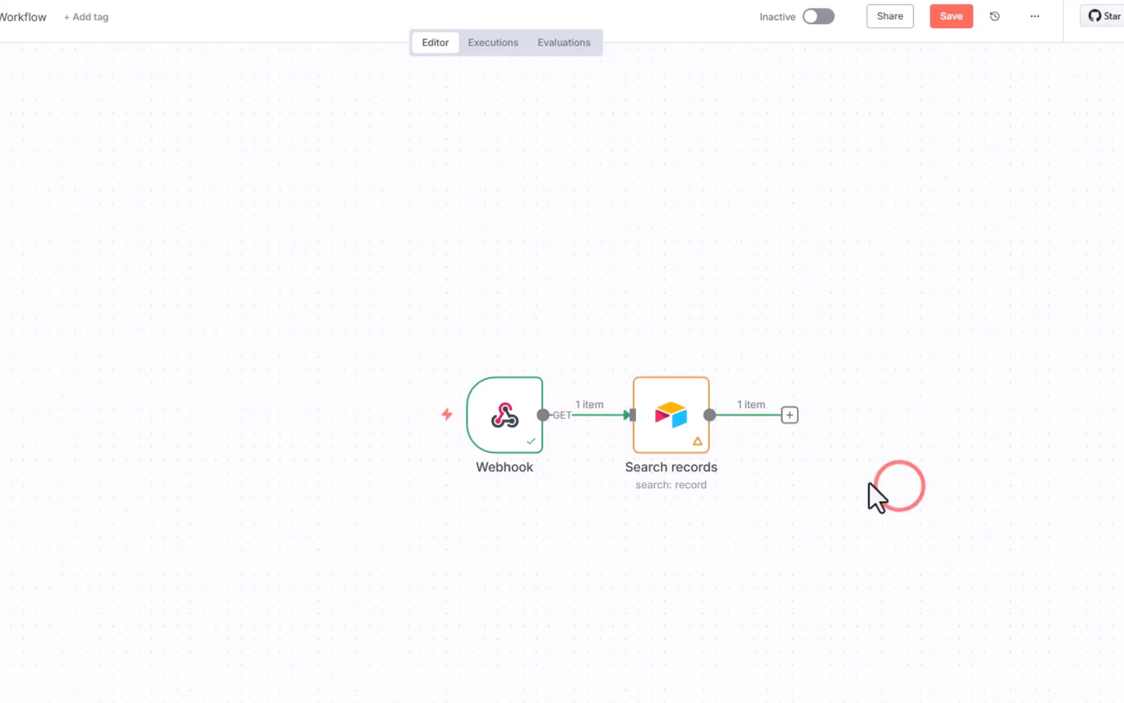
mouse_move(757, 575)
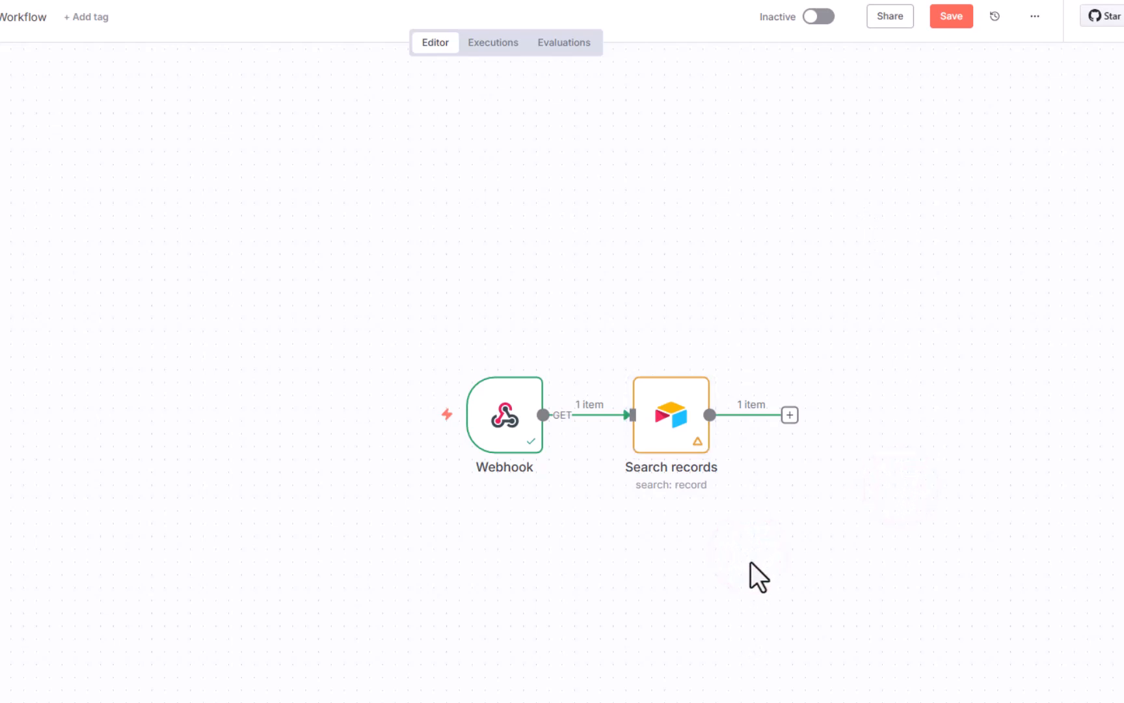
mouse_move(751, 579)
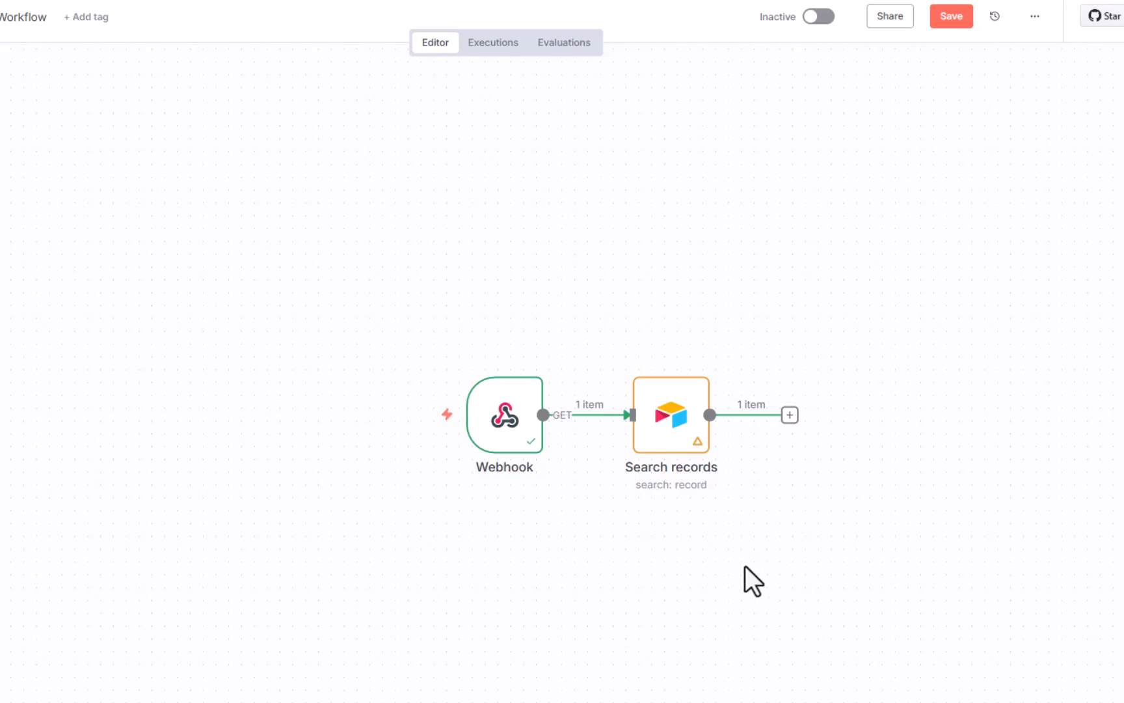
mouse_move(742, 580)
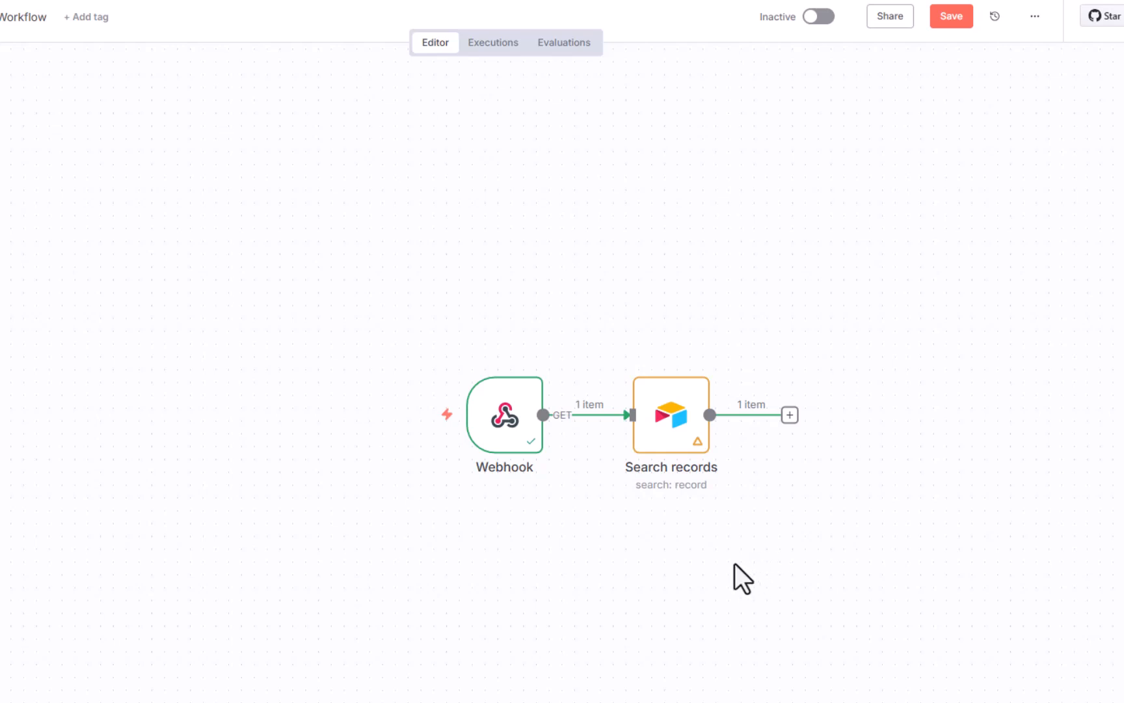
mouse_move(742, 578)
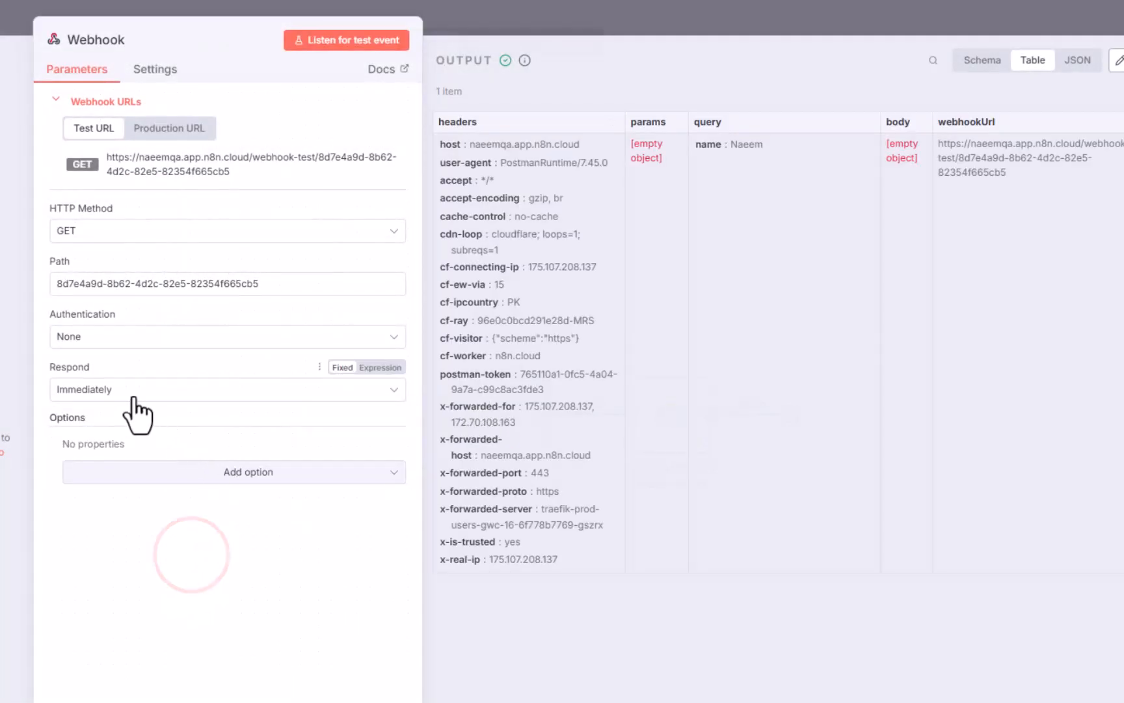
Set the Webhook's Respond option to Using 'Respond to Webhook' Node
left_click(227, 389)
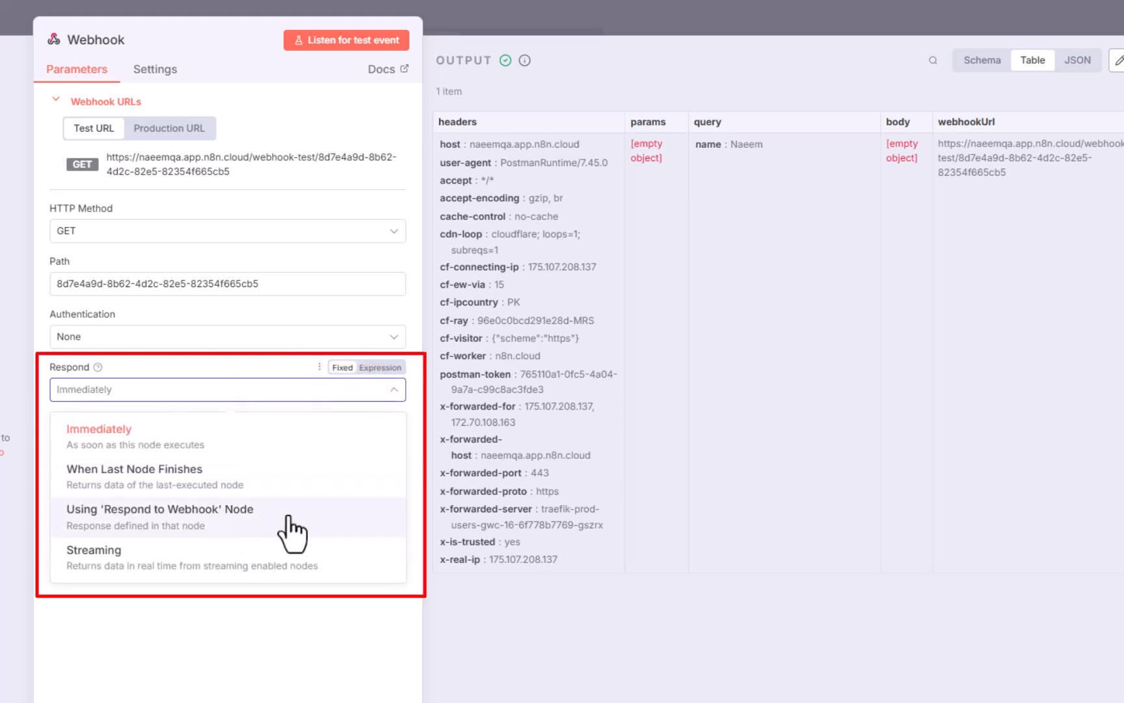
left_click(160, 516)
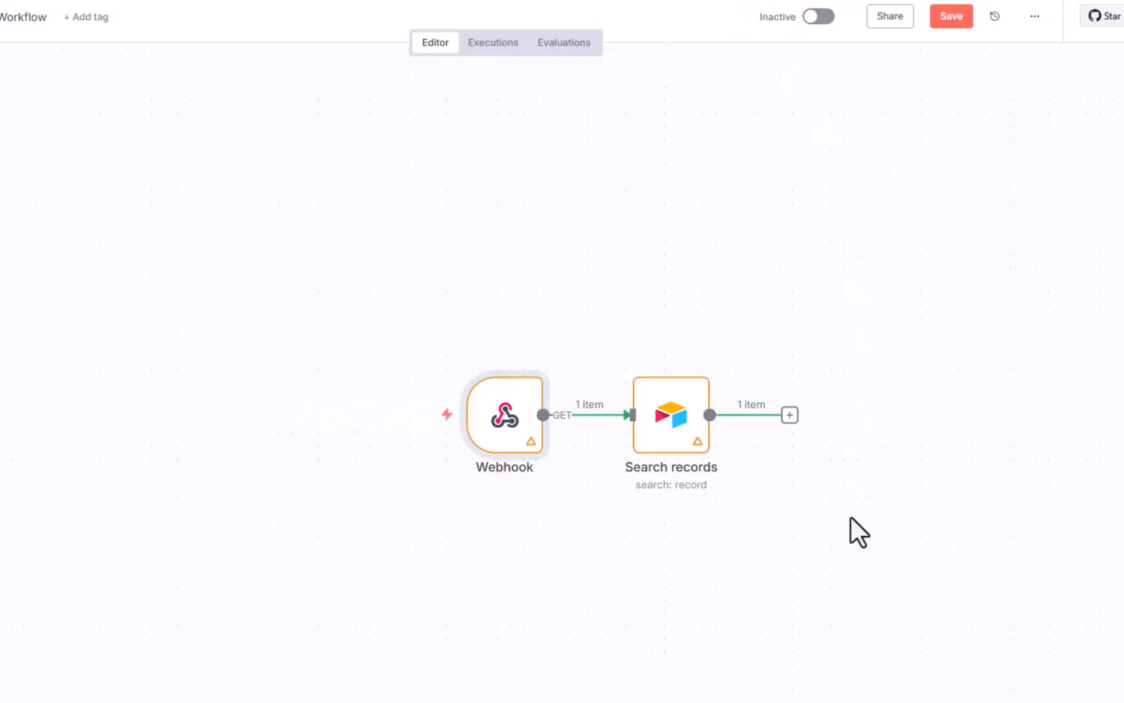
Add a Respond to Webhook node after Search records and execute the workflow to await a test call
left_click(789, 414)
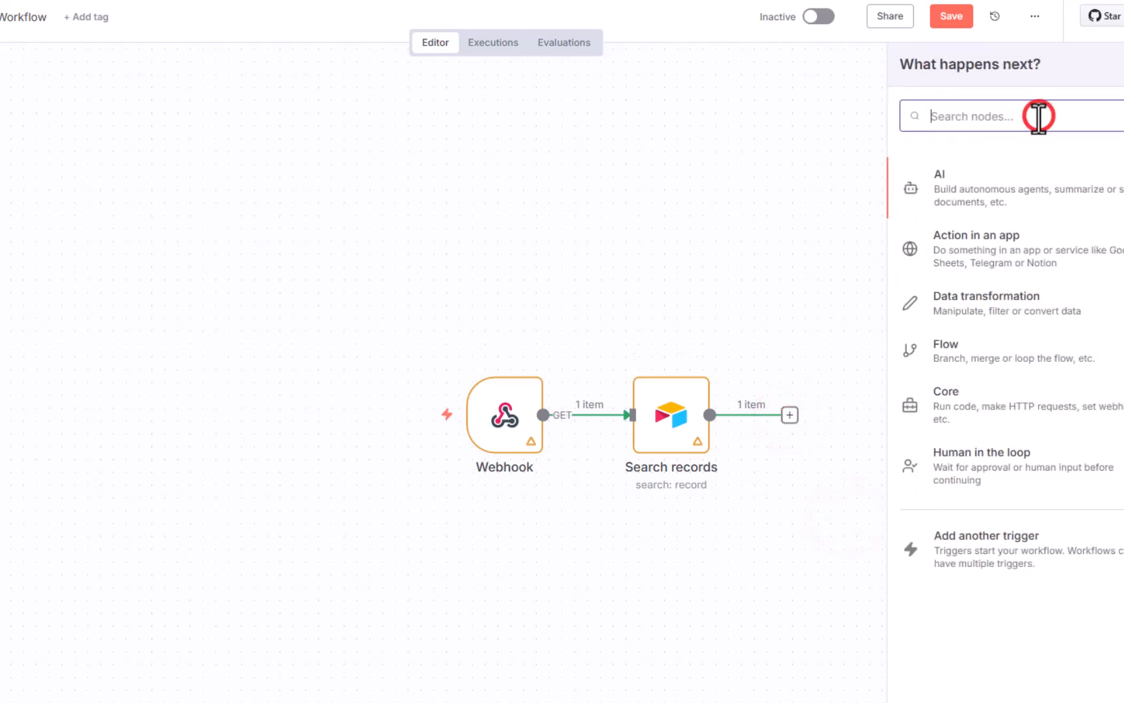
type("web")
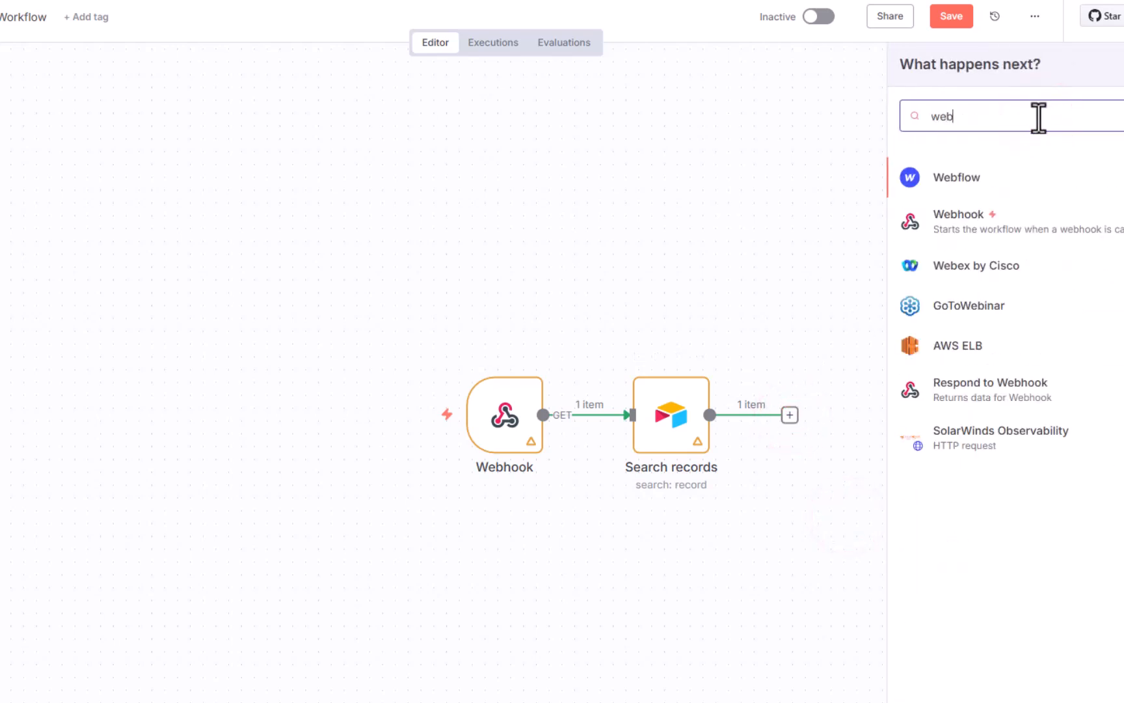
mouse_move(1105, 396)
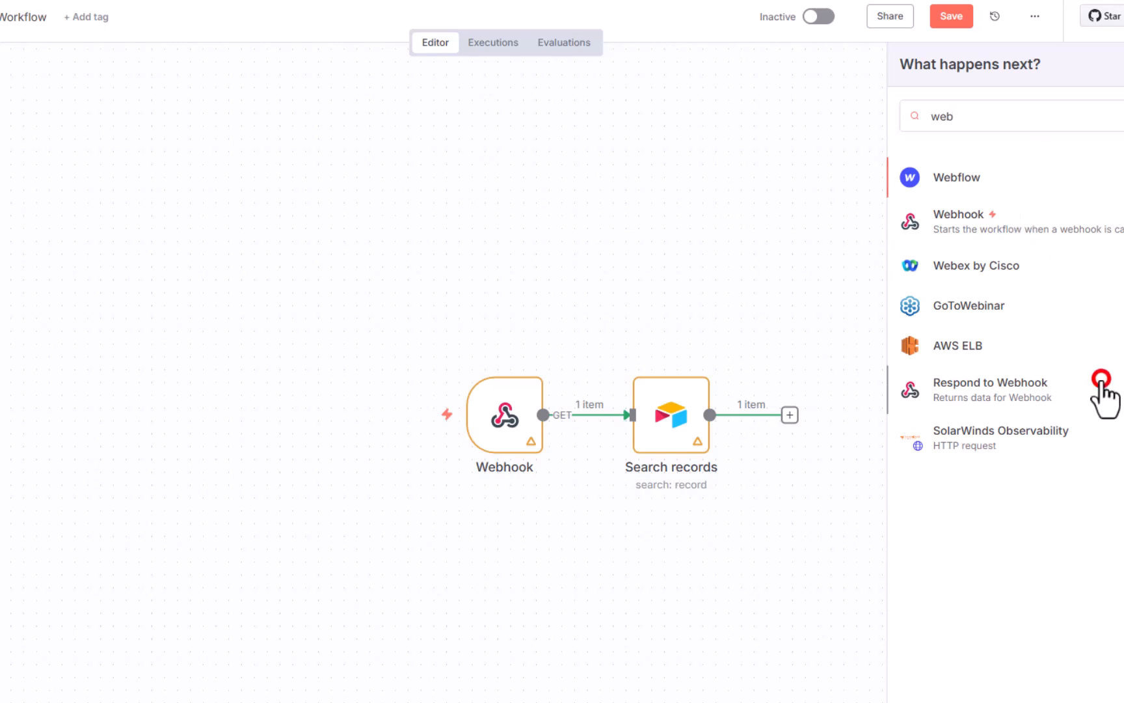
left_click(989, 382)
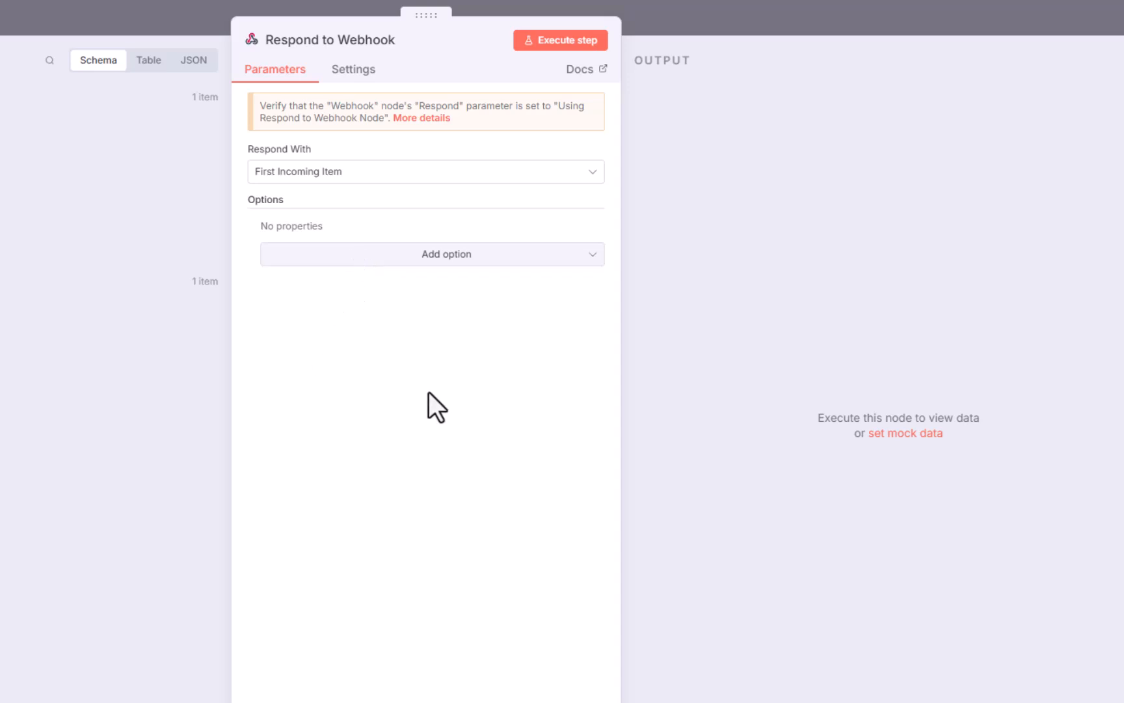
mouse_move(437, 389)
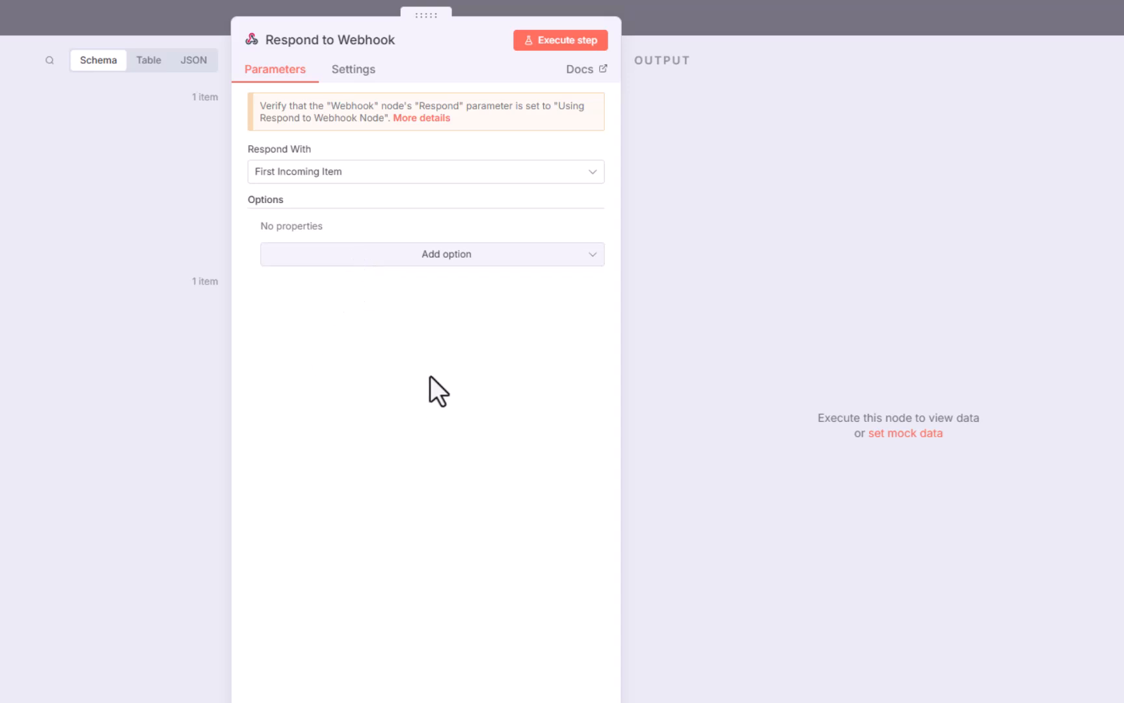
mouse_move(351, 392)
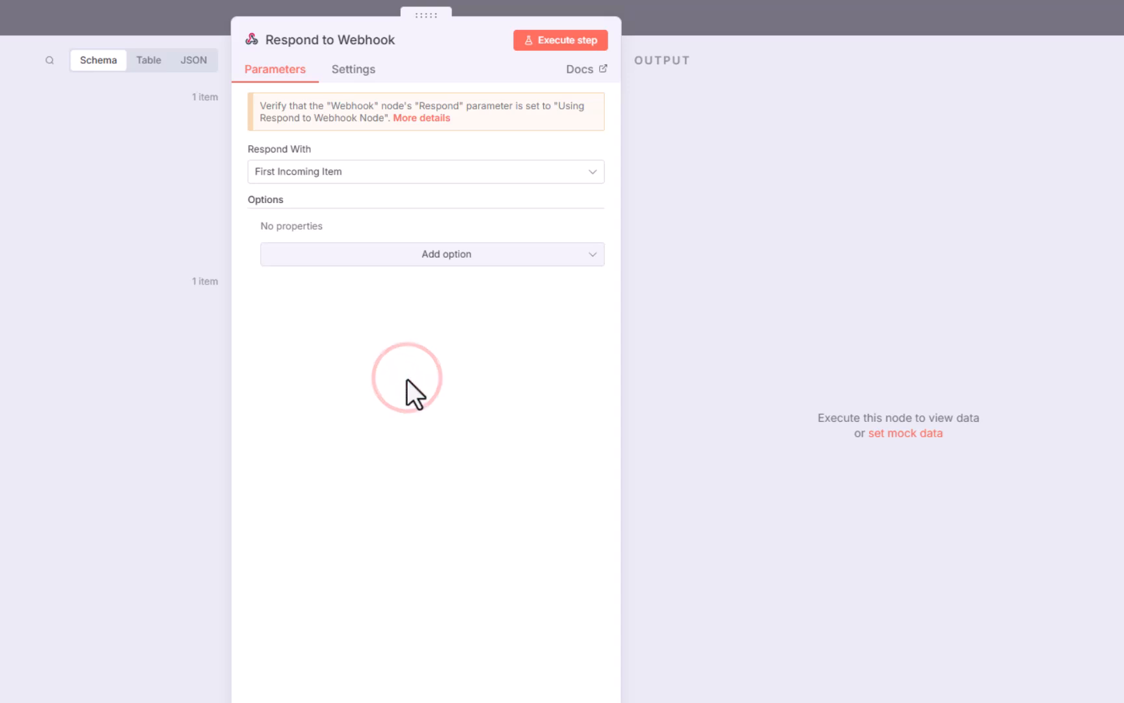
mouse_move(297, 203)
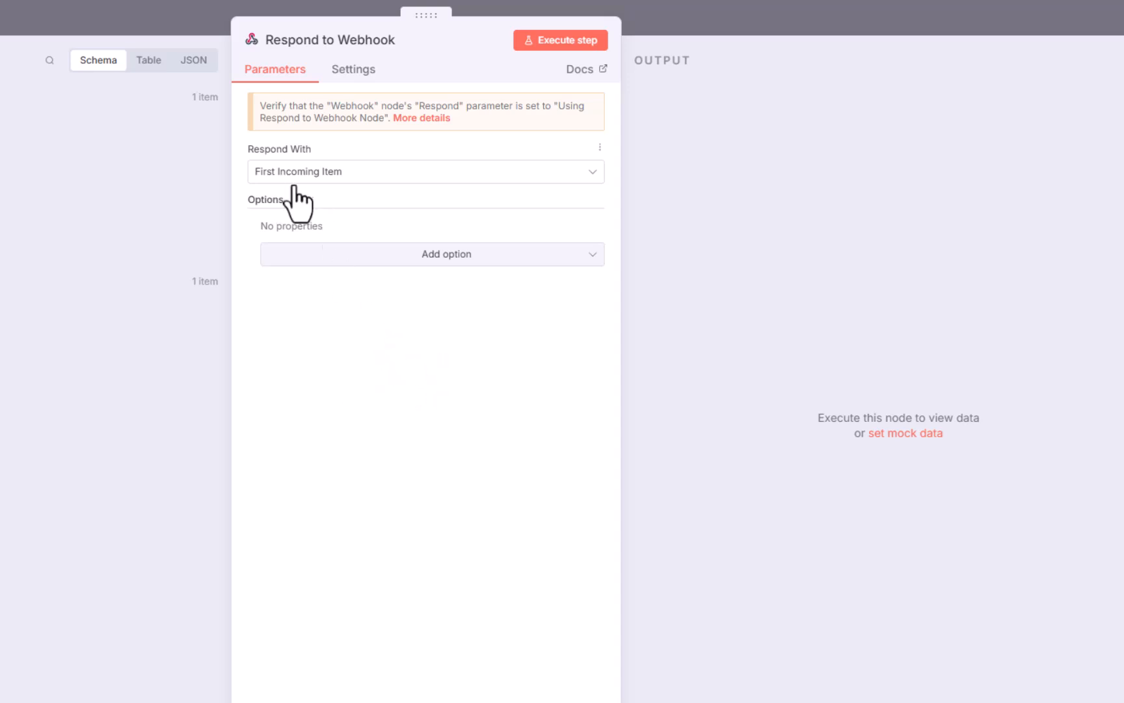
mouse_move(482, 327)
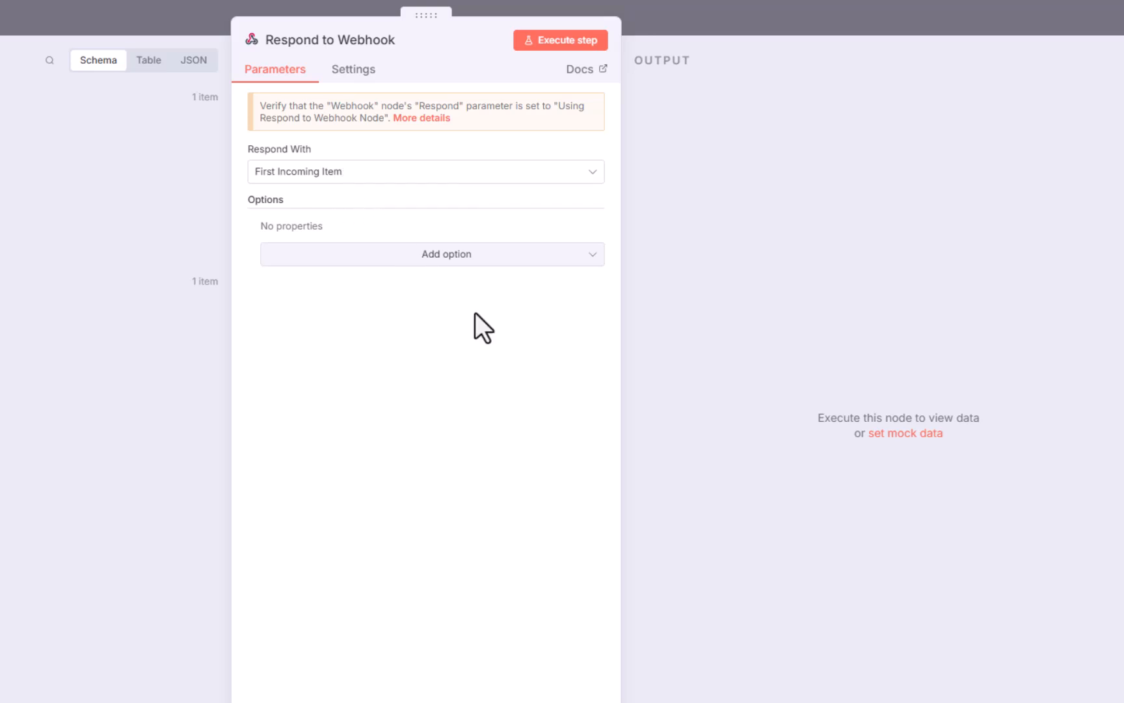
mouse_move(458, 338)
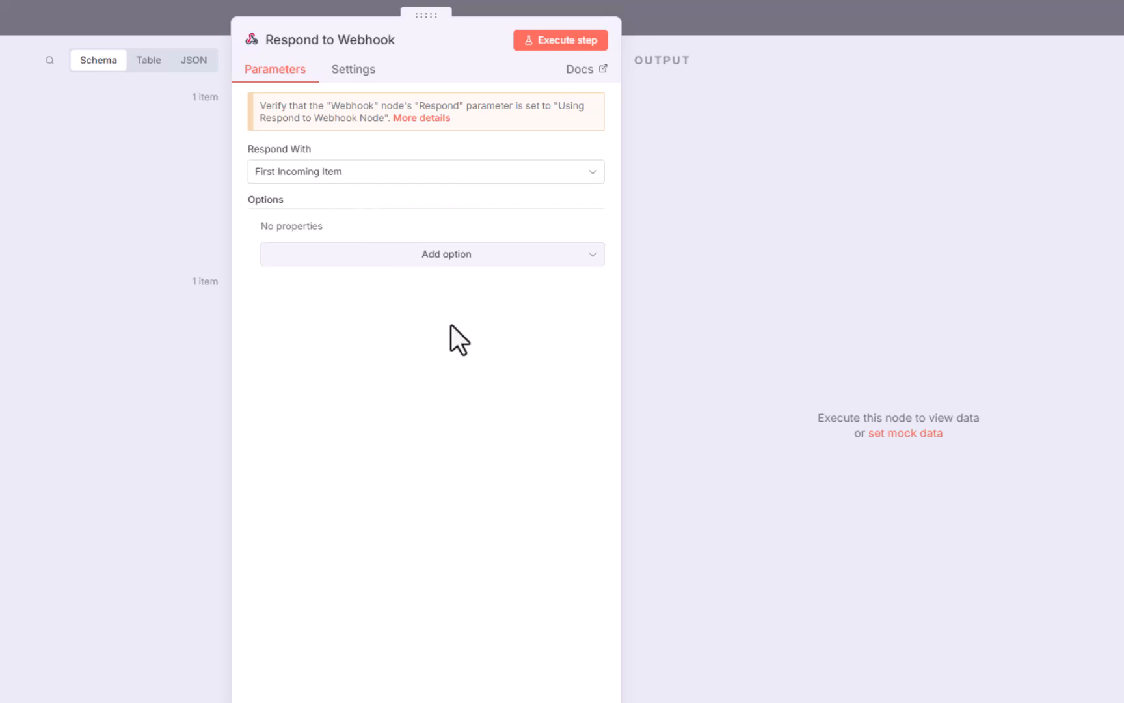
mouse_move(774, 74)
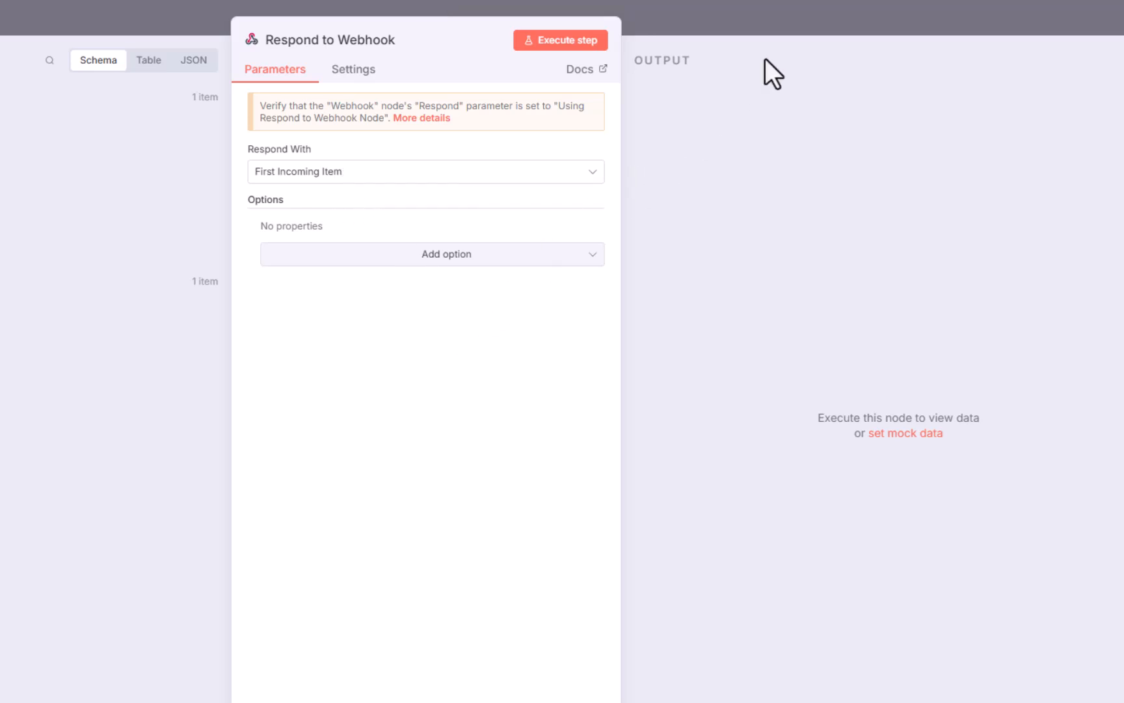
mouse_move(826, 34)
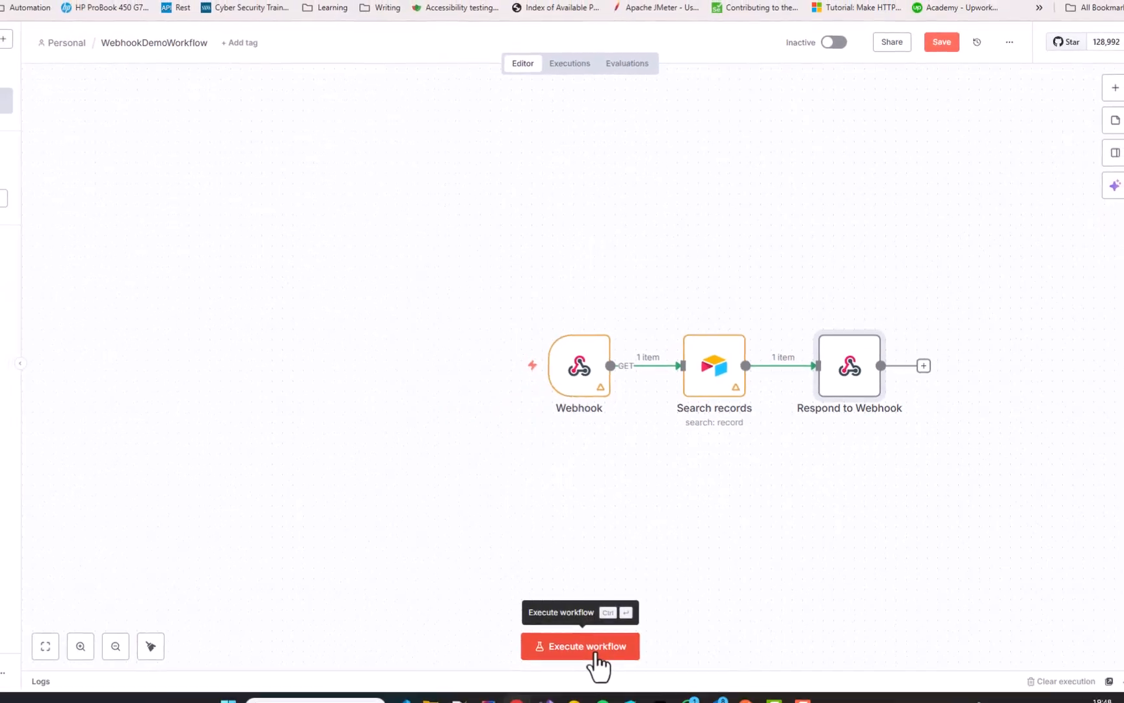
left_click(579, 646)
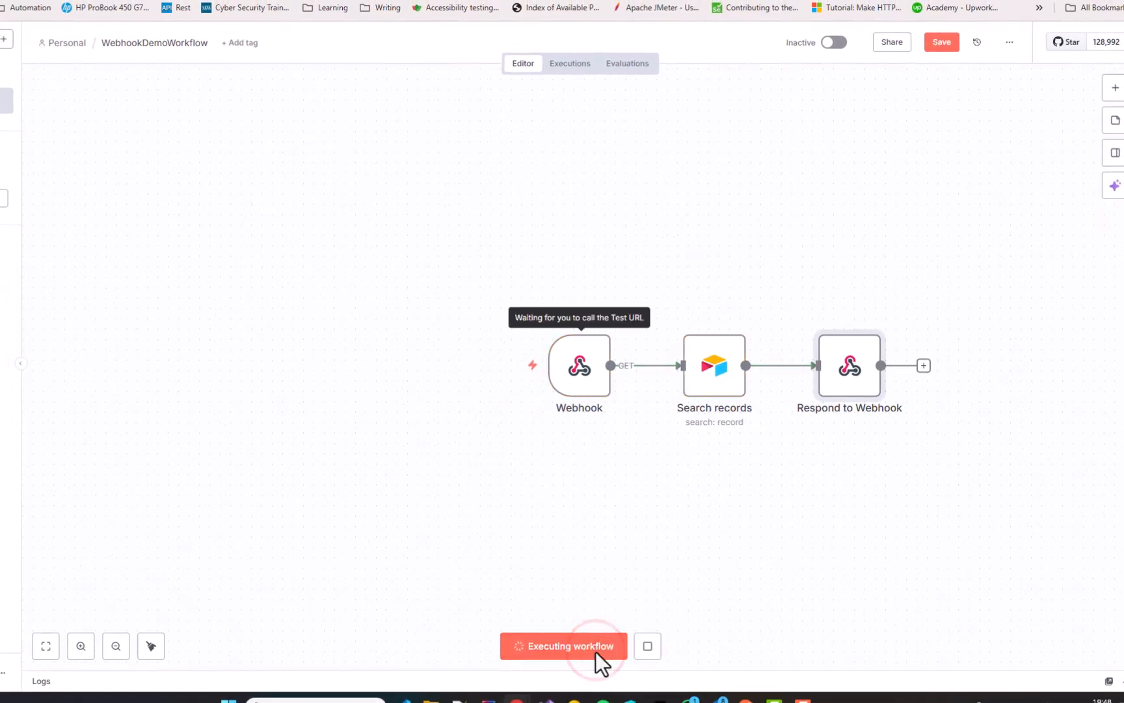
mouse_move(813, 637)
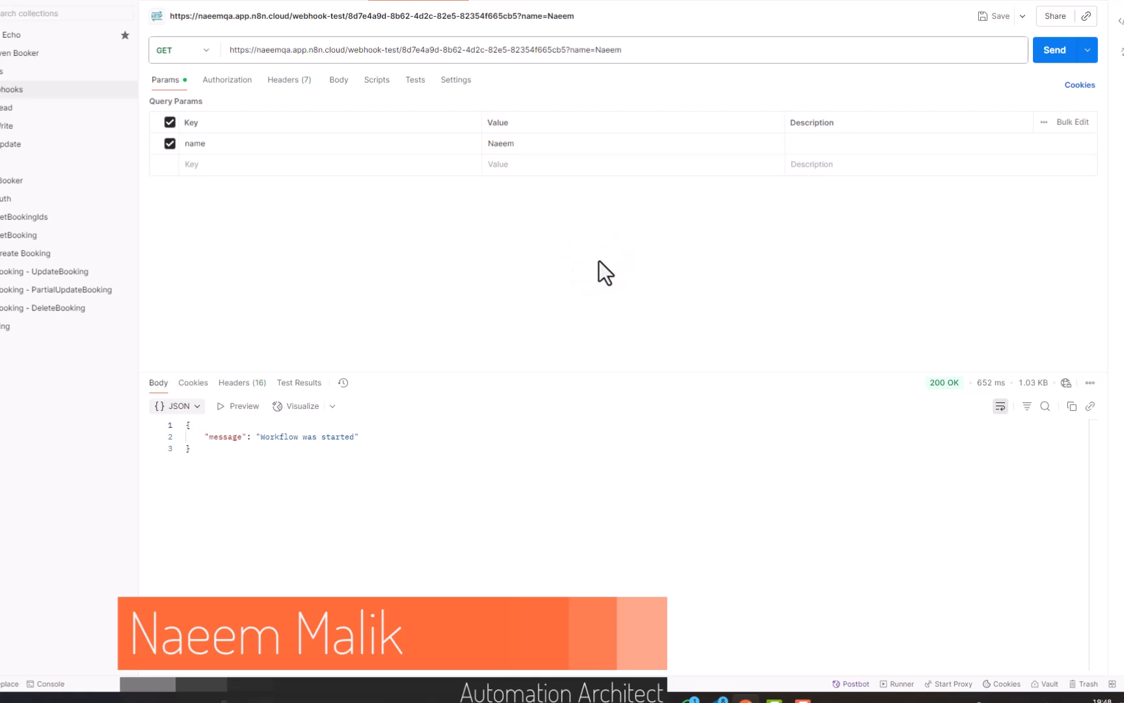
mouse_move(306, 491)
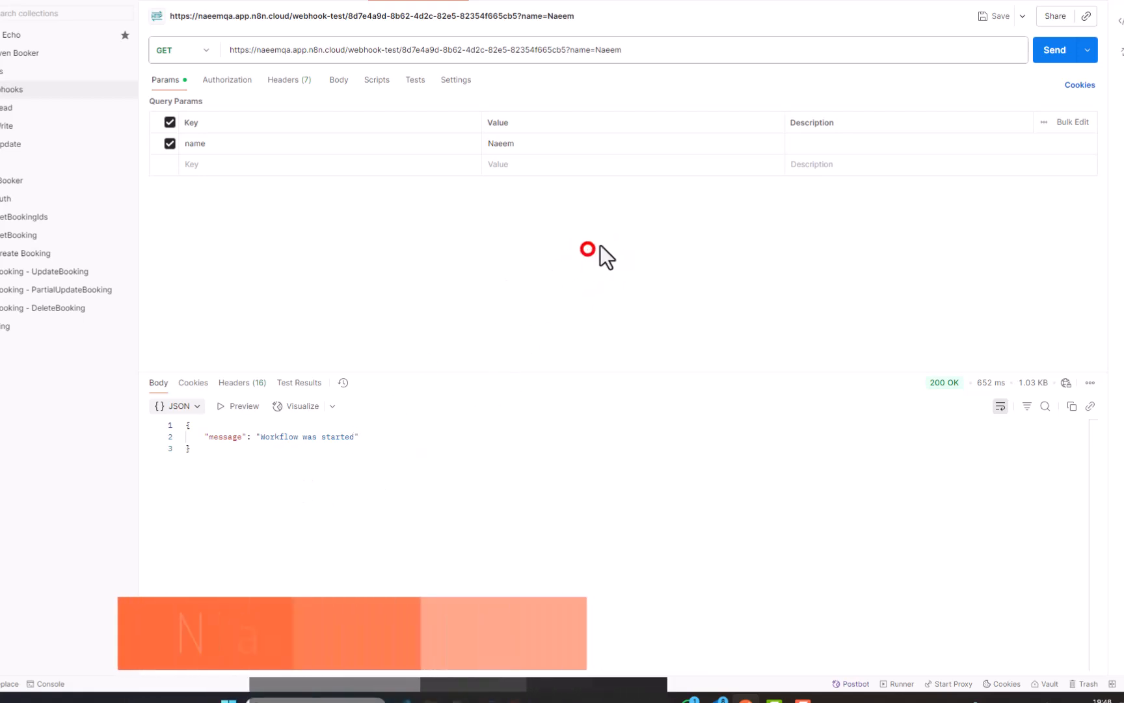
mouse_move(1043, 75)
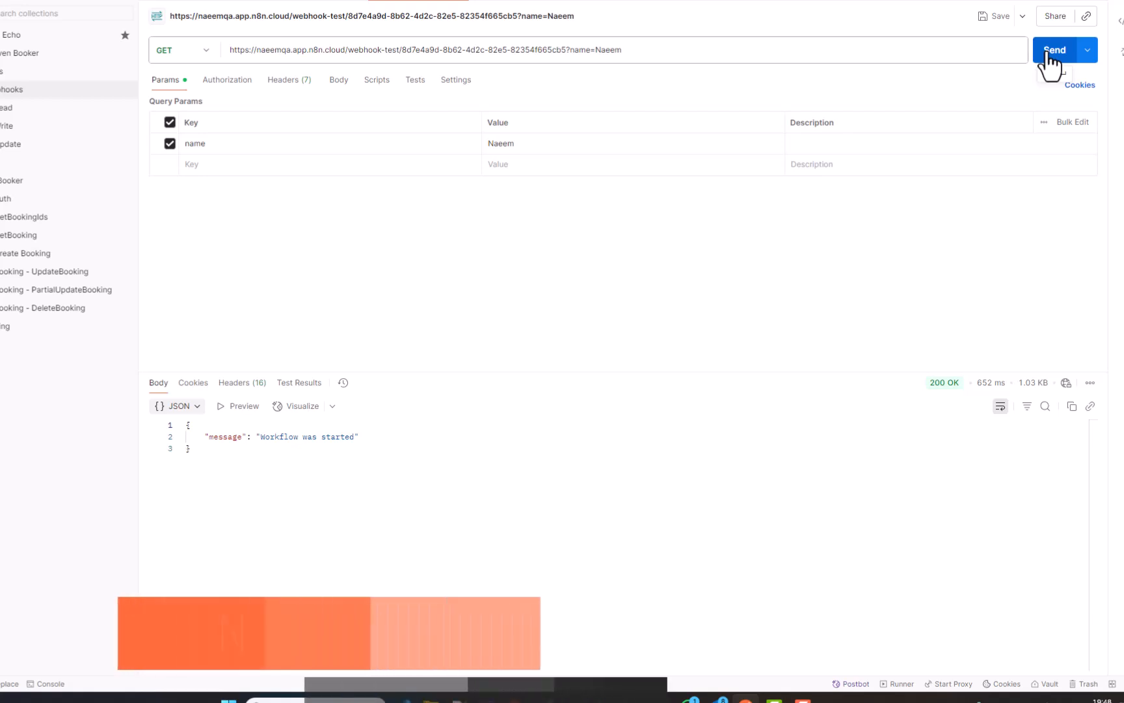
Send the Postman GET request with the name parameter and get the Airtable record for Naeem
left_click(1055, 49)
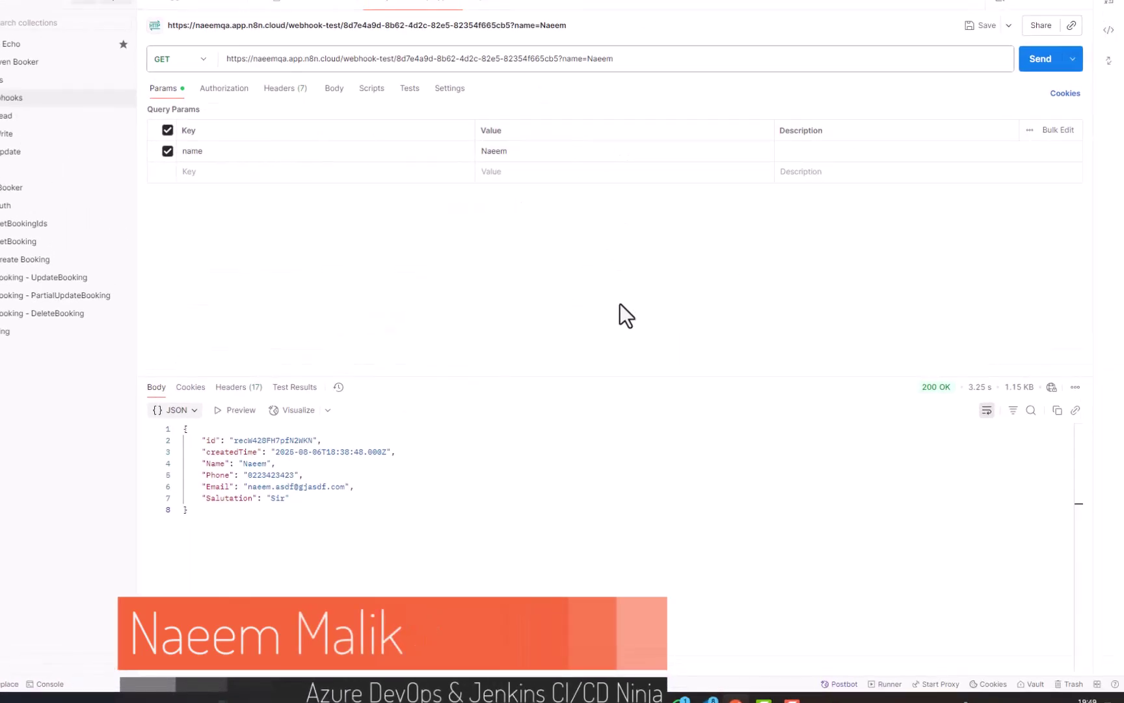
mouse_move(638, 238)
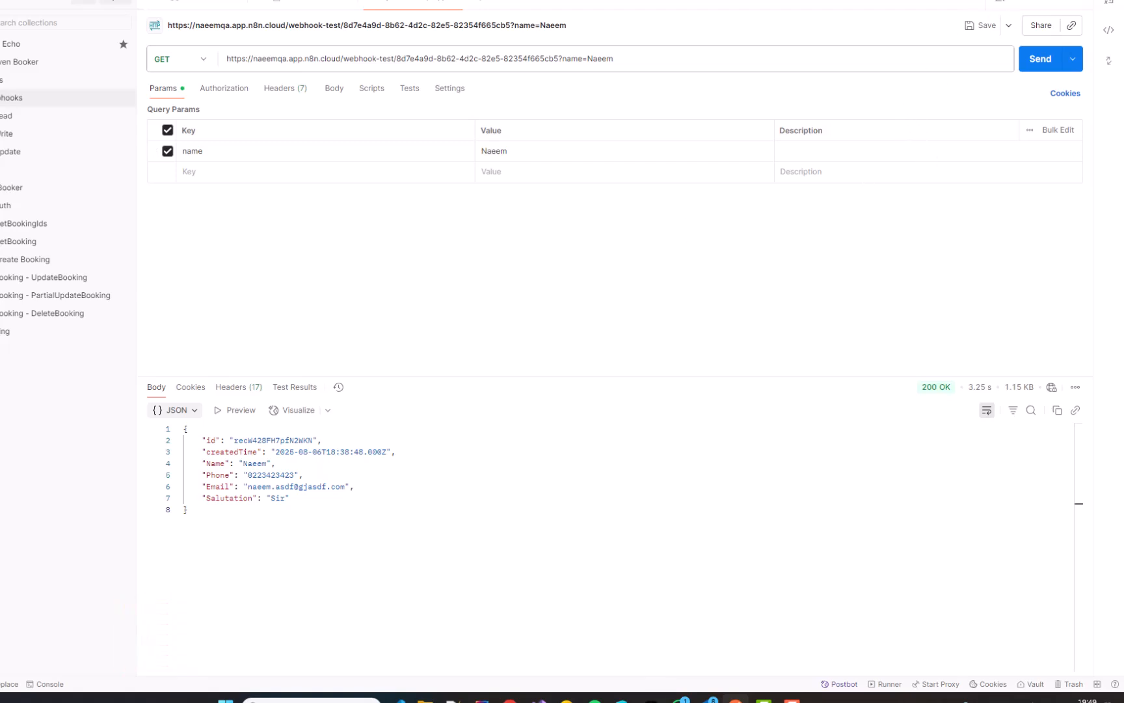
mouse_move(663, 247)
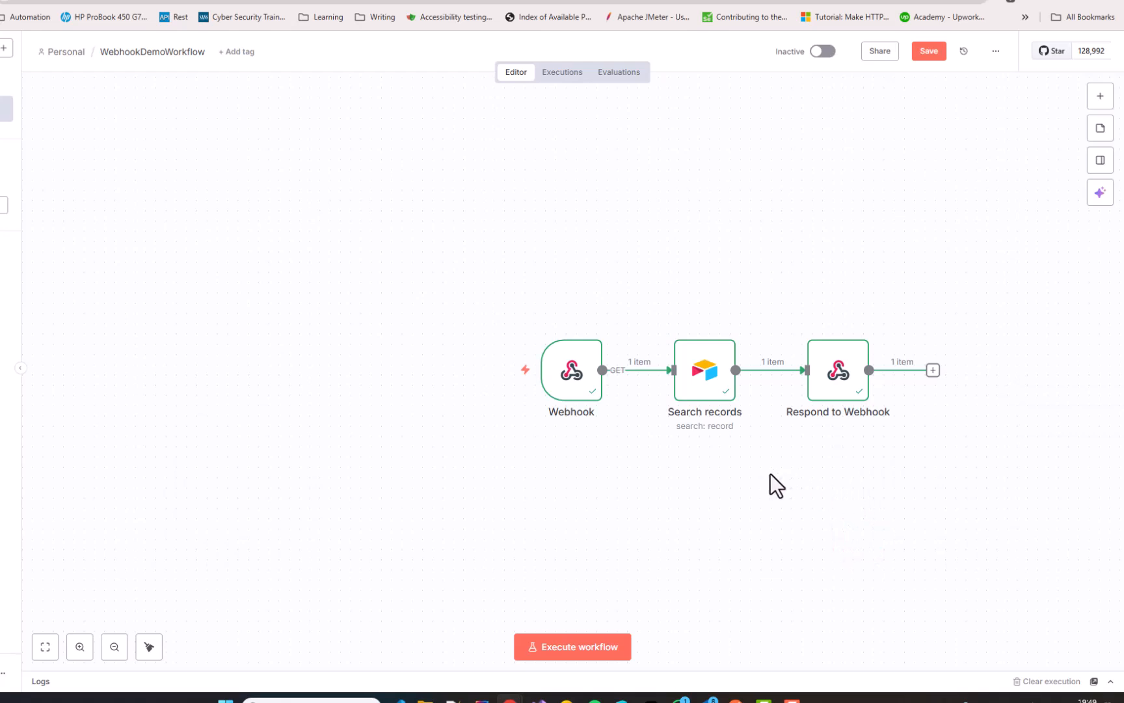
mouse_move(760, 502)
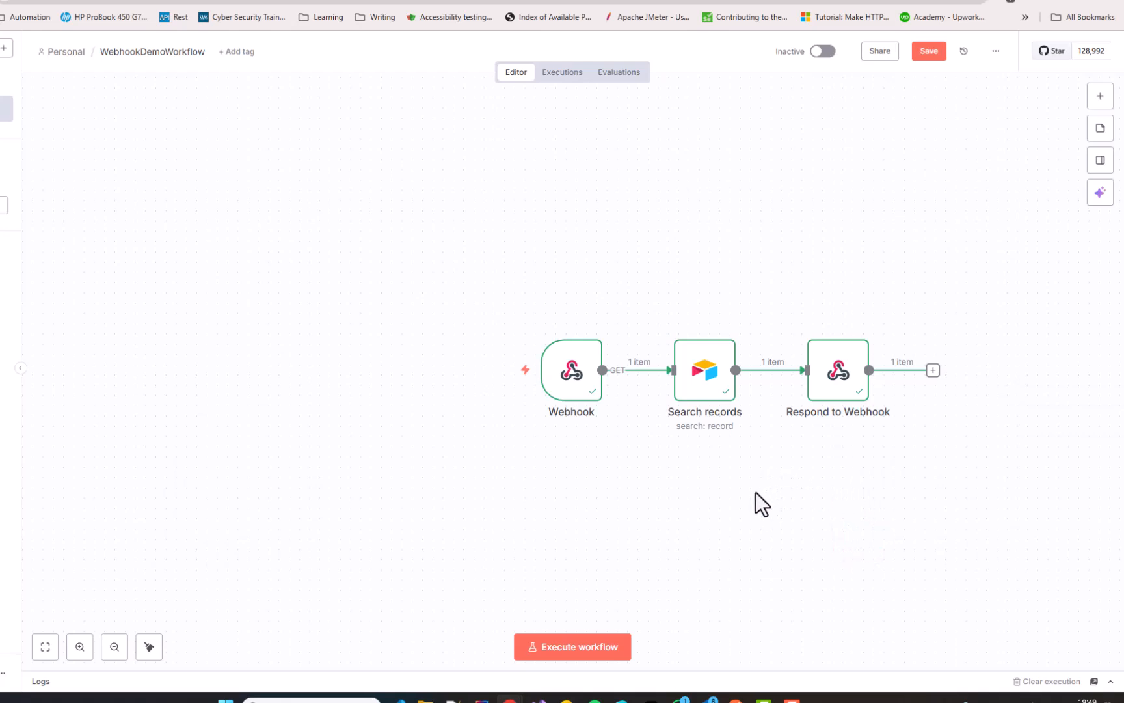
mouse_move(530, 492)
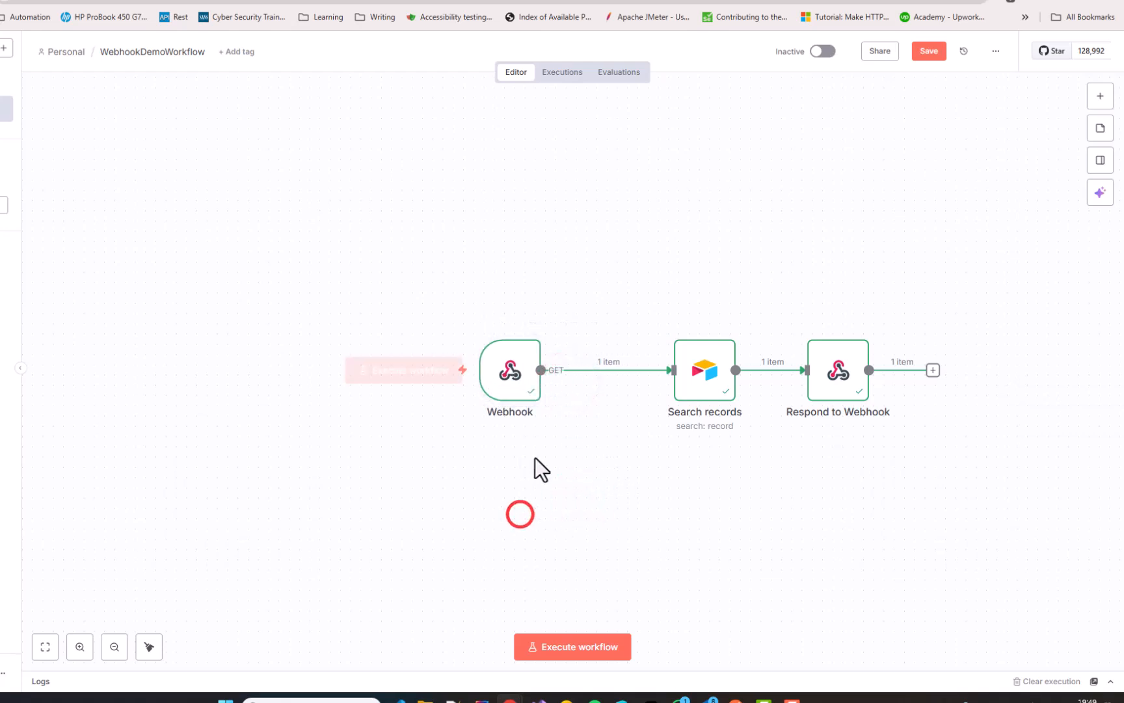
mouse_move(578, 419)
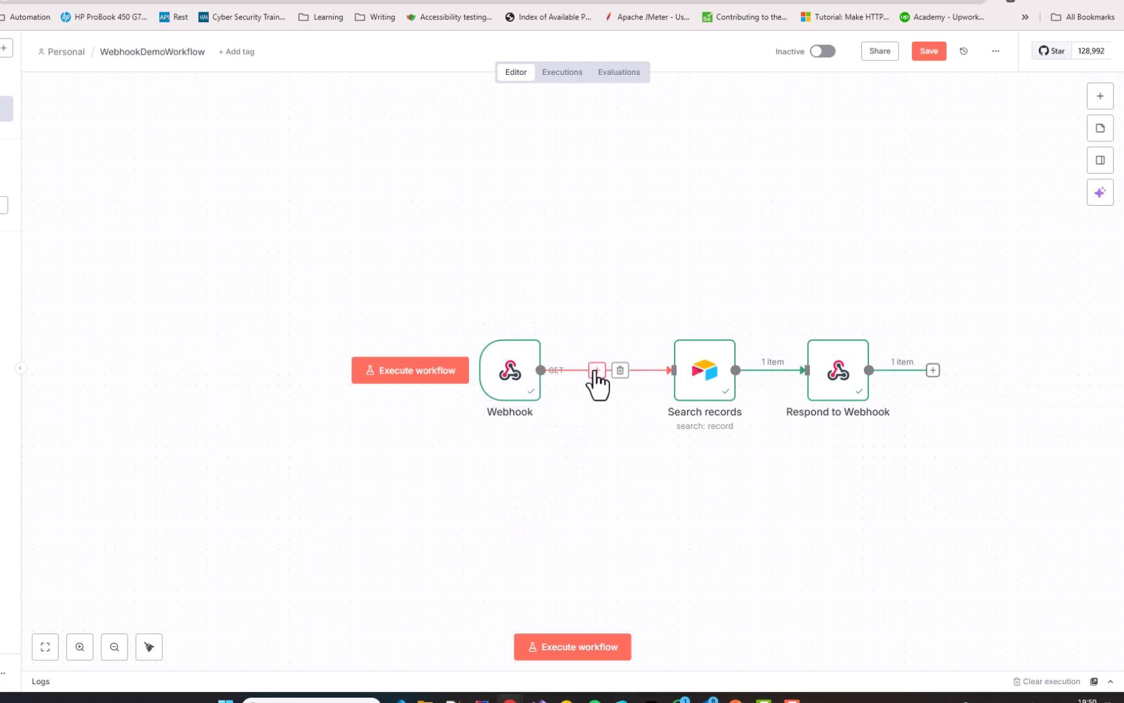
Insert an If node on the connection between Webhook and Search records
left_click(596, 370)
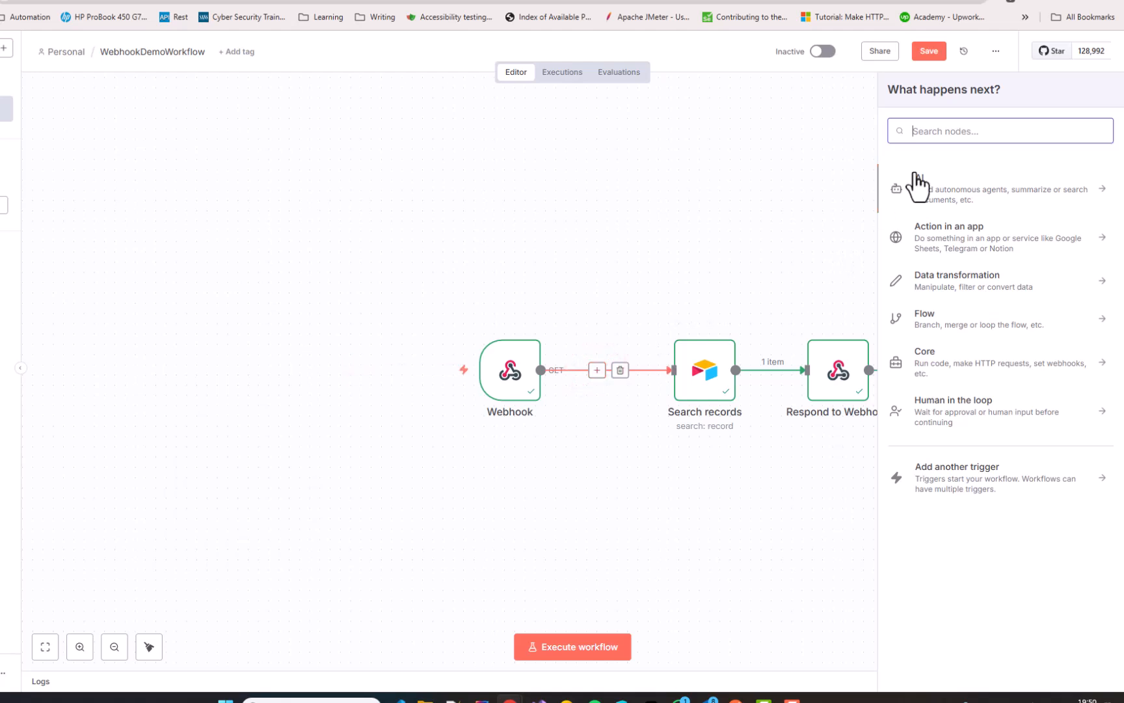
mouse_move(1011, 135)
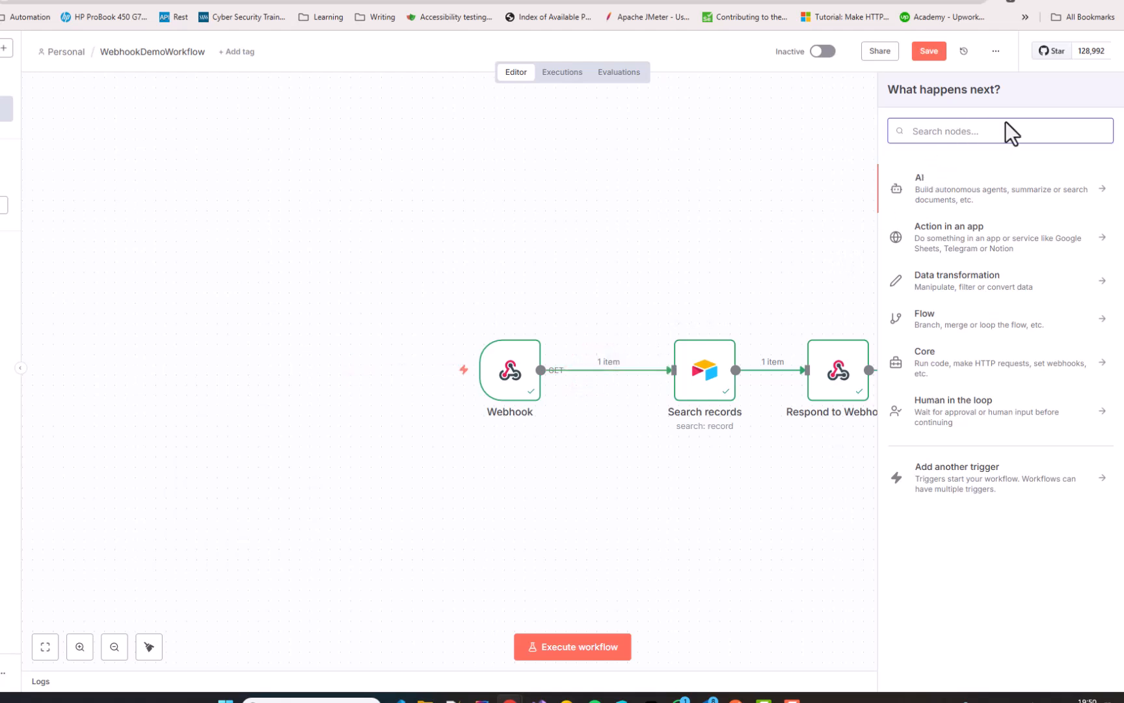
type("if")
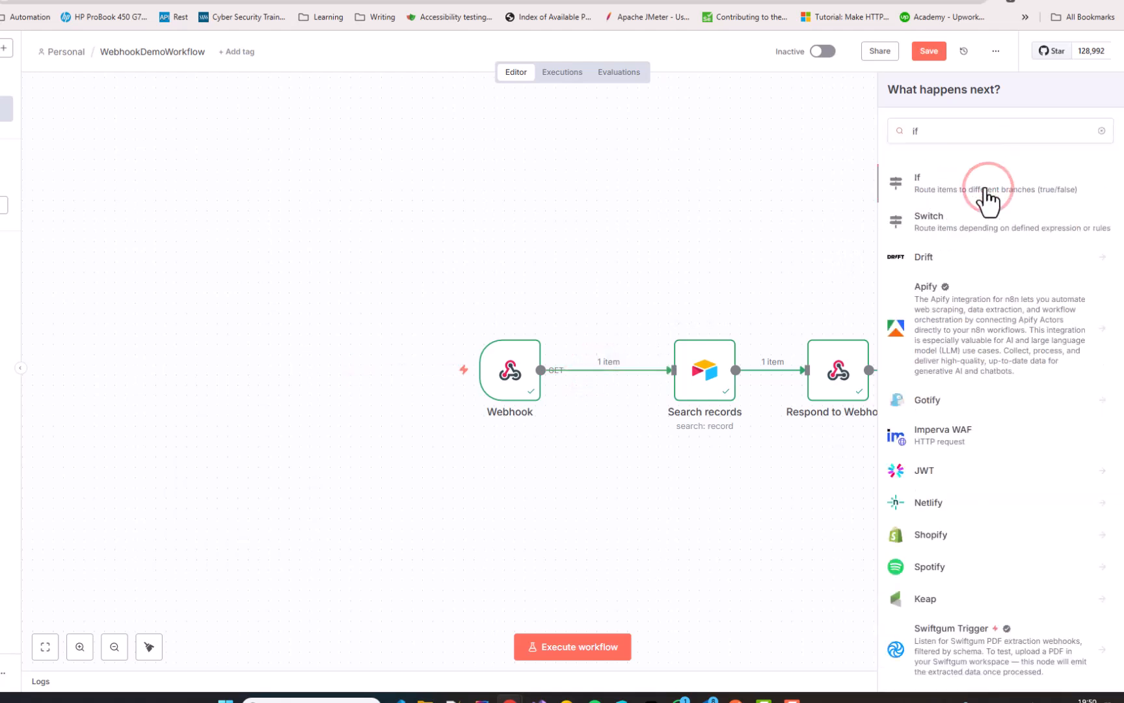
left_click(932, 183)
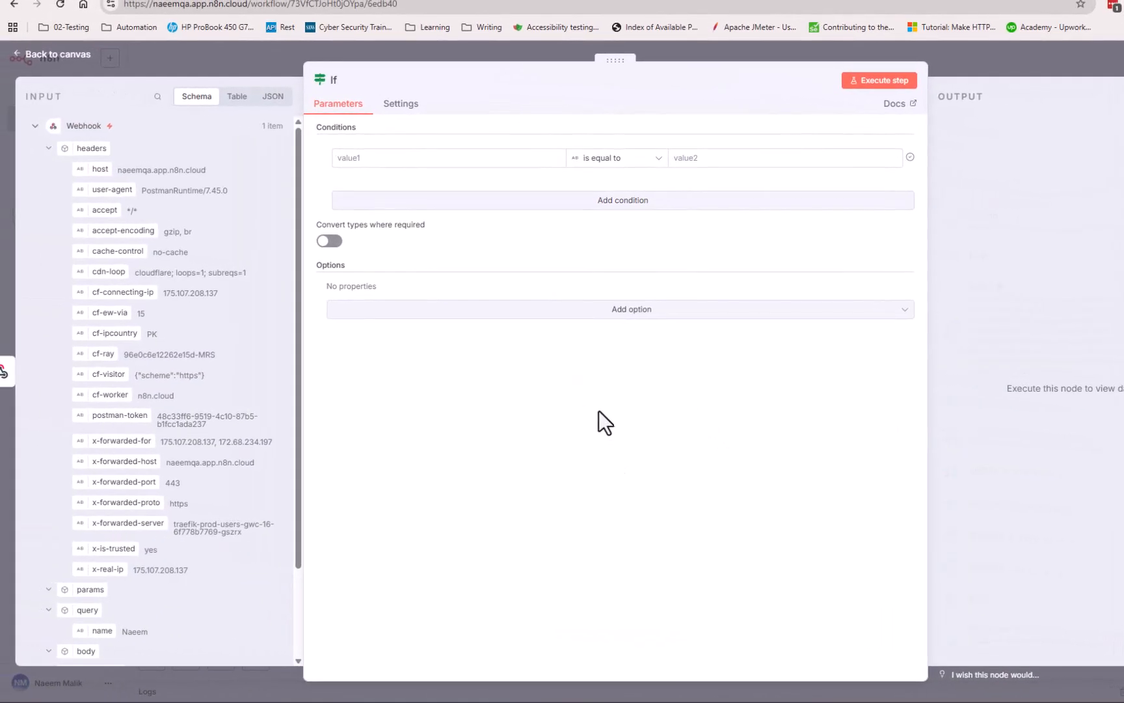
mouse_move(219, 419)
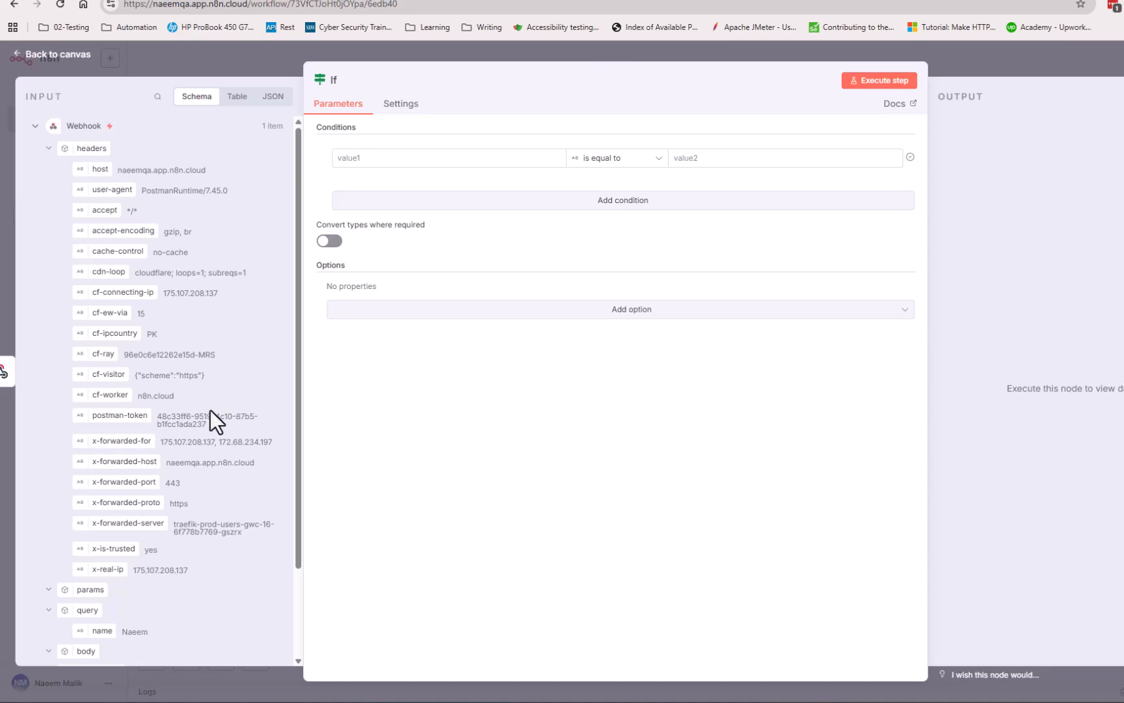
mouse_move(101, 634)
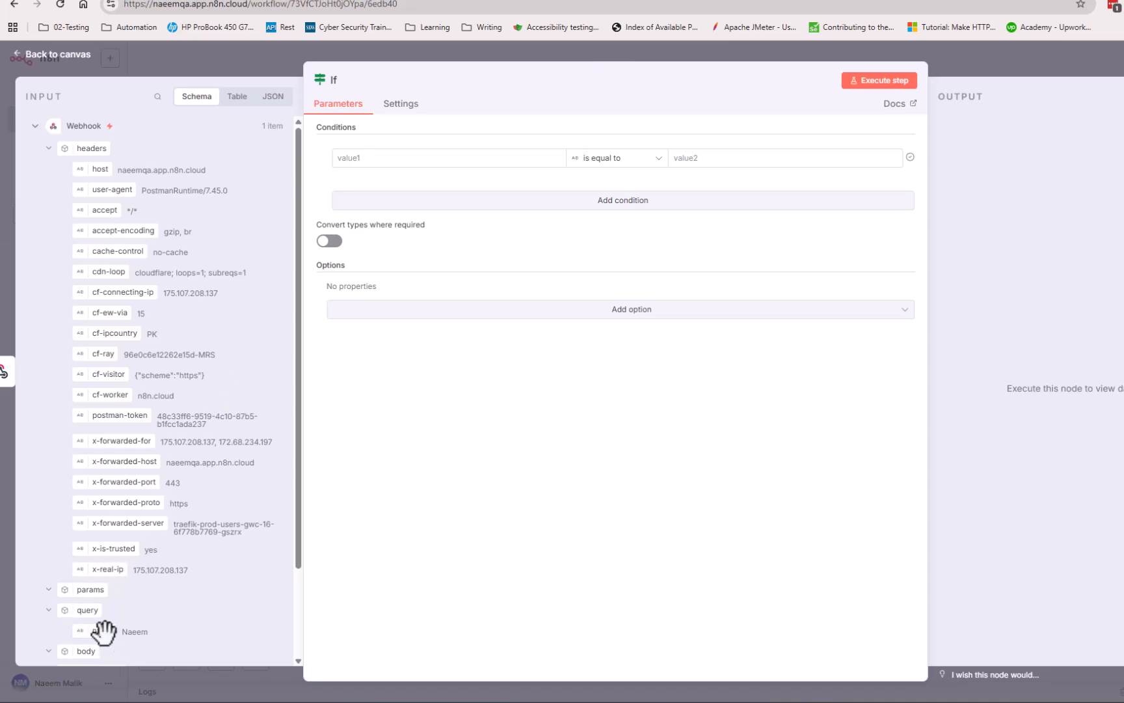
Make the If condition check that query name is a string that is not empty
left_click(448, 158)
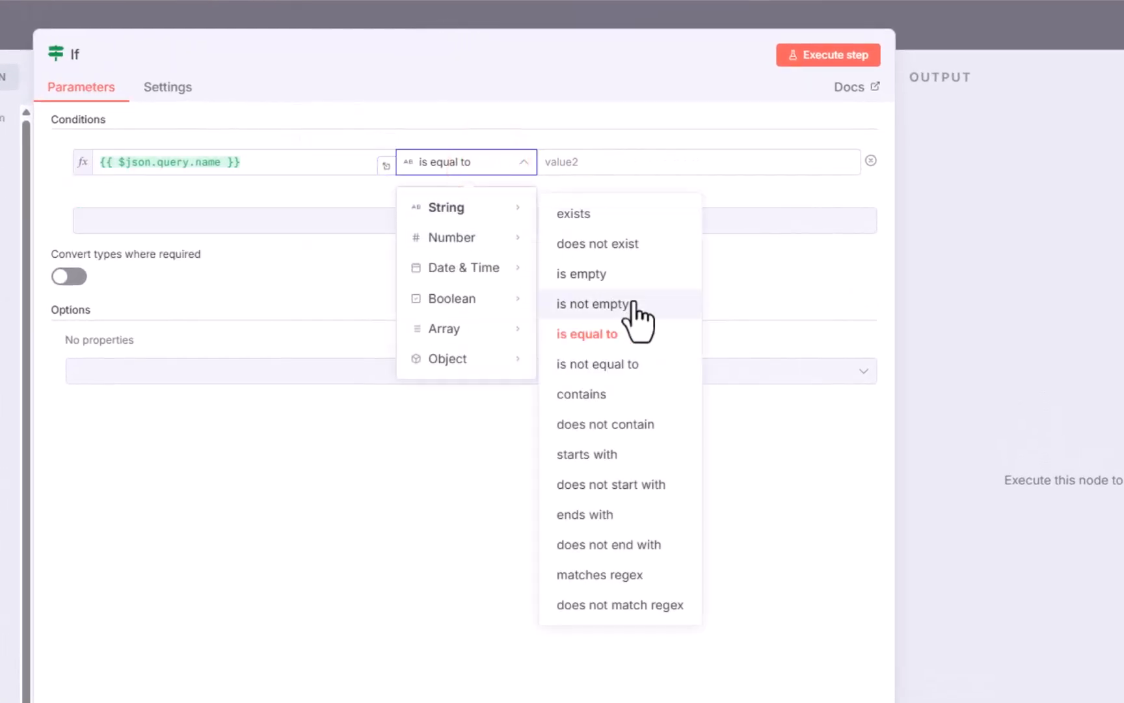
left_click(594, 304)
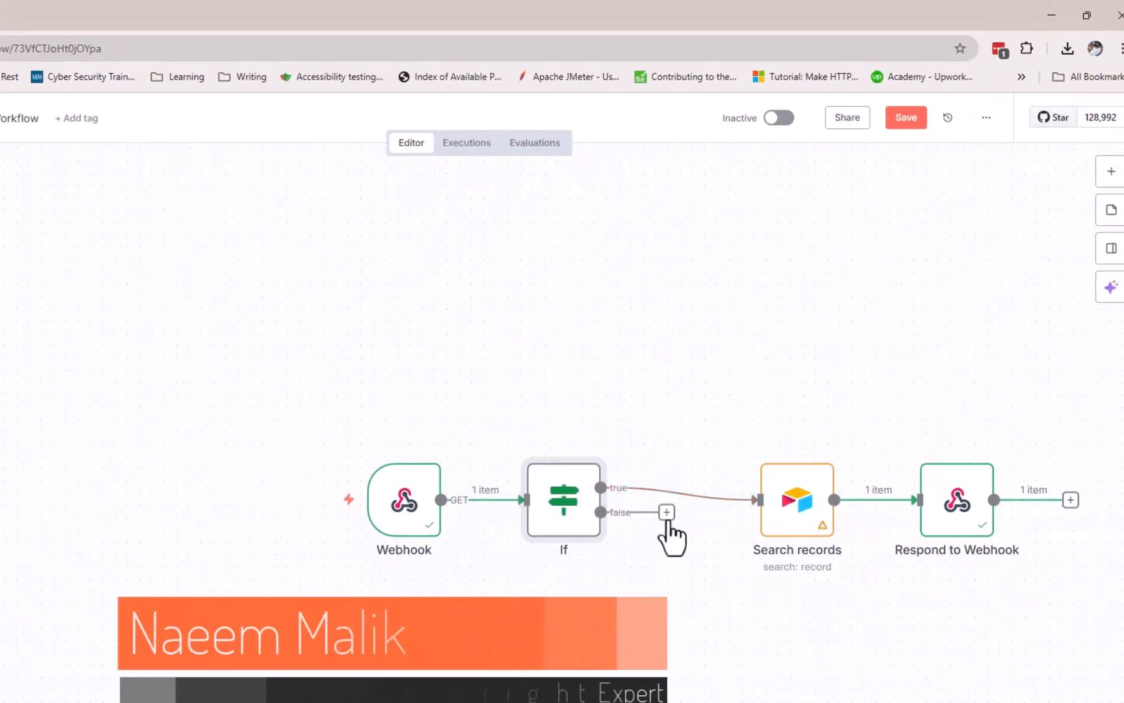
Add a second Respond to Webhook node on the If node's false branch
left_click(666, 512)
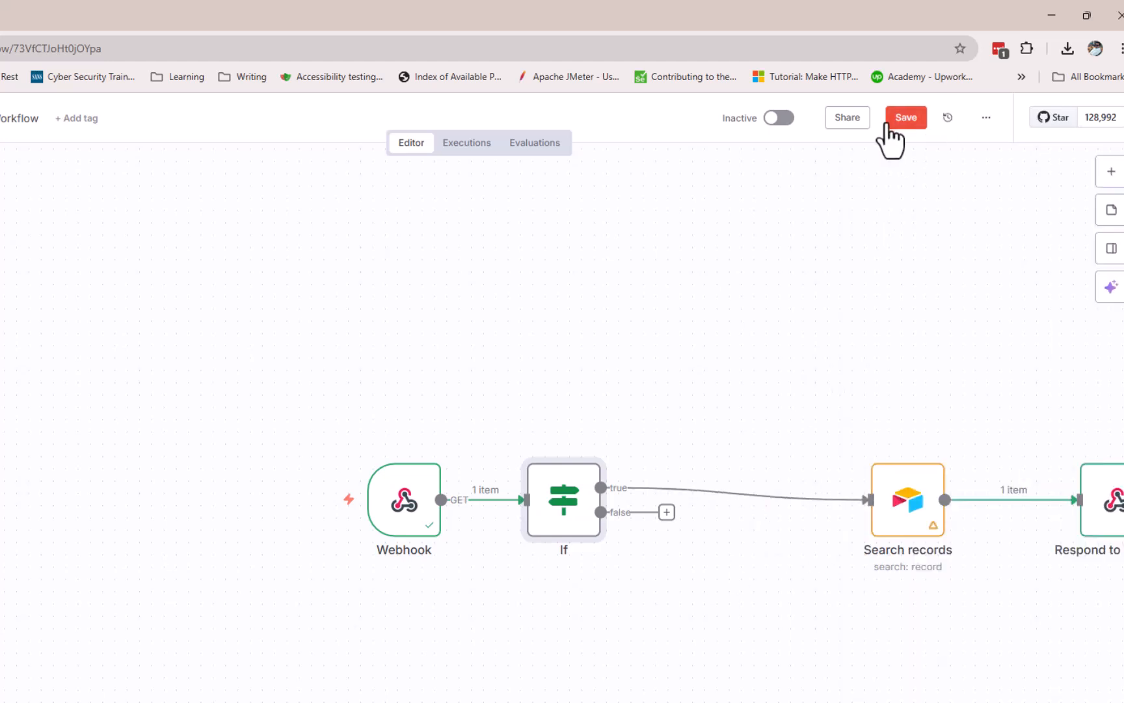
left_click(666, 512)
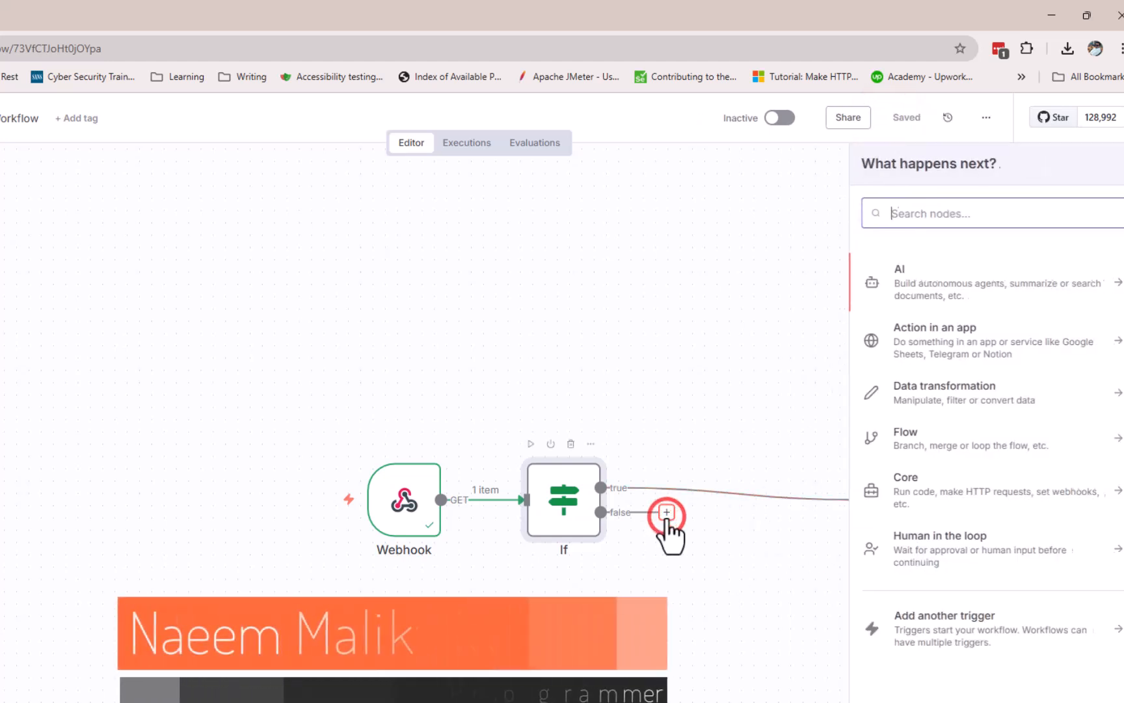
type("resp")
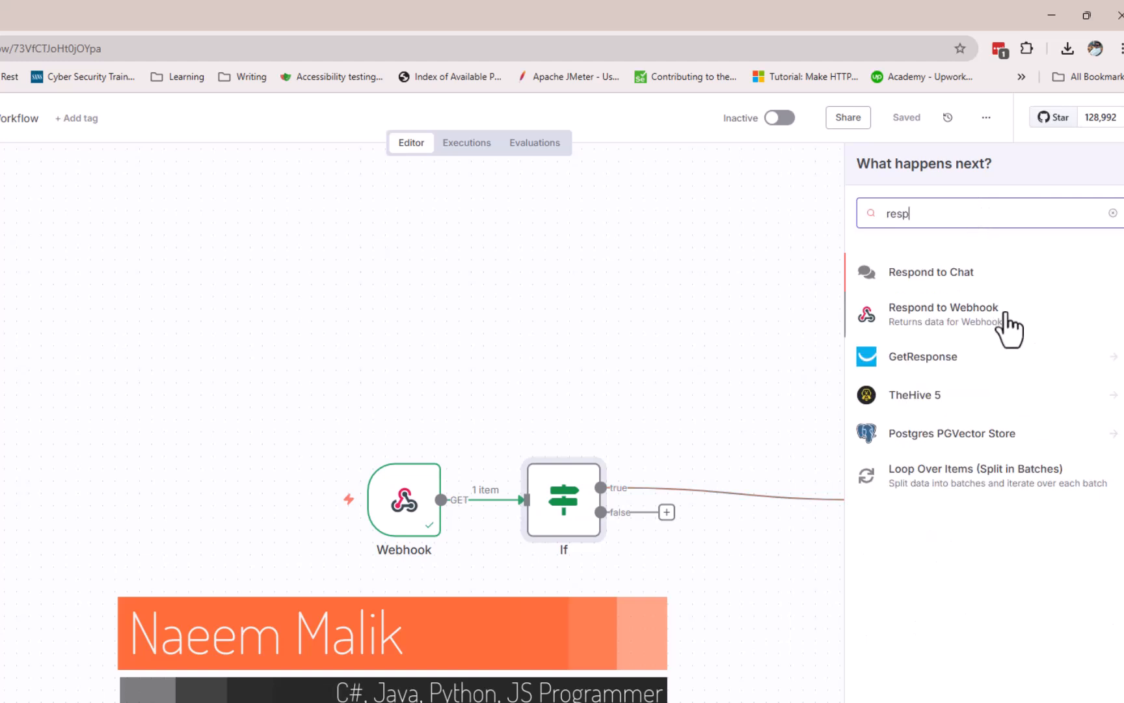
left_click(944, 313)
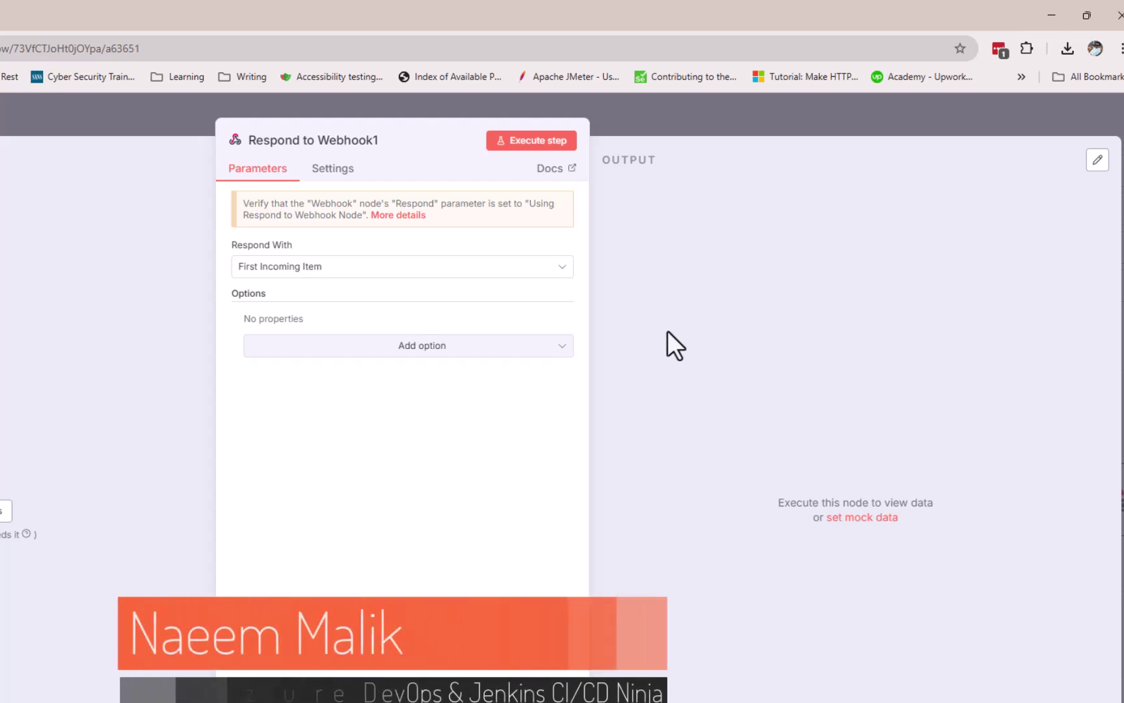
Set Respond to Webhook1 to respond with No Data and response code 400
left_click(402, 265)
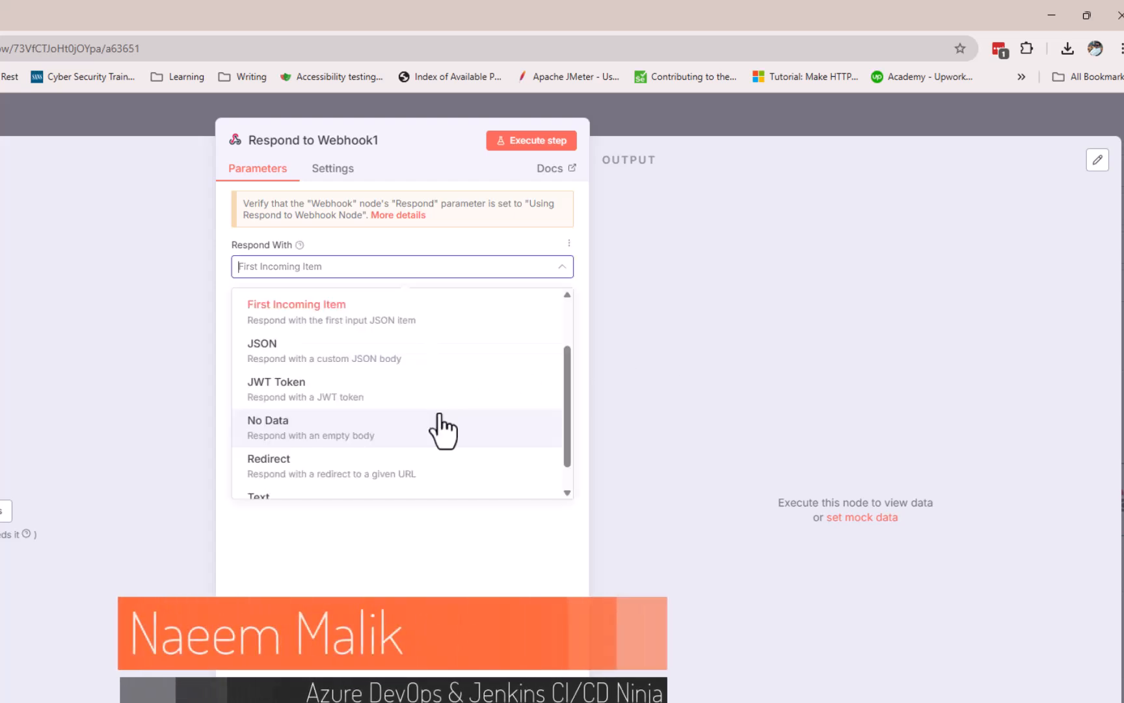
left_click(268, 428)
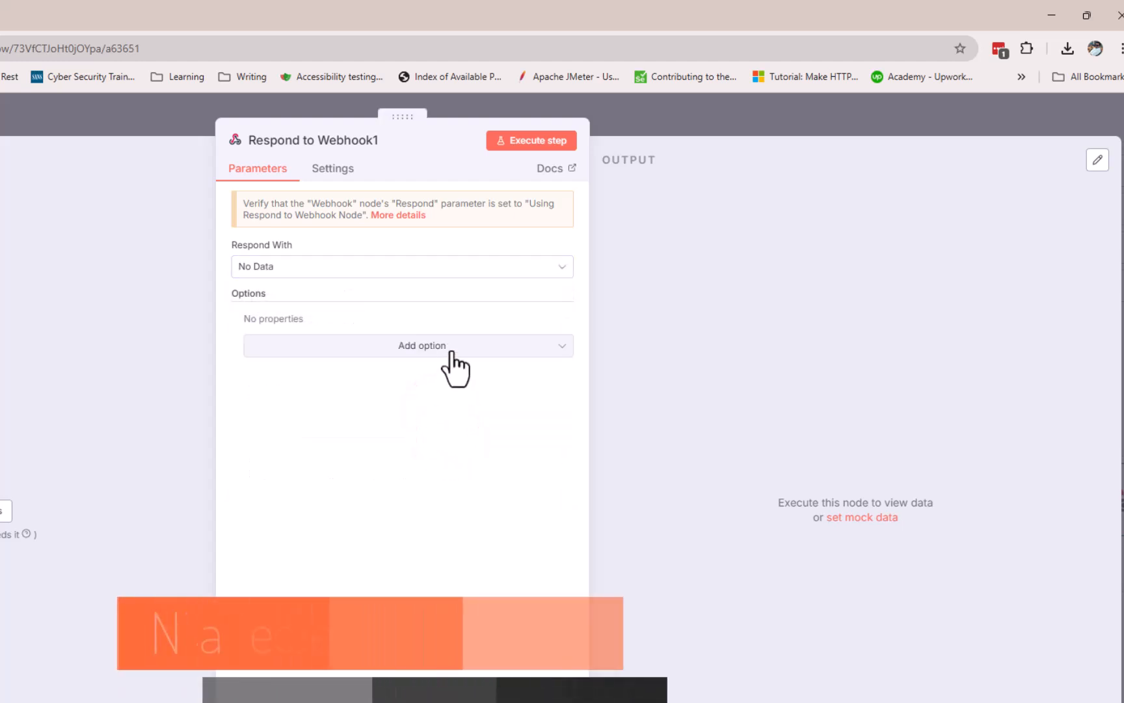
left_click(407, 345)
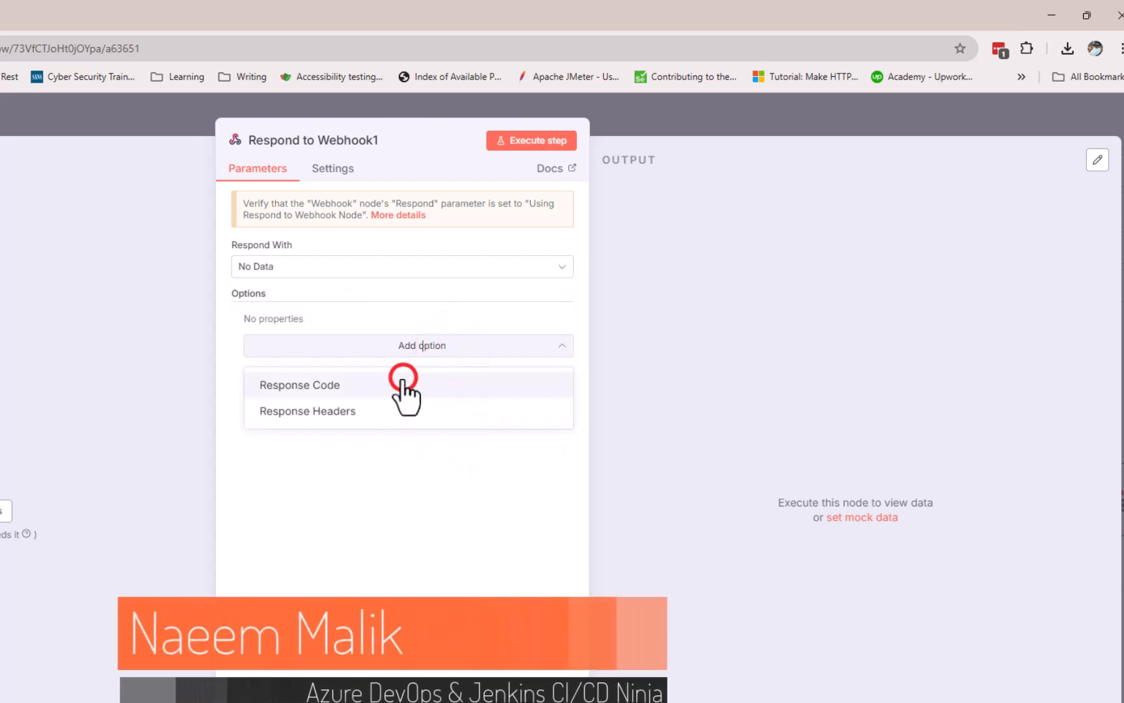
left_click(299, 384)
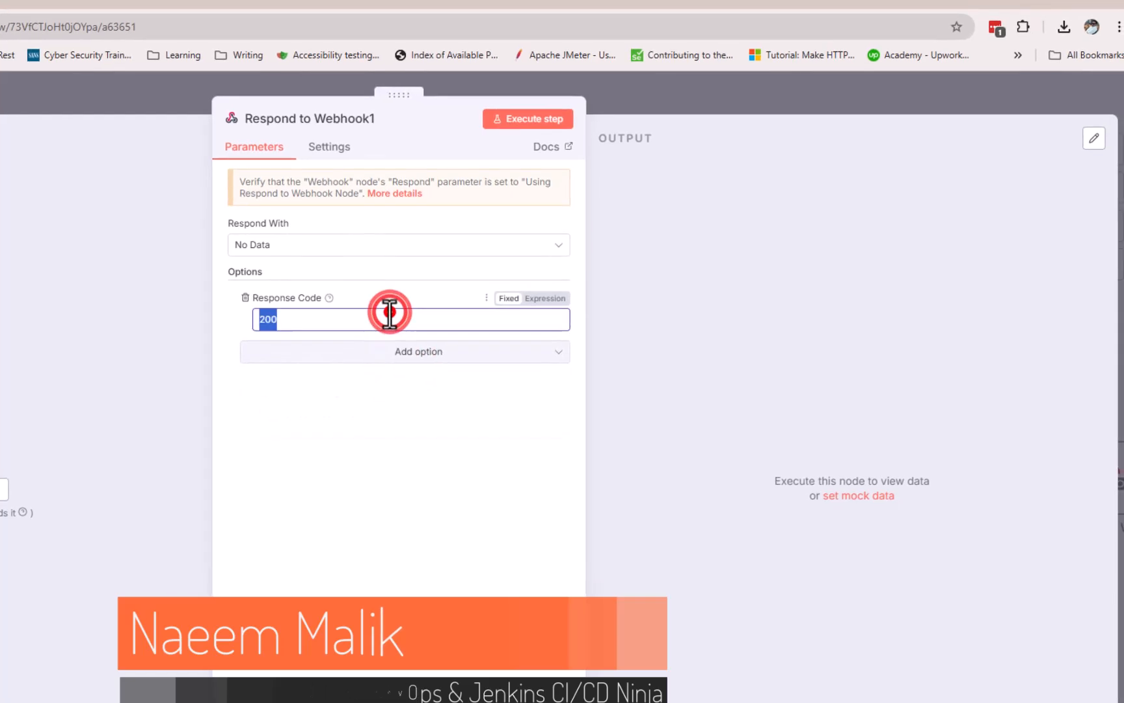
type("4")
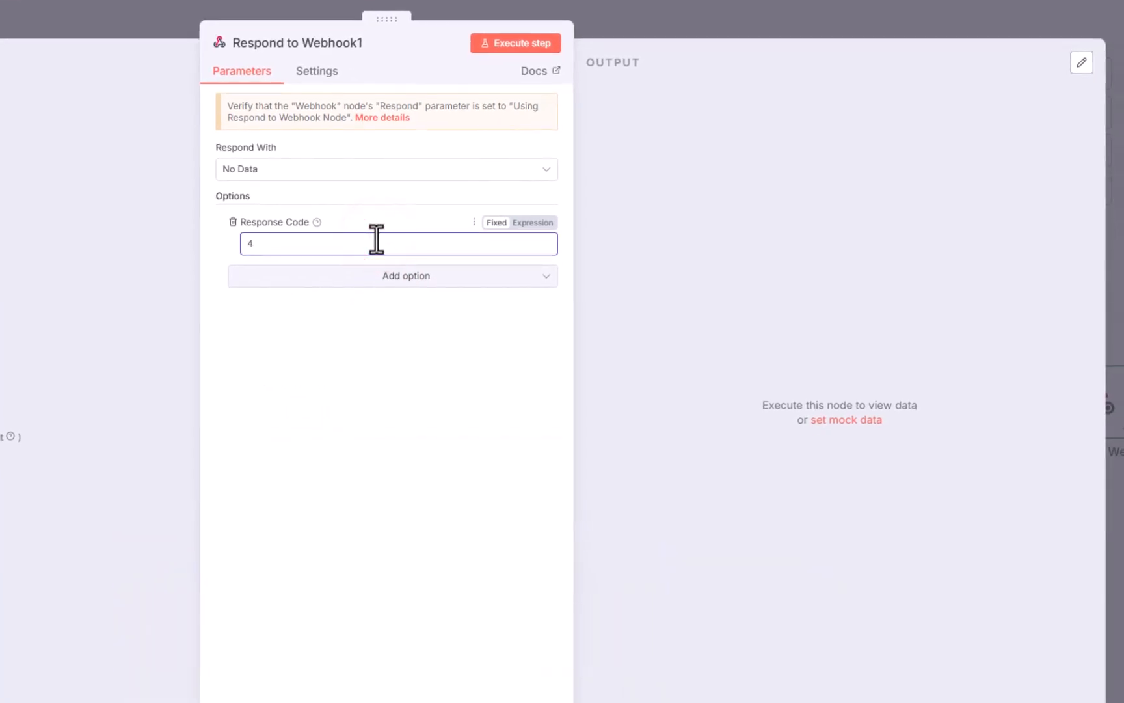
type("00")
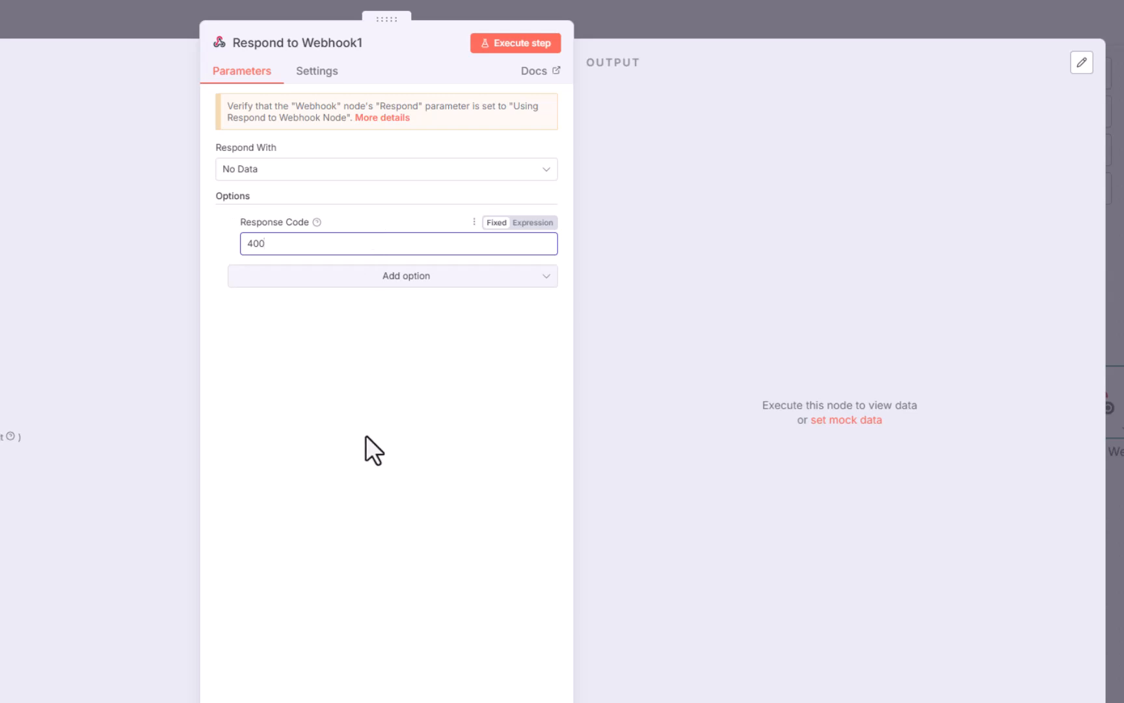
Add a response header named Message and start entering its value
left_click(406, 276)
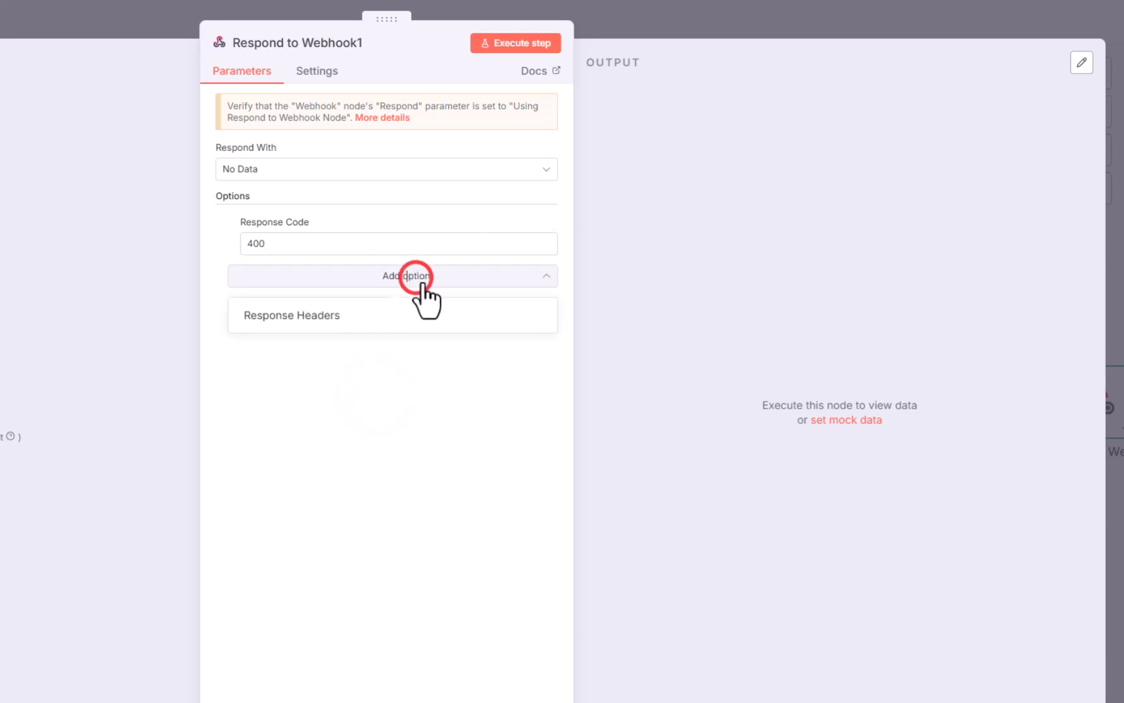
left_click(292, 315)
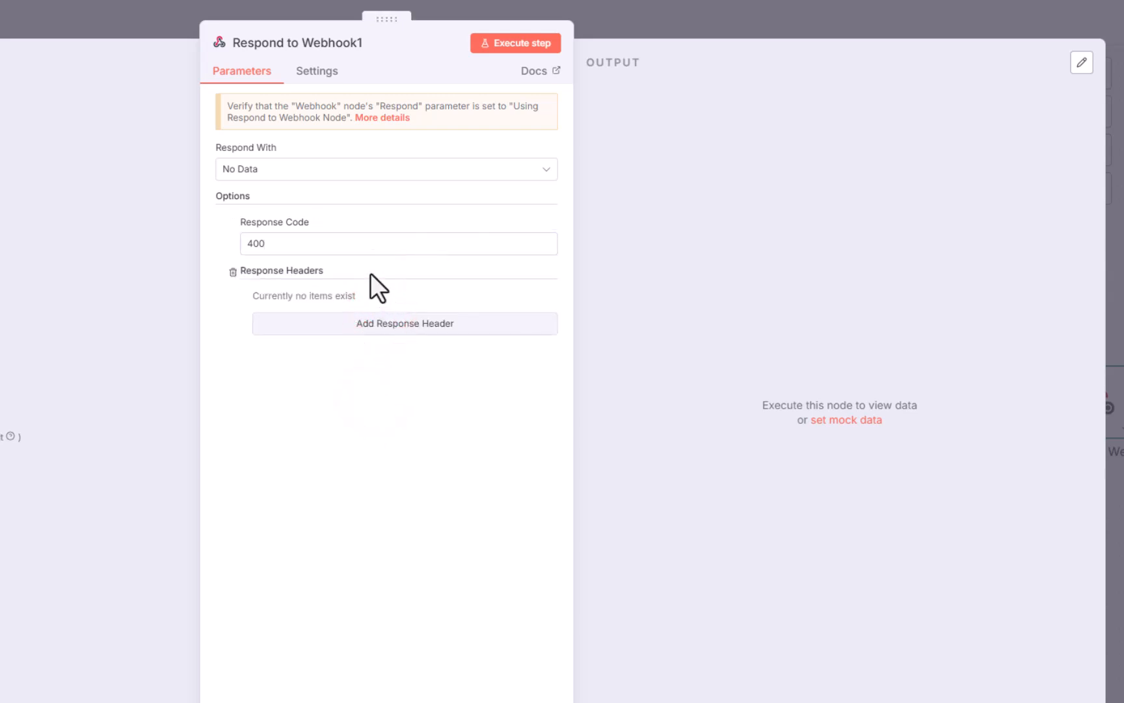
left_click(404, 324)
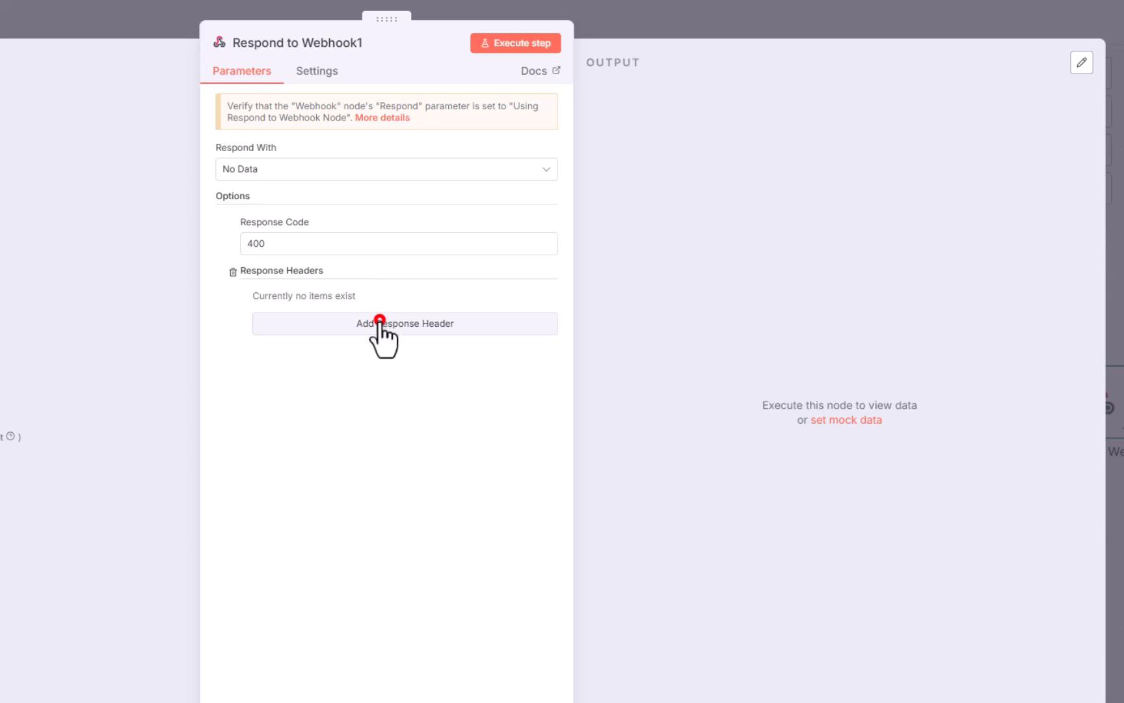
left_click(405, 323)
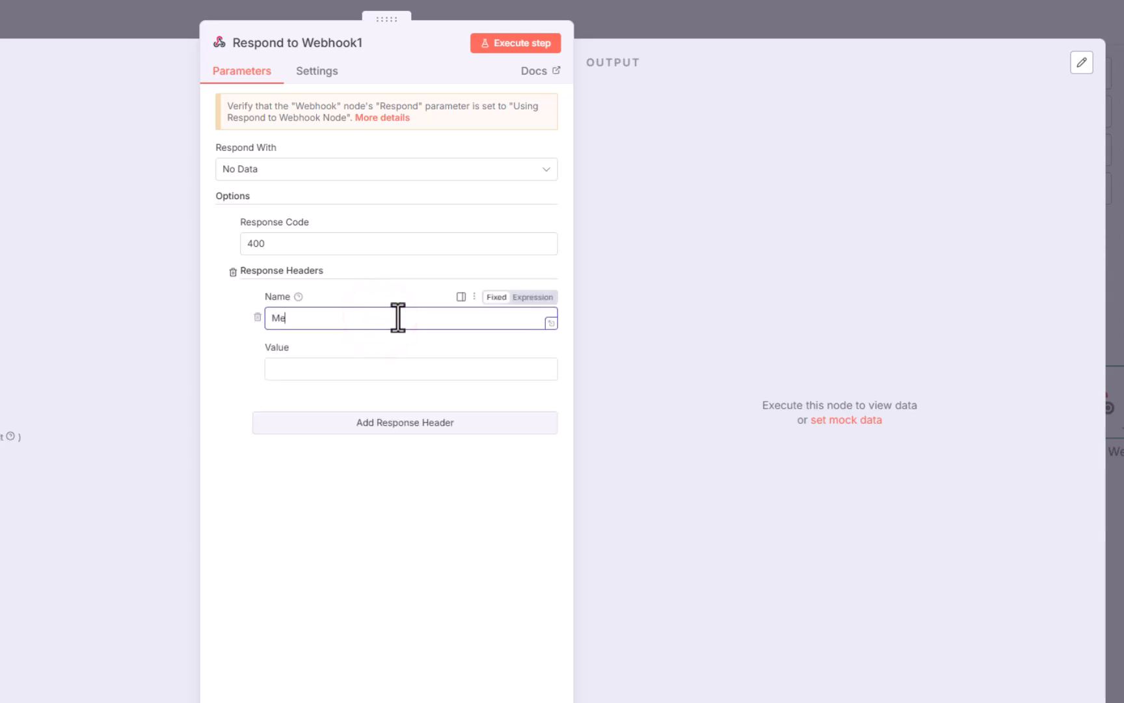
type("ssage")
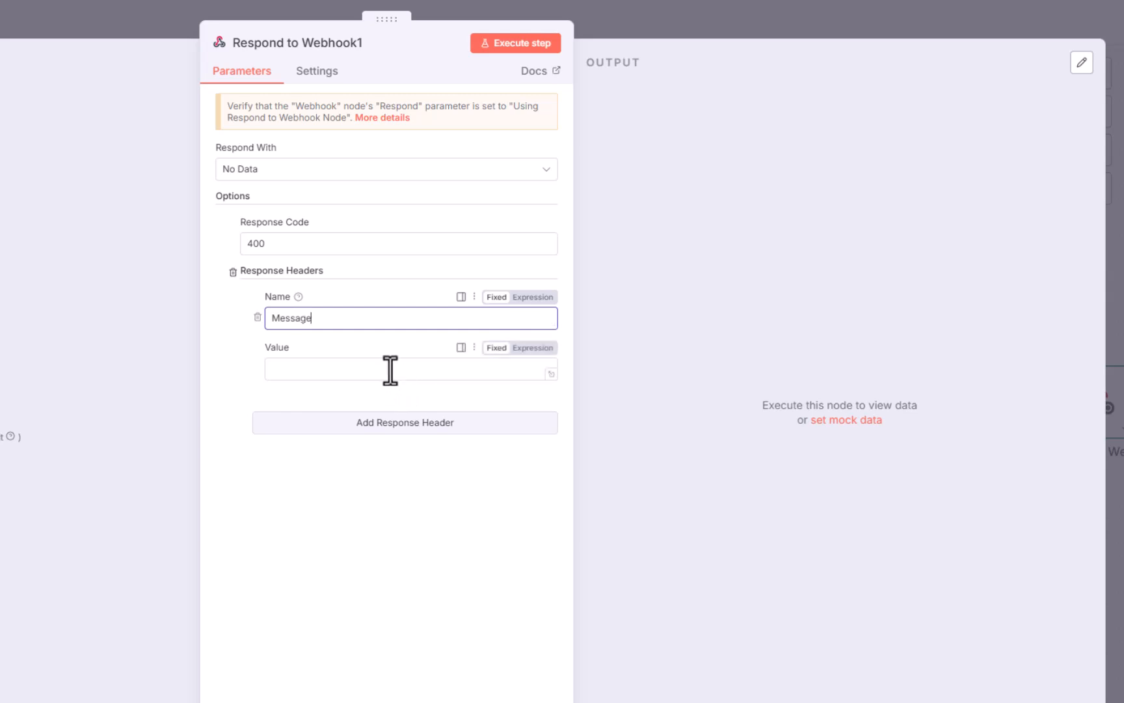
left_click(408, 370)
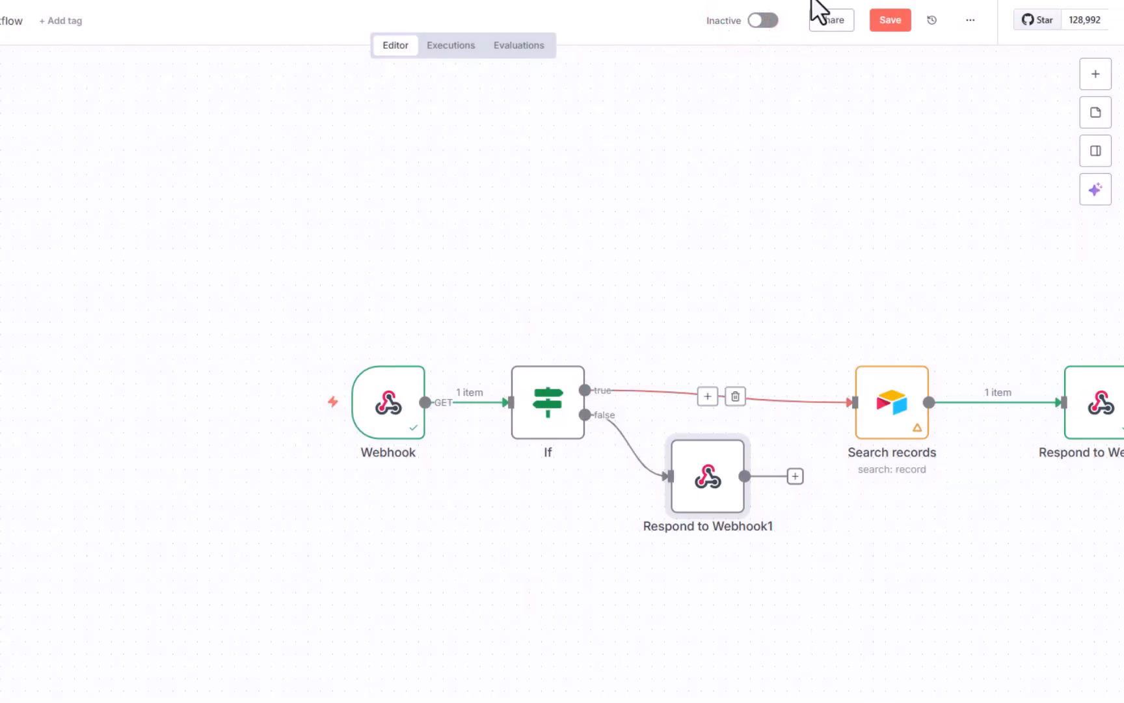
Save the workflow and execute it to wait for a test request
left_click(890, 19)
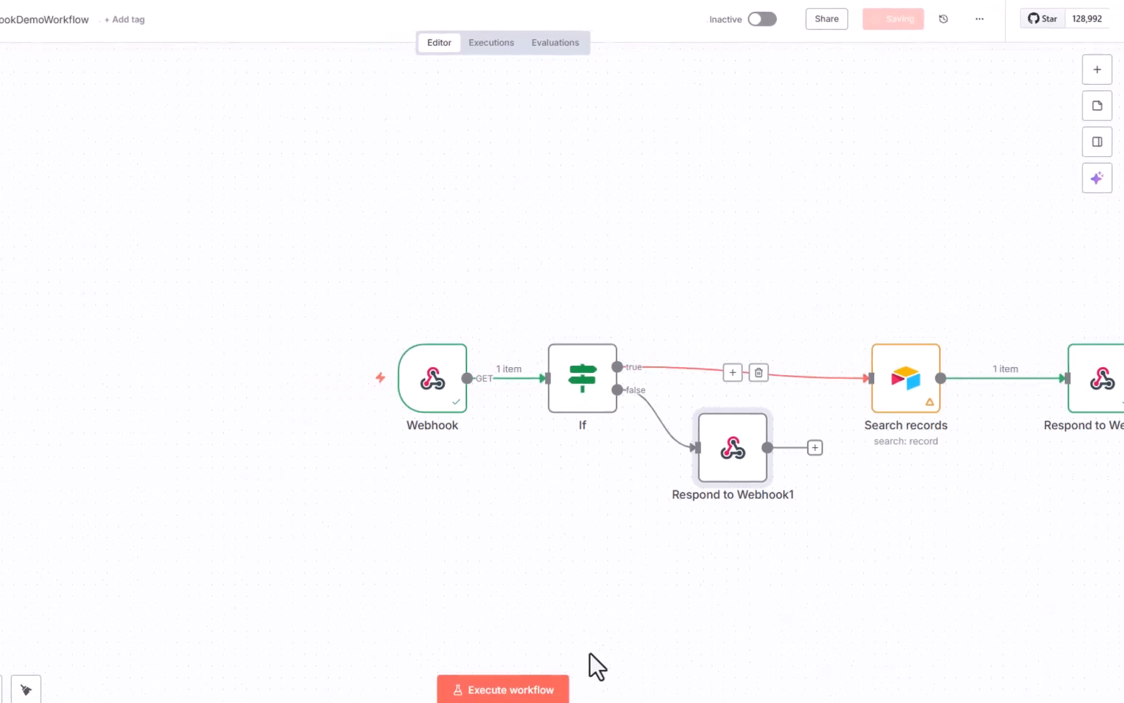
left_click(502, 688)
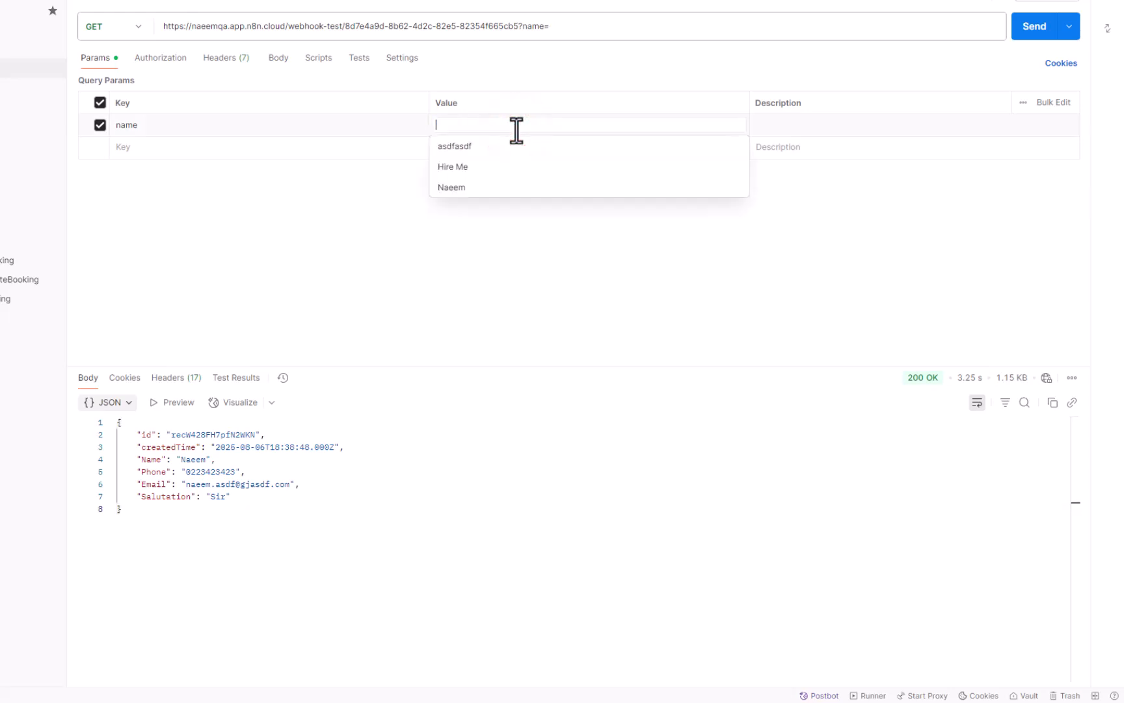
Send the request with an empty name and inspect the 400 Bad Request headers carrying the missing-name message
left_click(1034, 26)
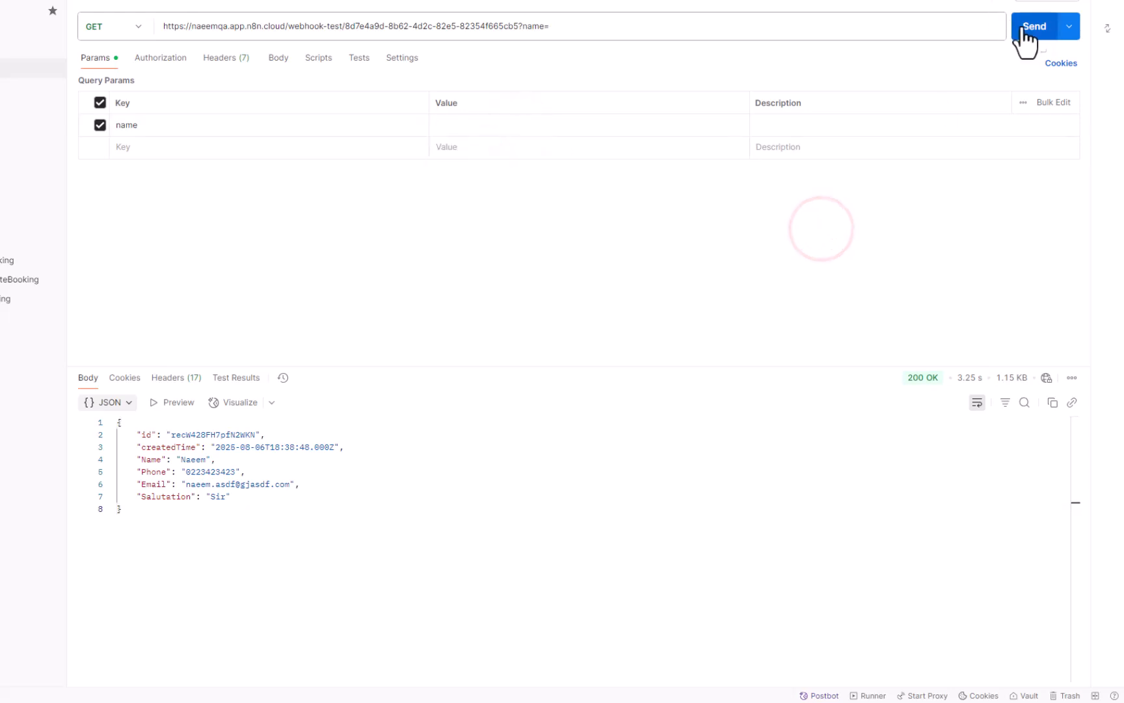
left_click(1034, 26)
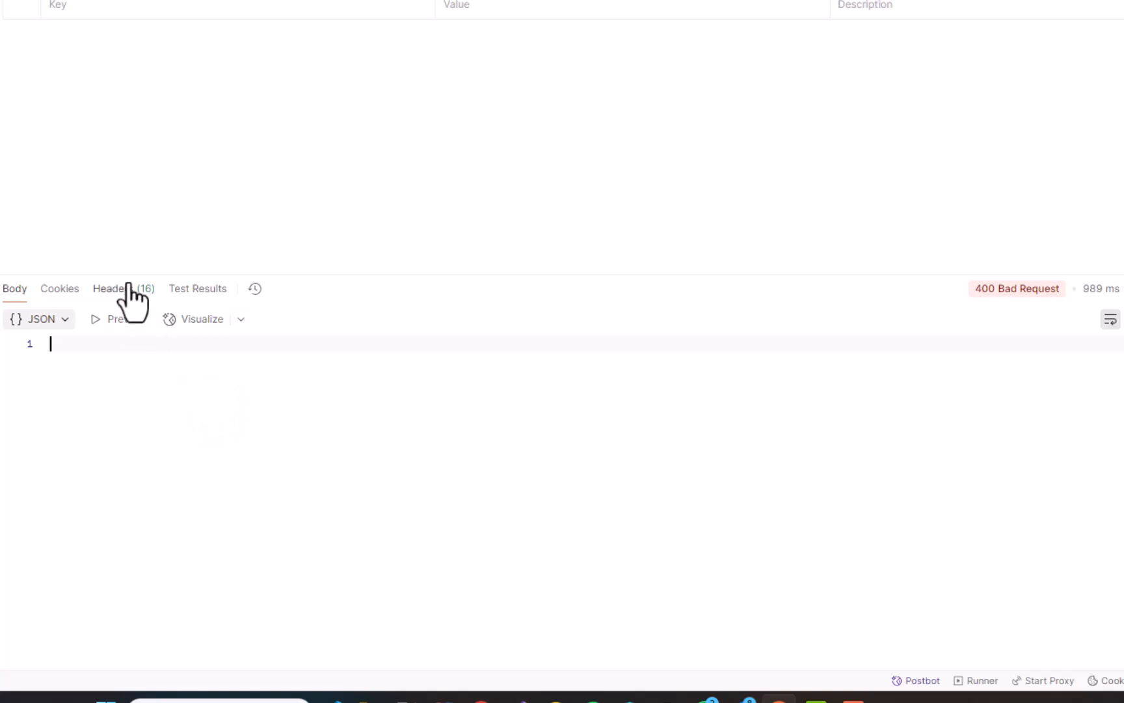
left_click(123, 289)
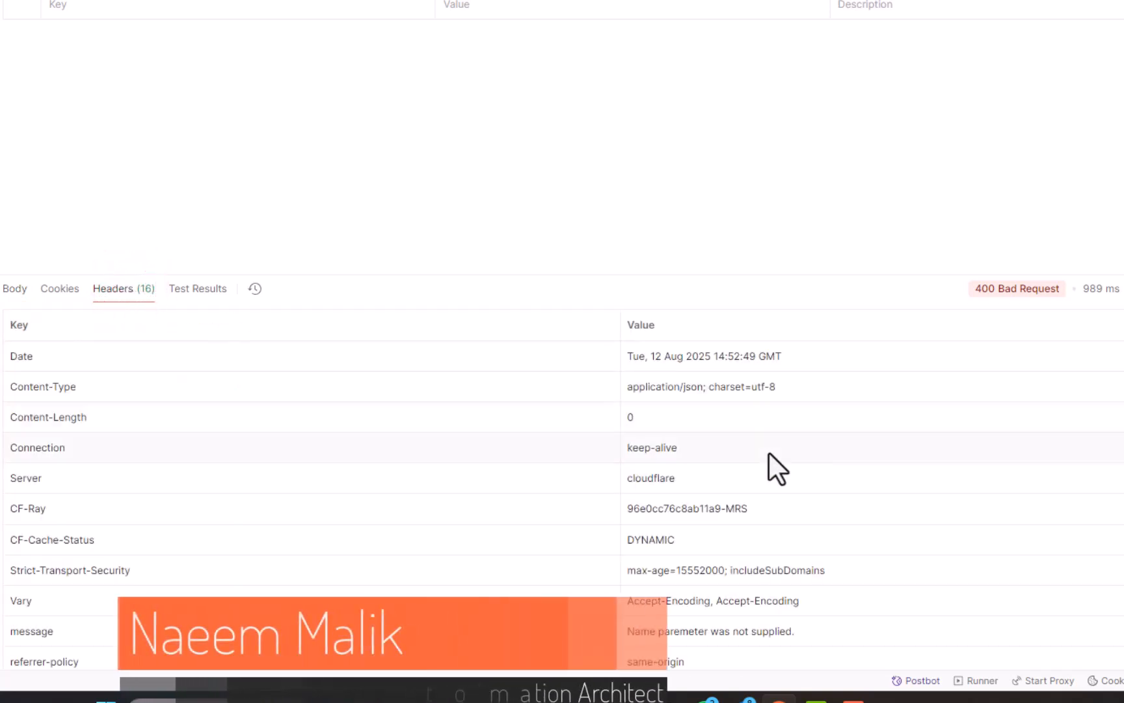
scroll("down", 3)
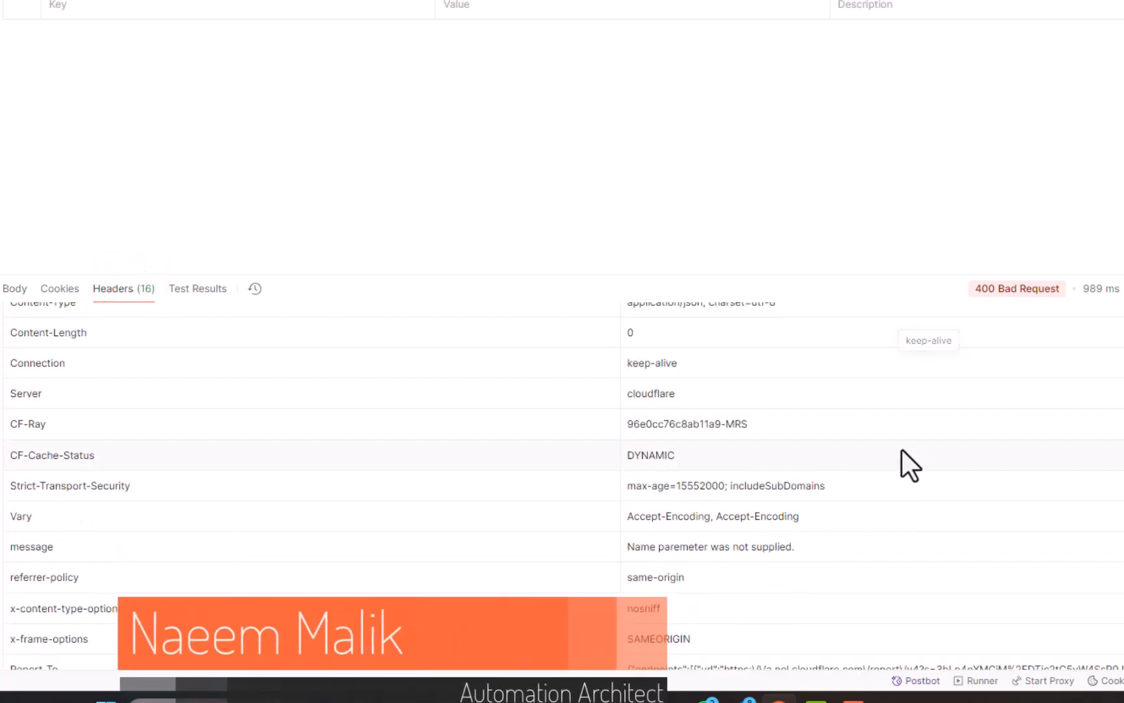
mouse_move(713, 549)
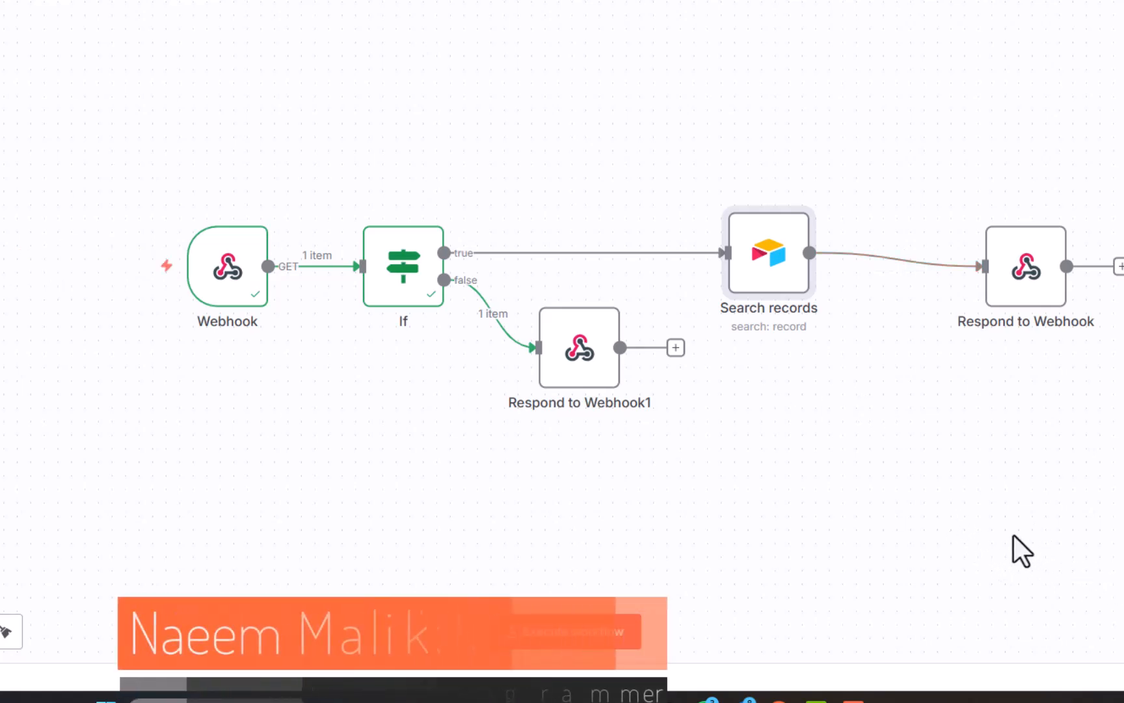
mouse_move(917, 373)
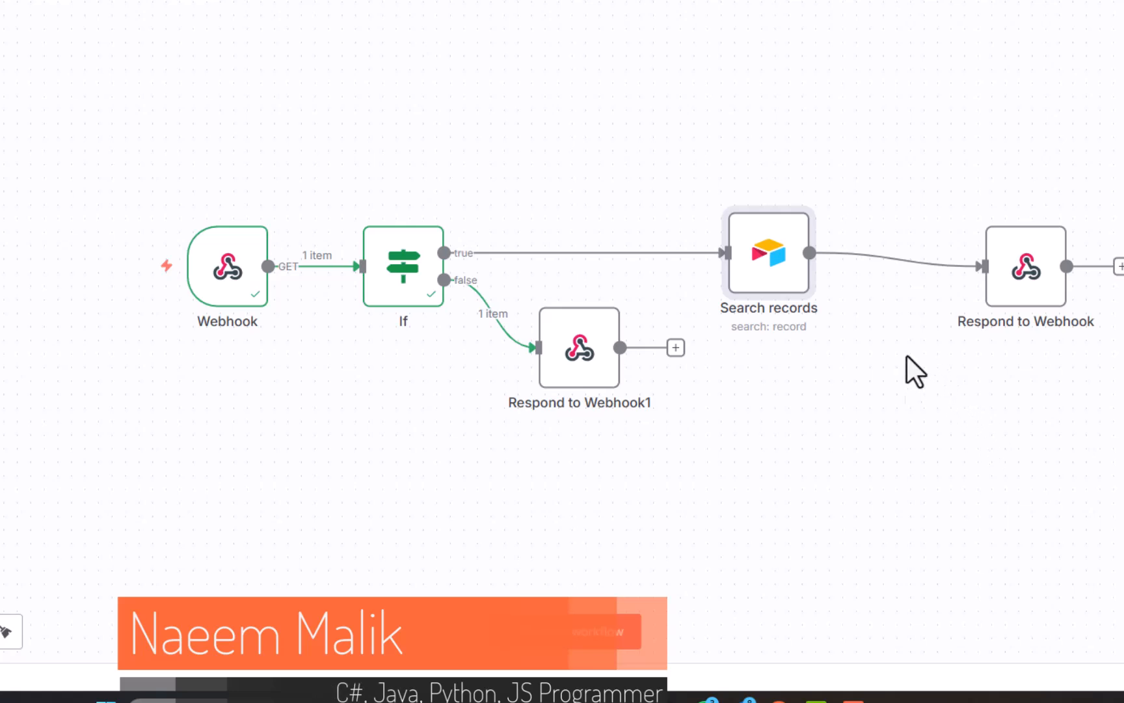
mouse_move(915, 433)
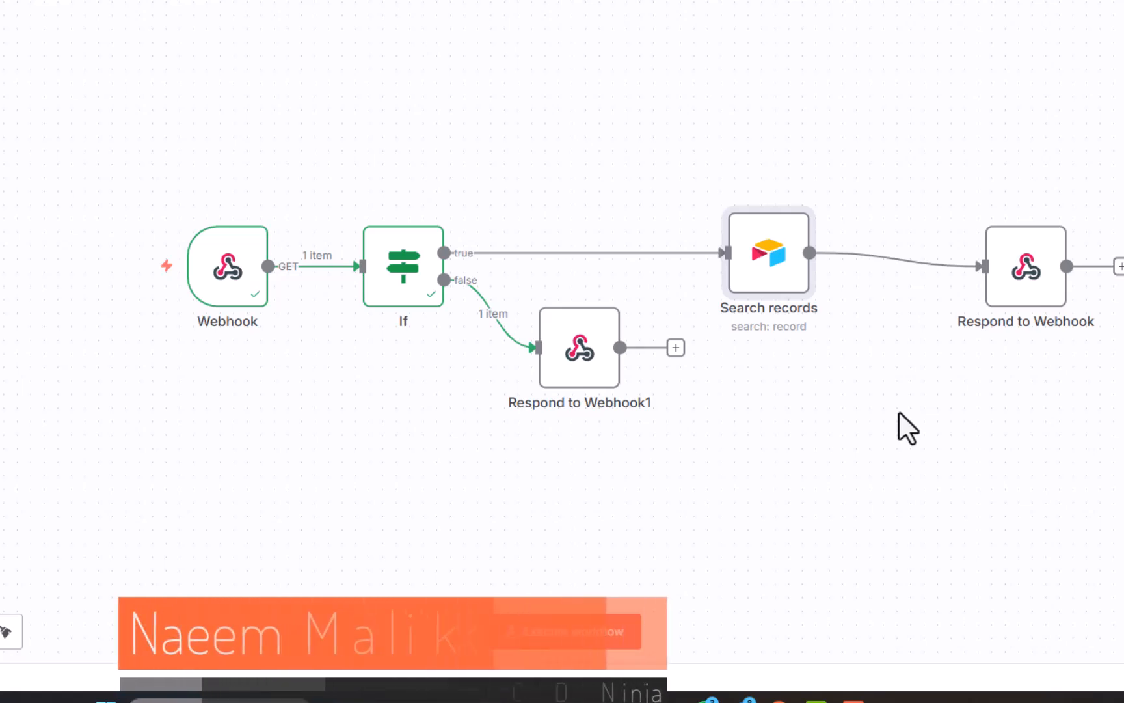
mouse_move(867, 389)
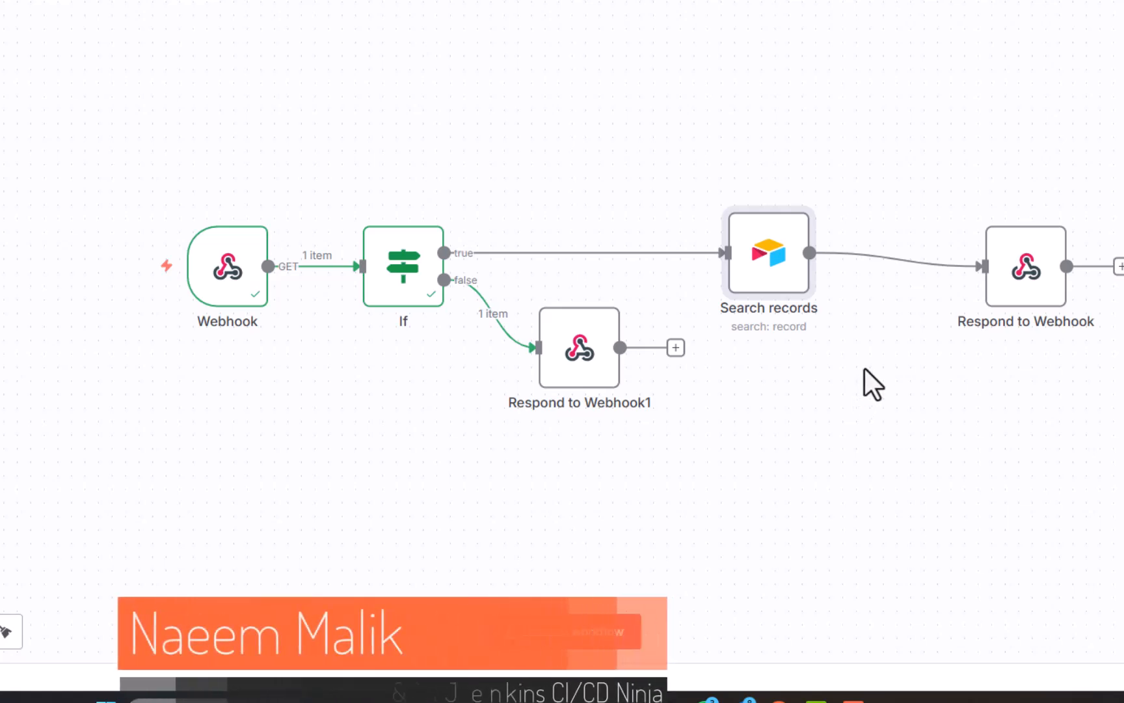
mouse_move(869, 377)
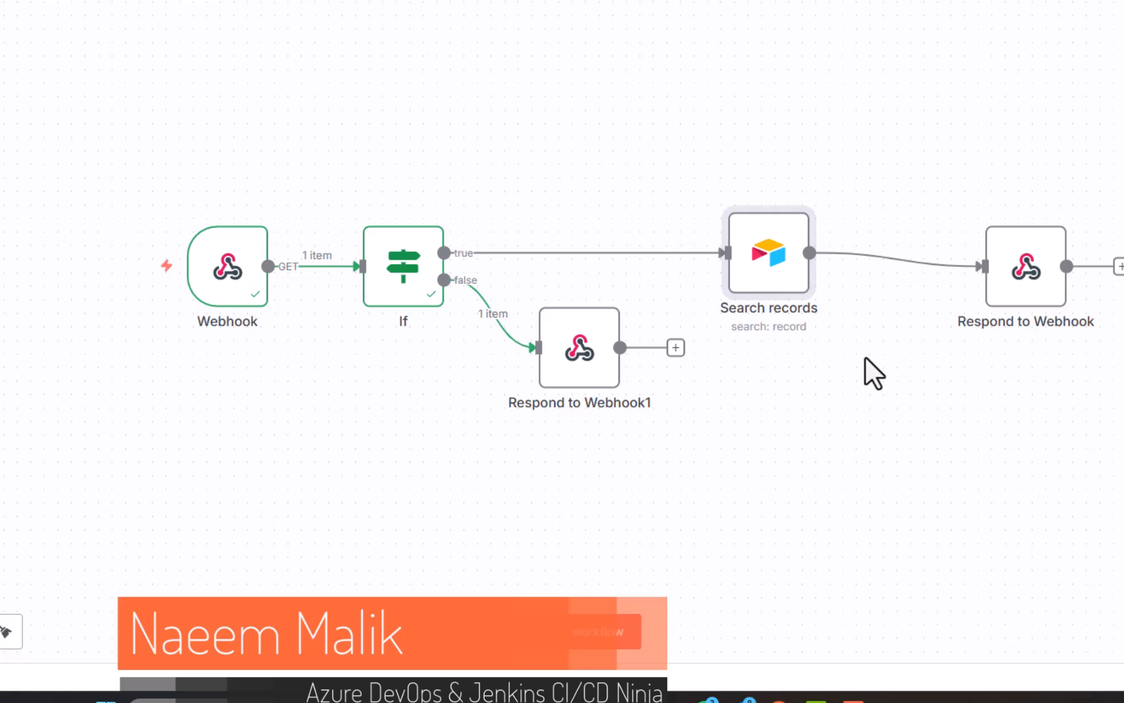